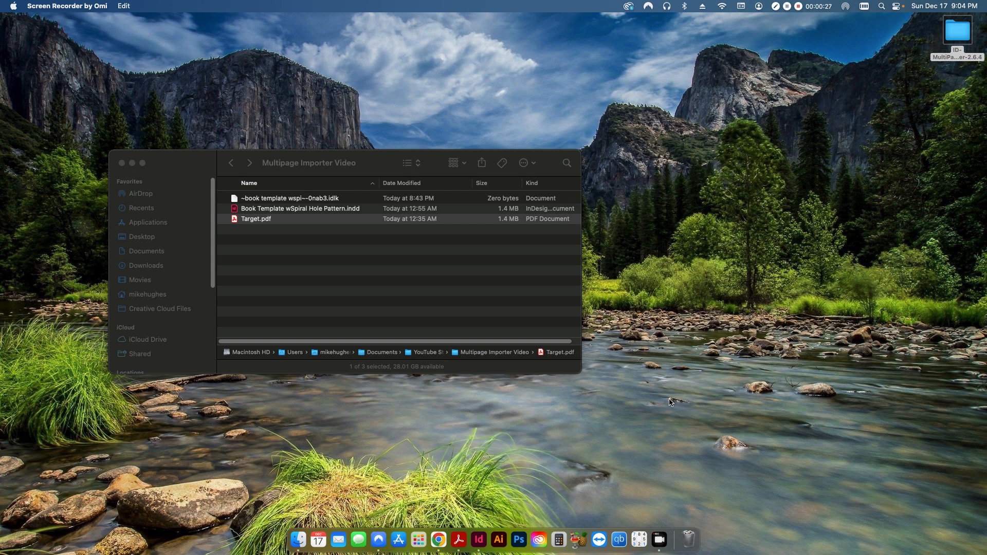
mouse_move(581, 431)
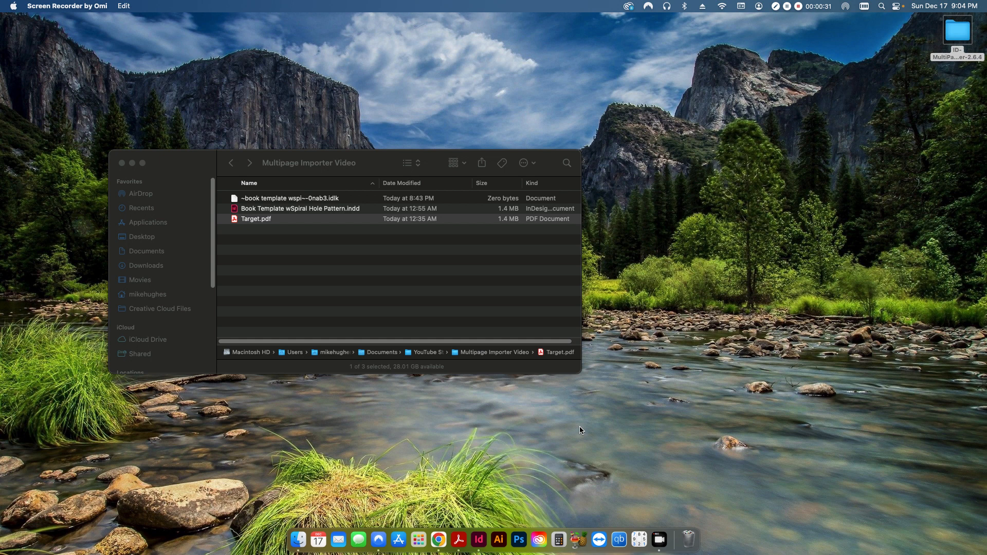
mouse_move(501, 451)
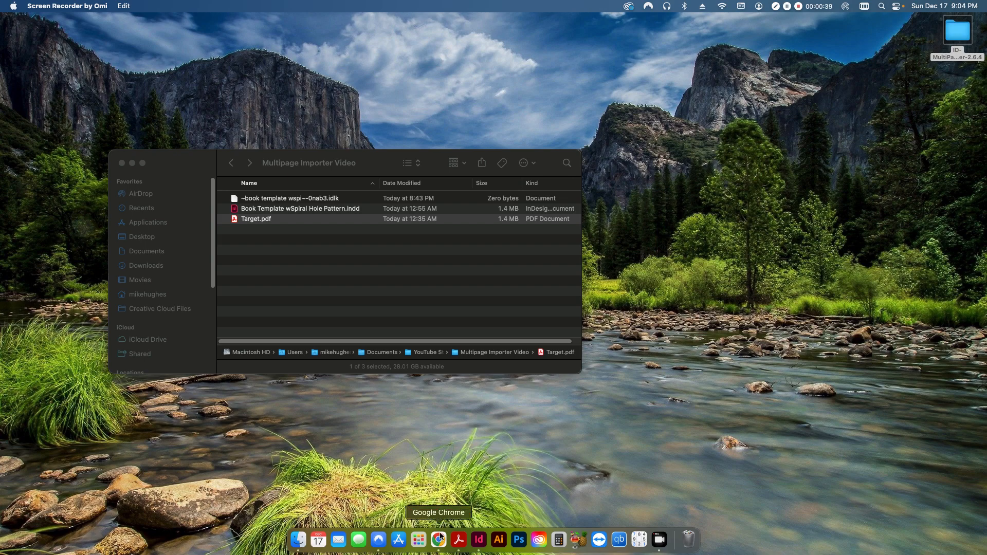
Switch to Google Chrome to reach the ID-MultiPageImporter GitHub releases page
left_click(438, 540)
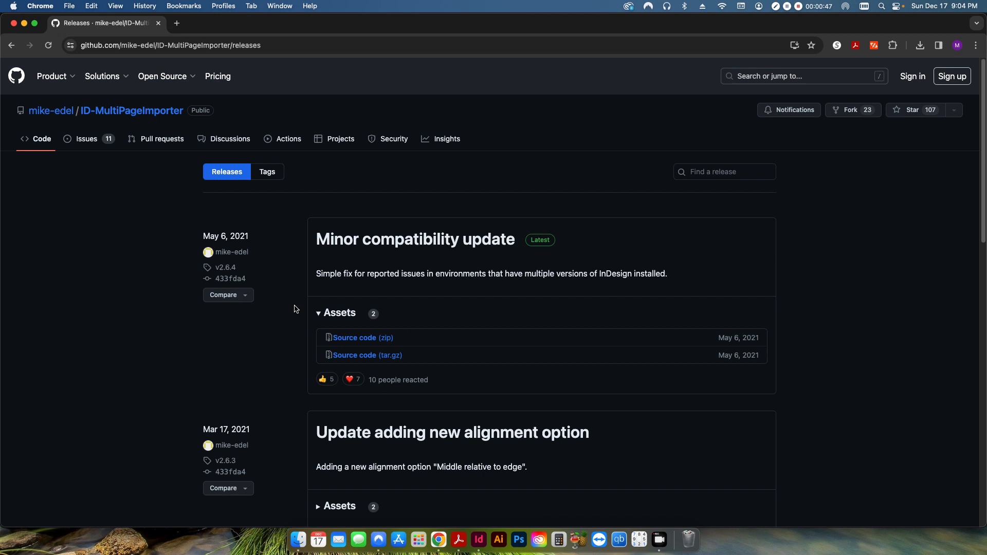
mouse_move(289, 335)
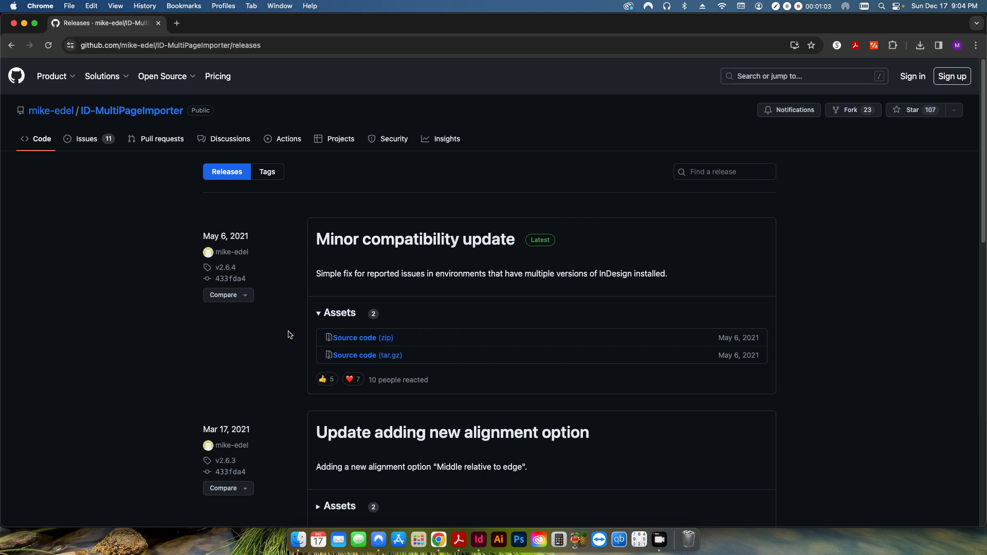
mouse_move(365, 345)
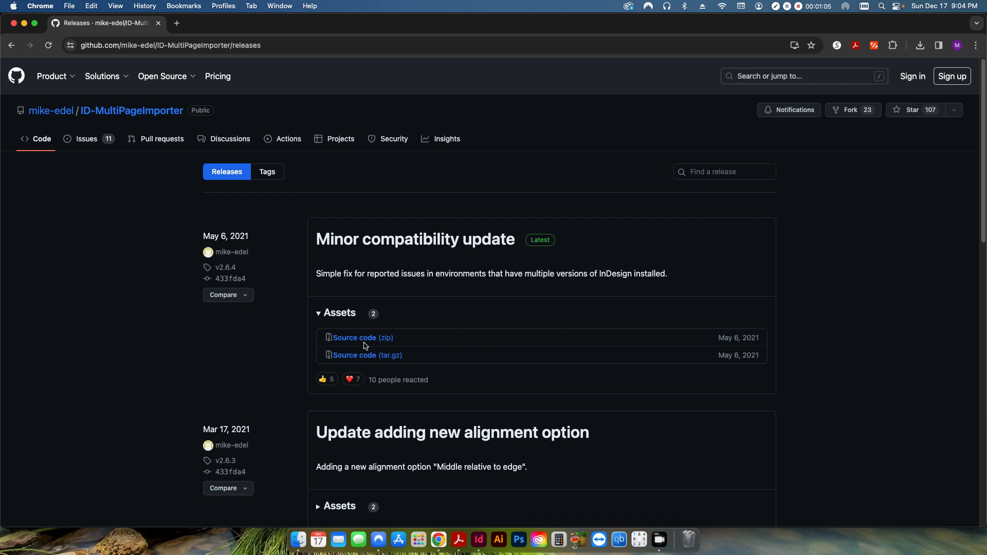
mouse_move(375, 340)
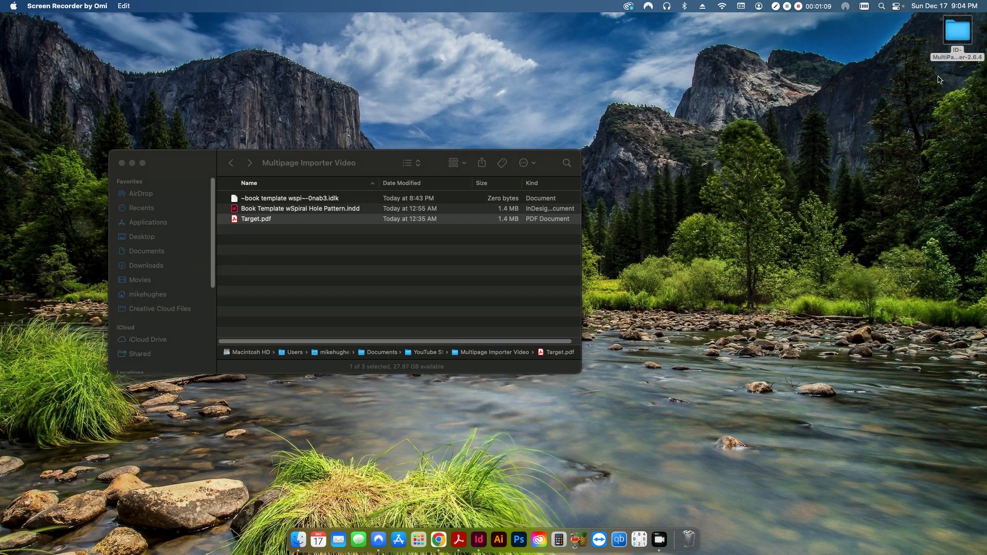
mouse_move(764, 255)
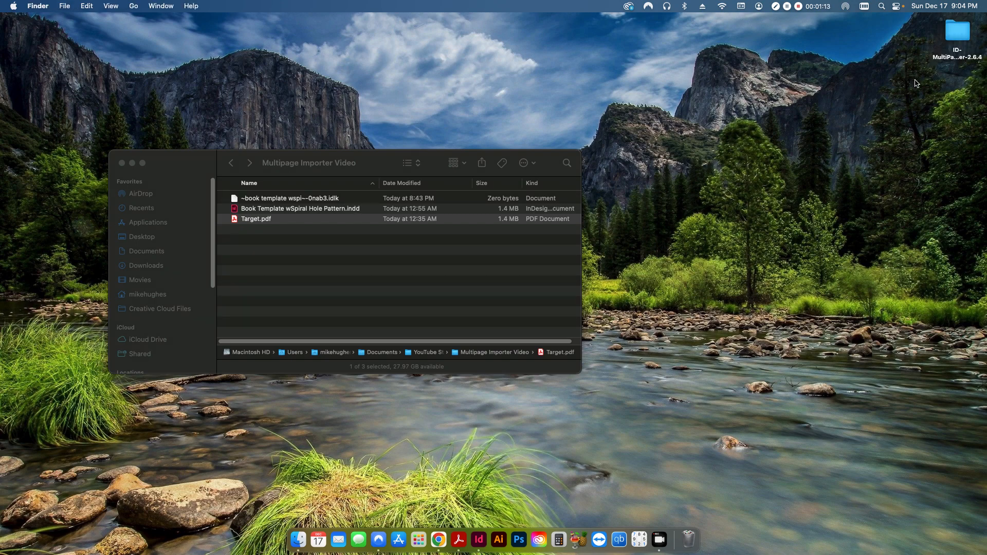
Open the downloaded importer folder, then Applications > Adobe InDesign 2024 in Finder
double_click(957, 32)
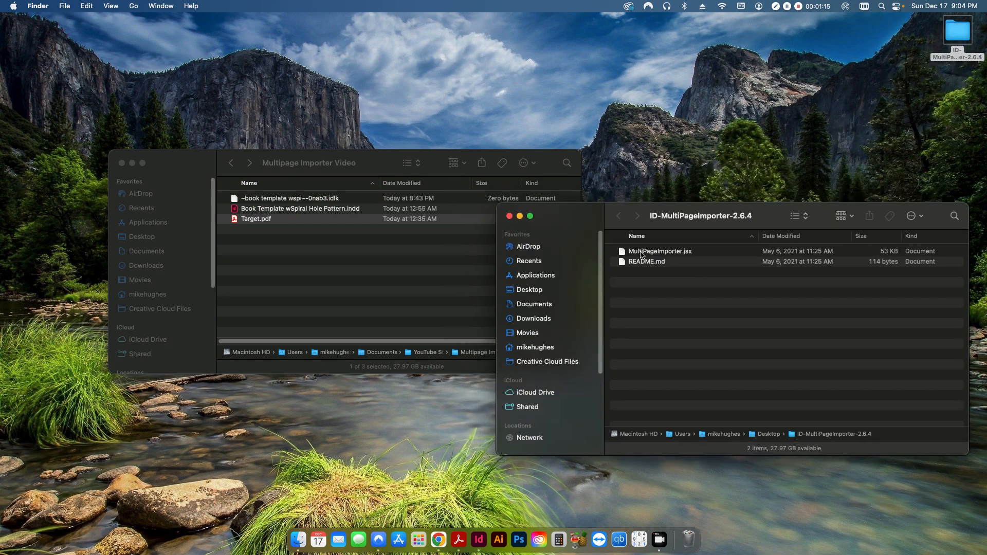
mouse_move(670, 330)
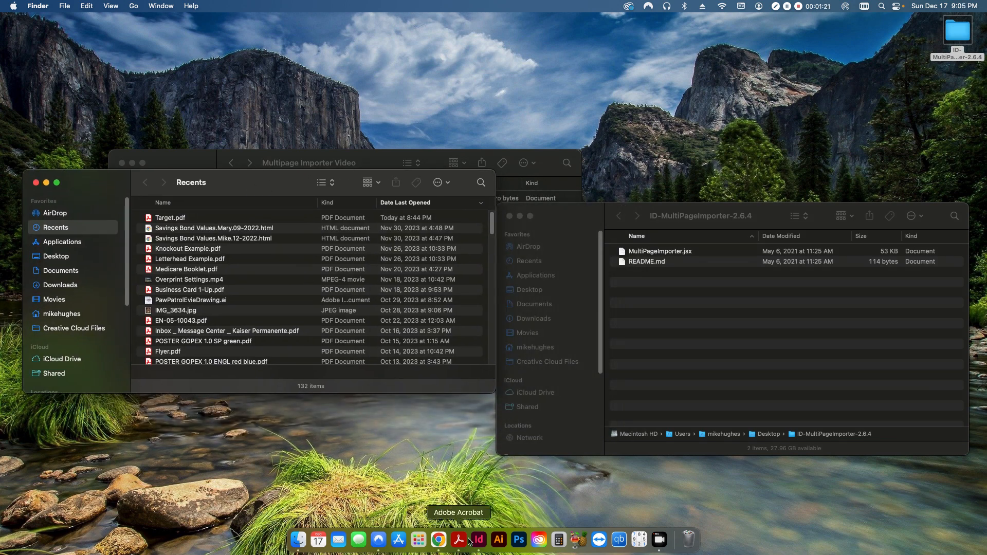
mouse_move(478, 540)
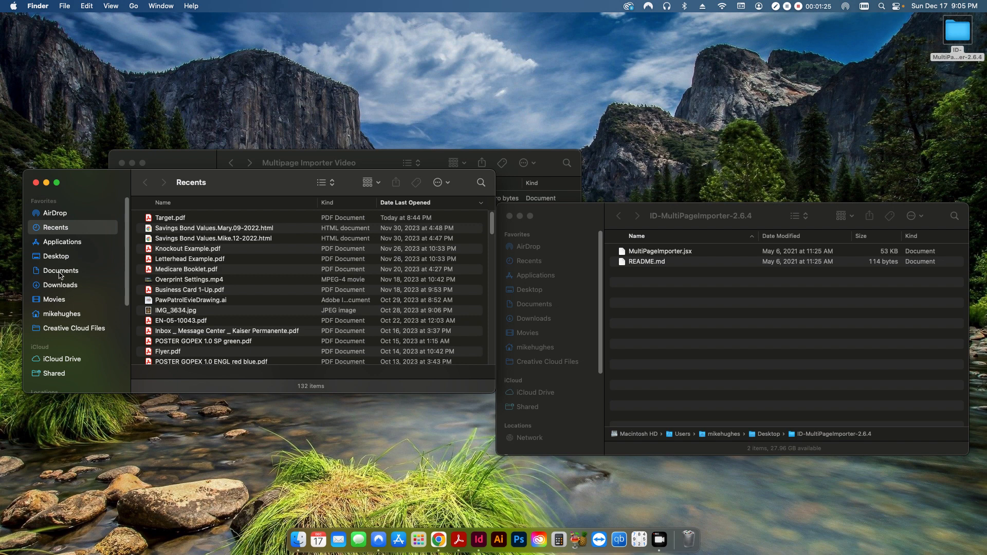
left_click(63, 242)
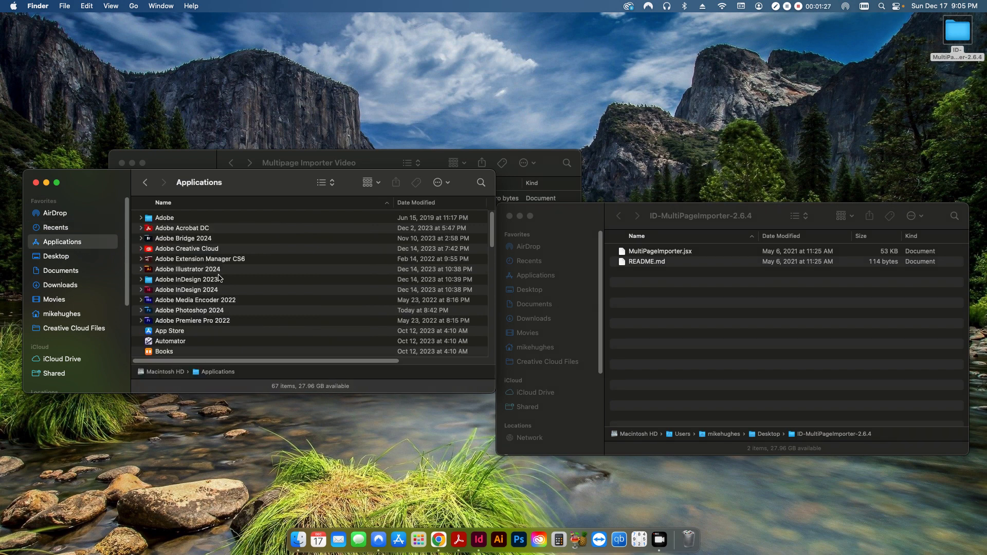
mouse_move(181, 295)
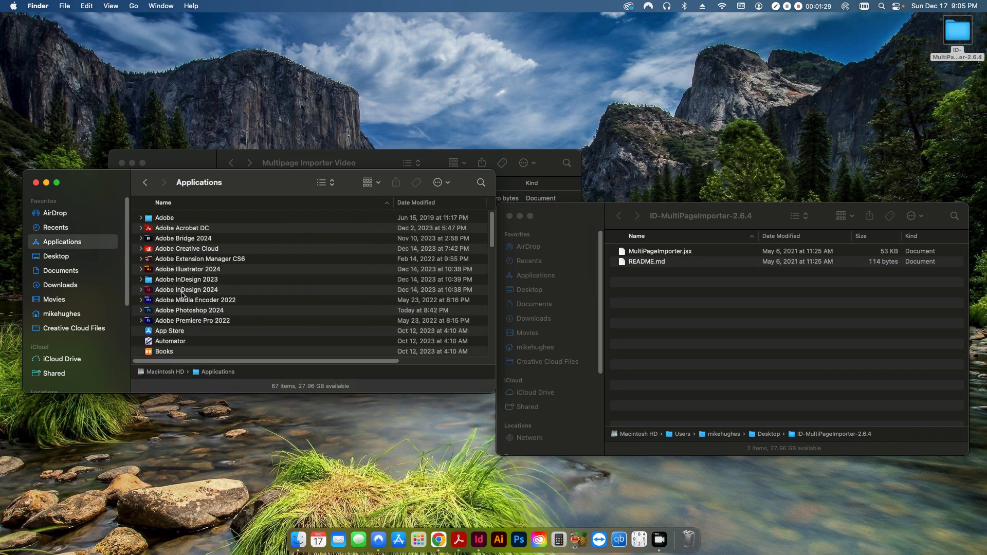
double_click(186, 290)
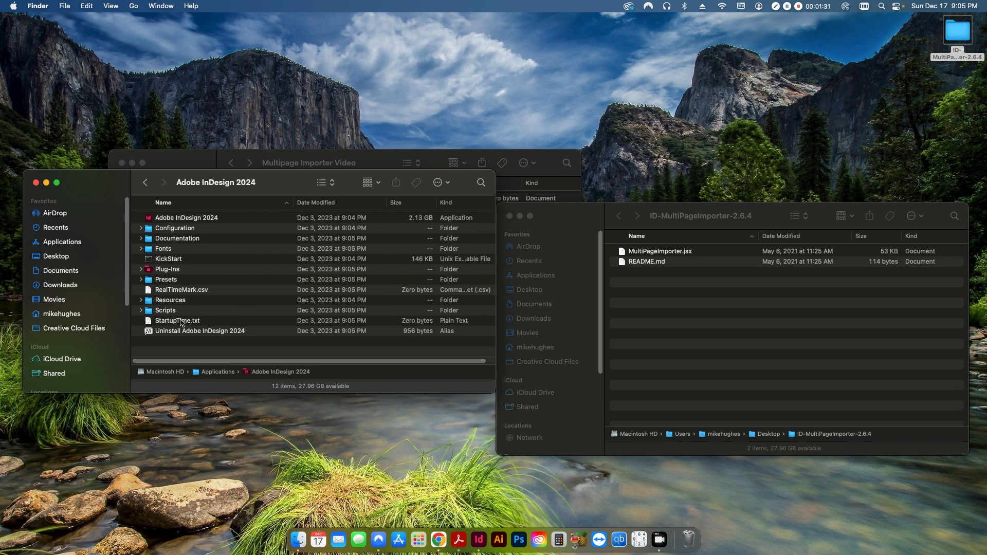
Put MultiPageImporter.jsx in Scripts > Scripts Panel > Samples > JavaScript and close the importer window
double_click(165, 310)
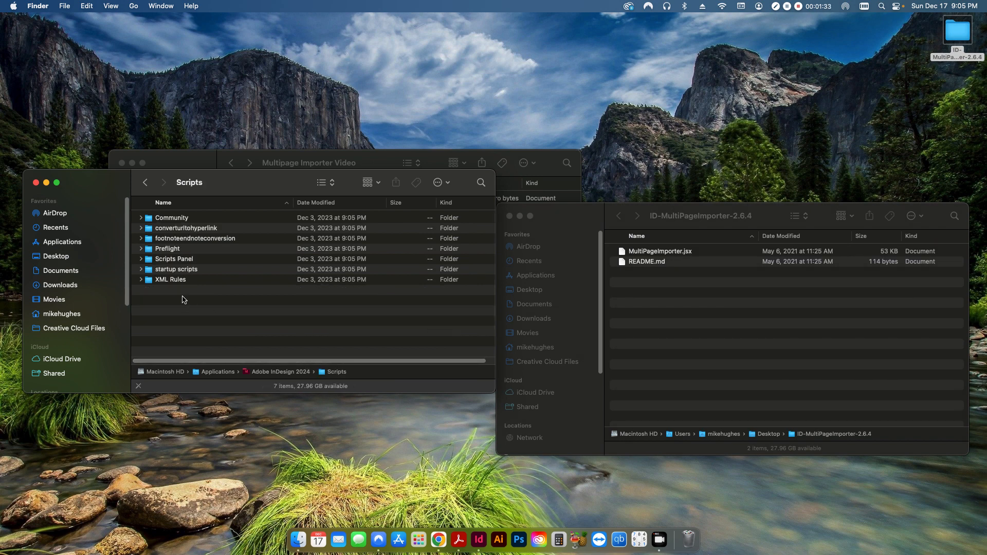
double_click(174, 259)
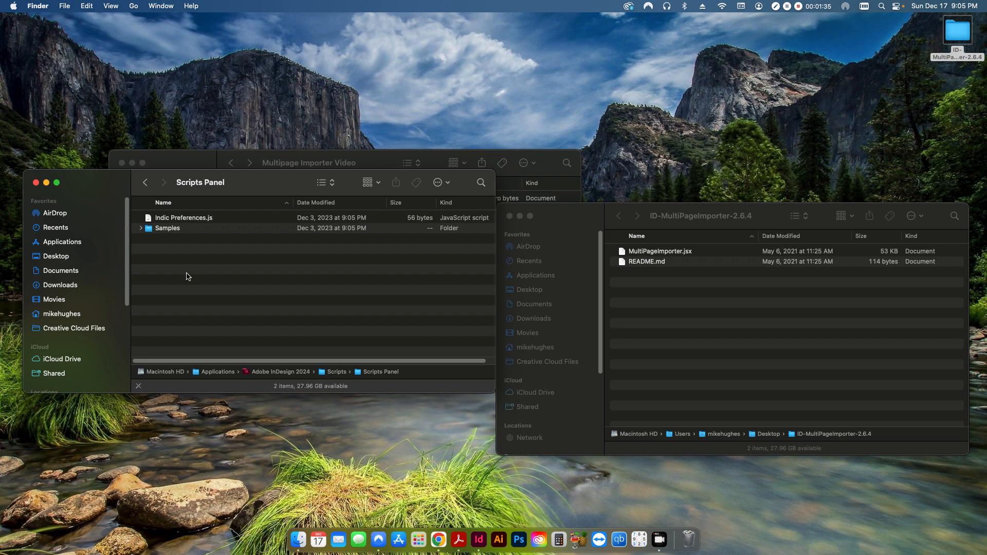
double_click(168, 228)
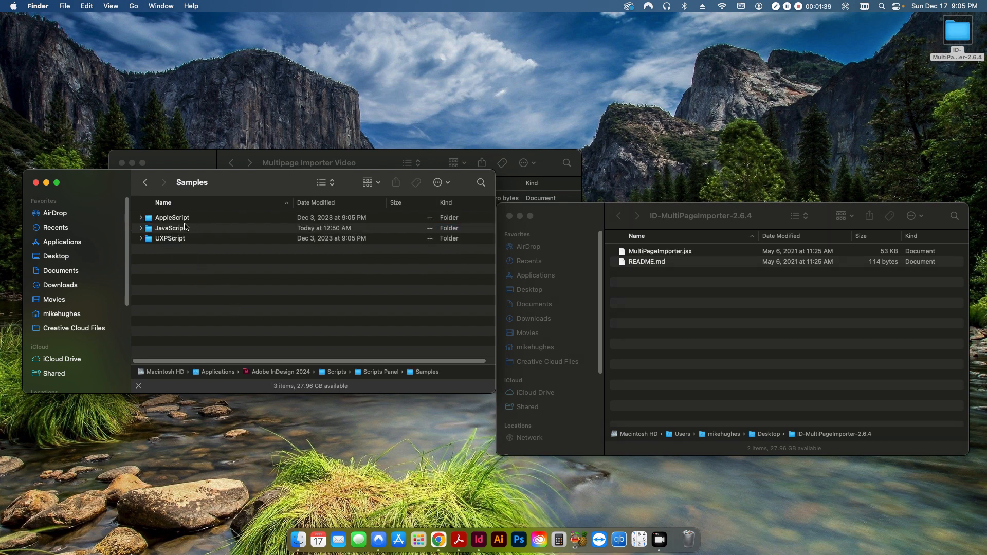
double_click(174, 228)
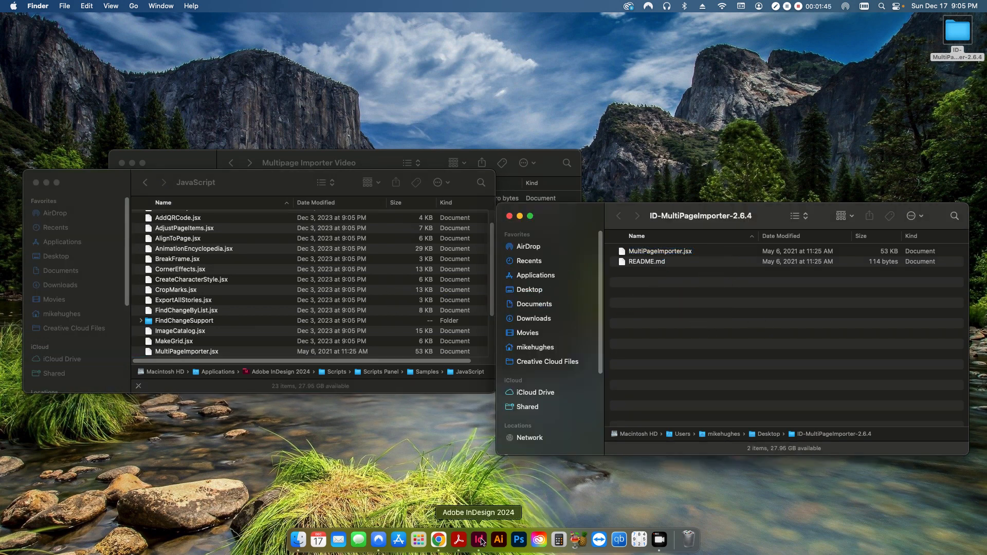
mouse_move(320, 430)
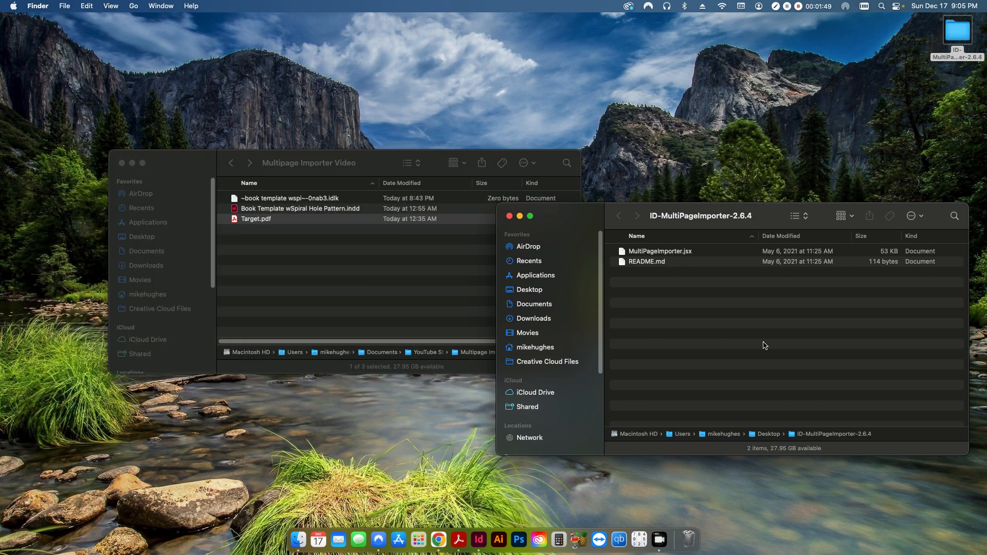
left_click(509, 216)
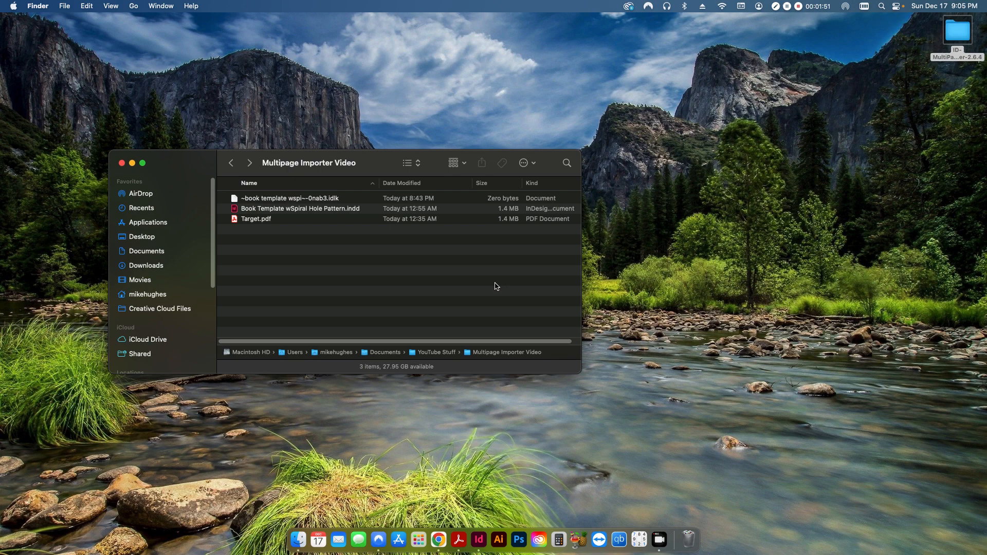
mouse_move(270, 260)
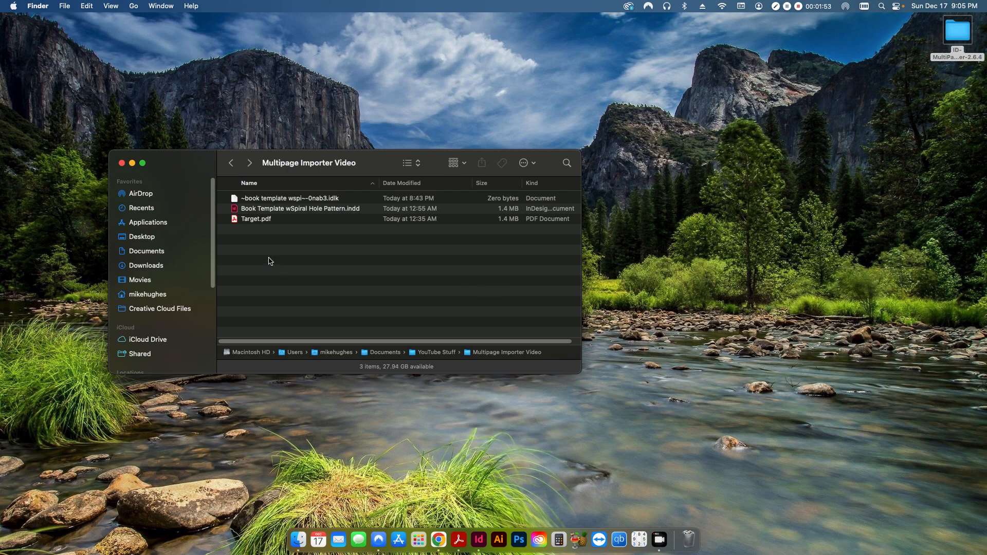
Open Target.pdf in Acrobat from the Multipage Importer Video folder
double_click(257, 218)
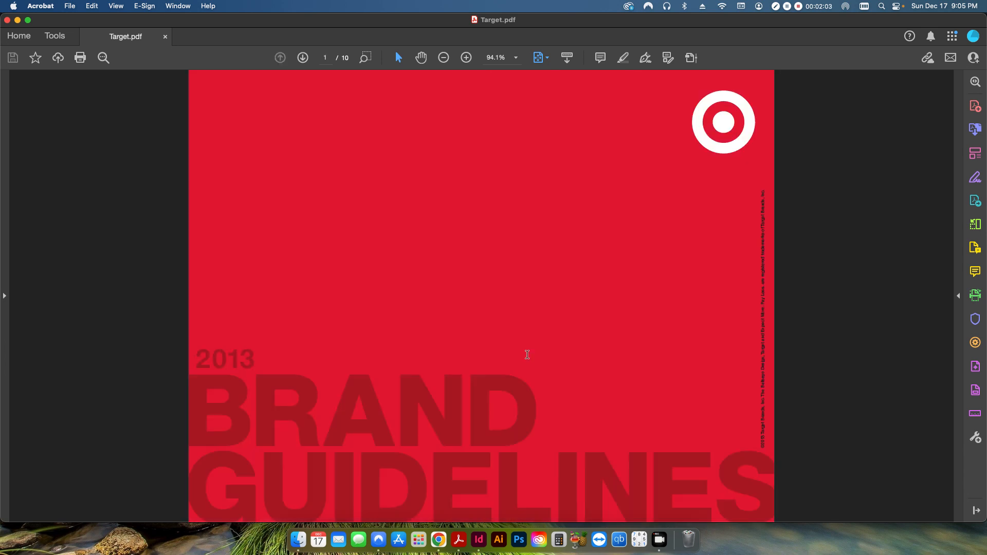
mouse_move(434, 291)
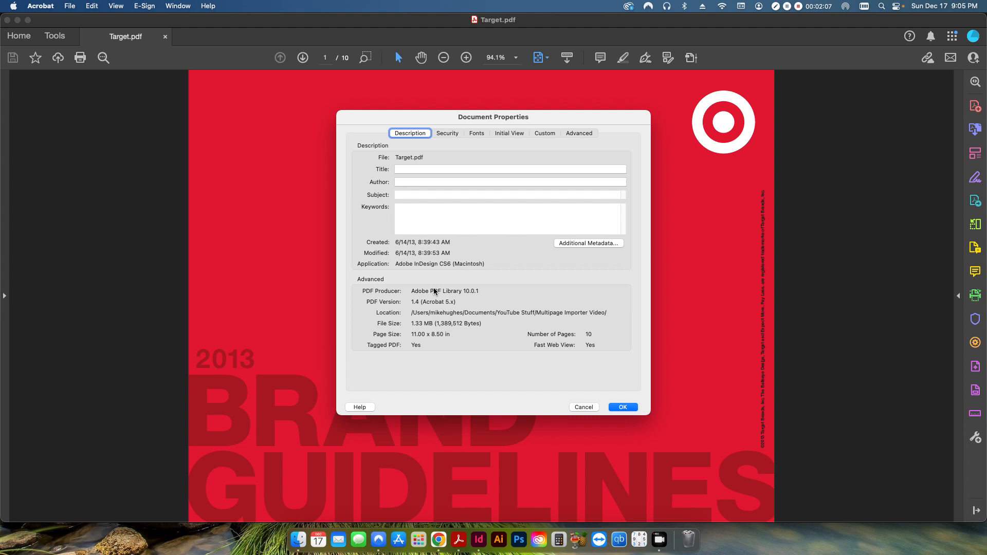
mouse_move(446, 337)
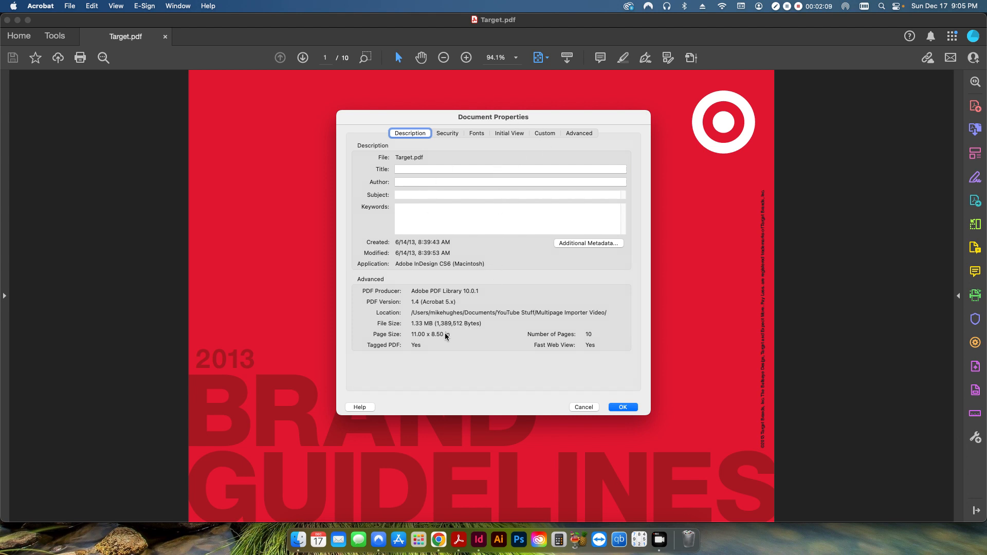
mouse_move(491, 370)
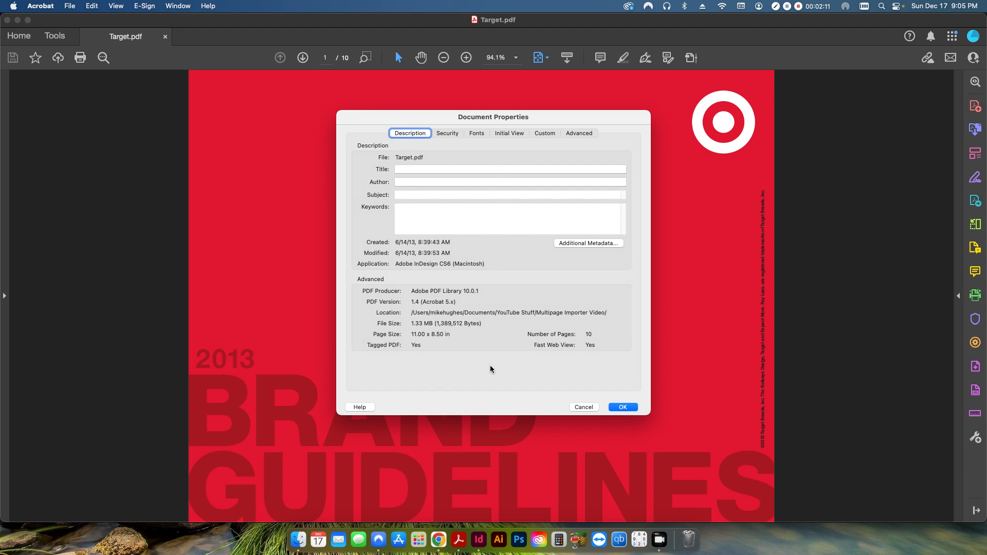
mouse_move(623, 440)
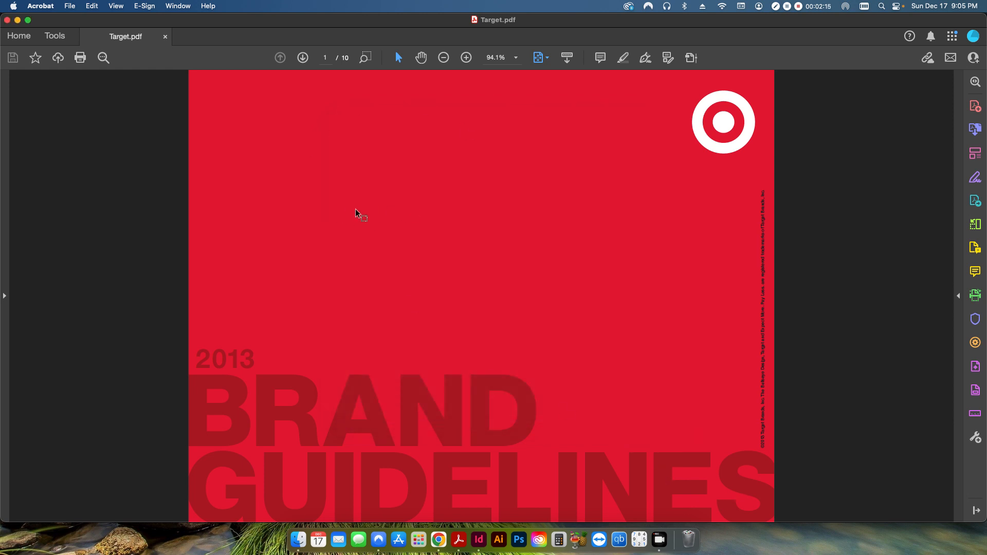
mouse_move(391, 252)
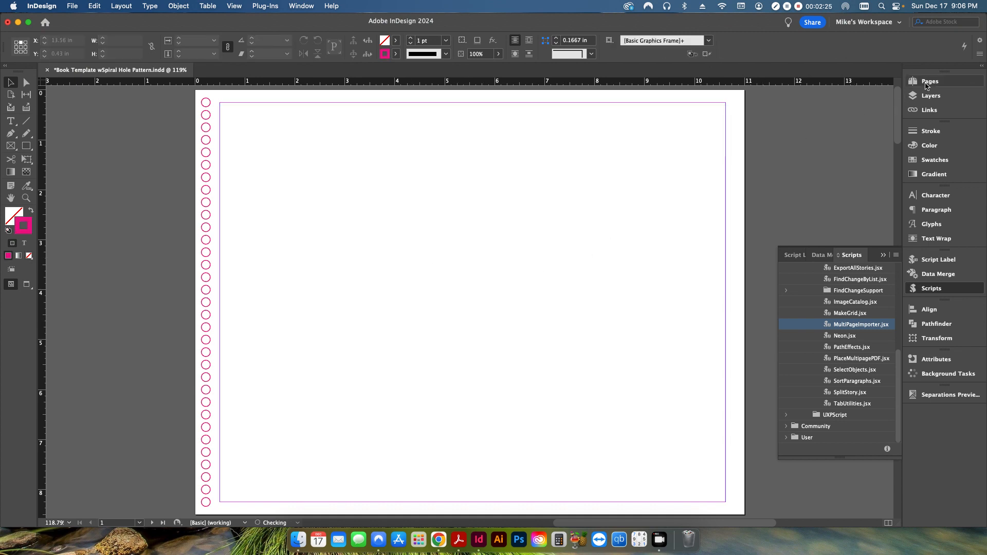
left_click(930, 81)
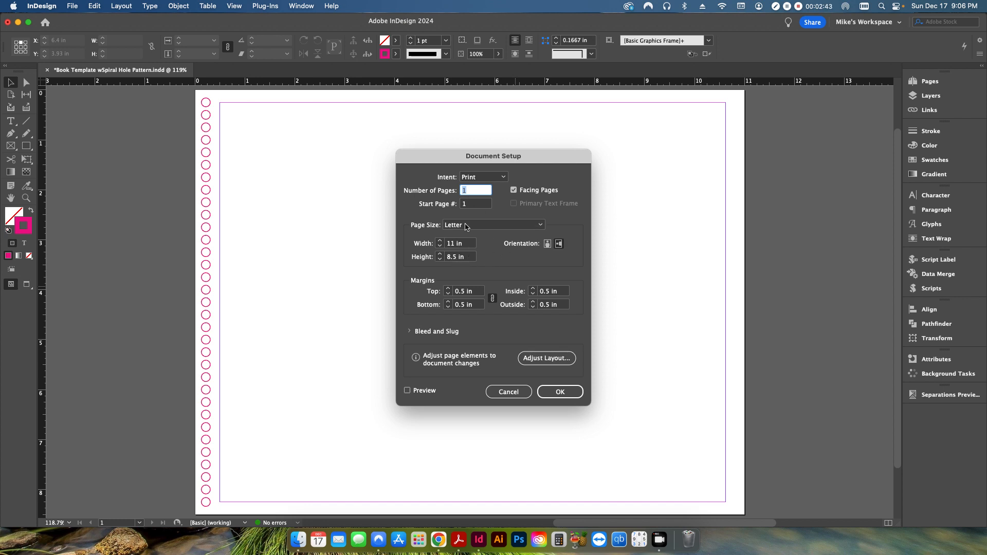
mouse_move(358, 246)
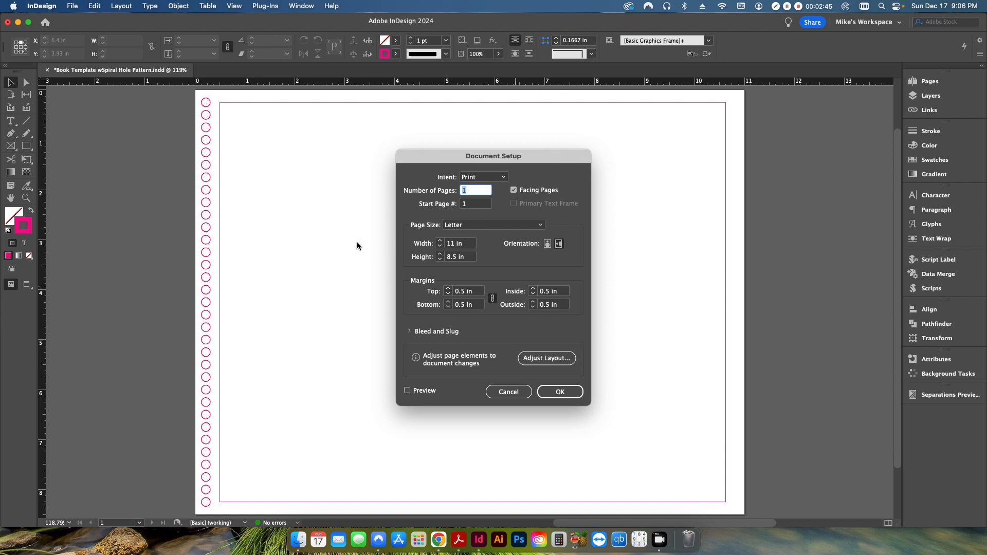
mouse_move(297, 236)
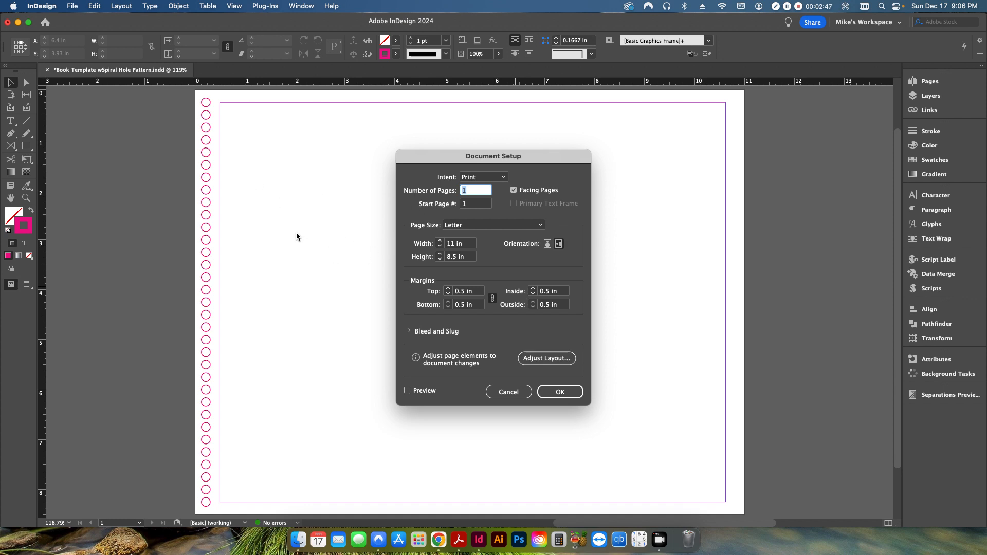
mouse_move(243, 200)
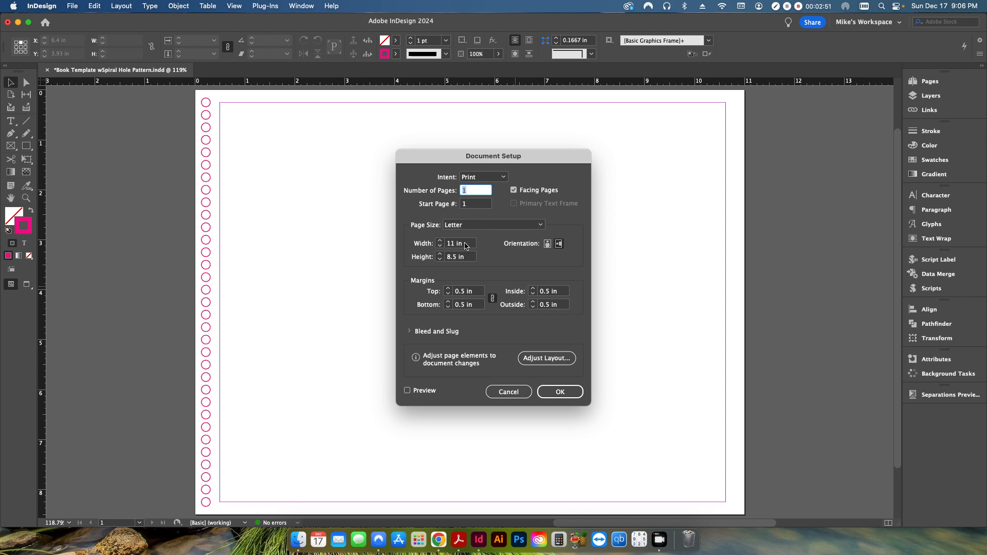
mouse_move(357, 270)
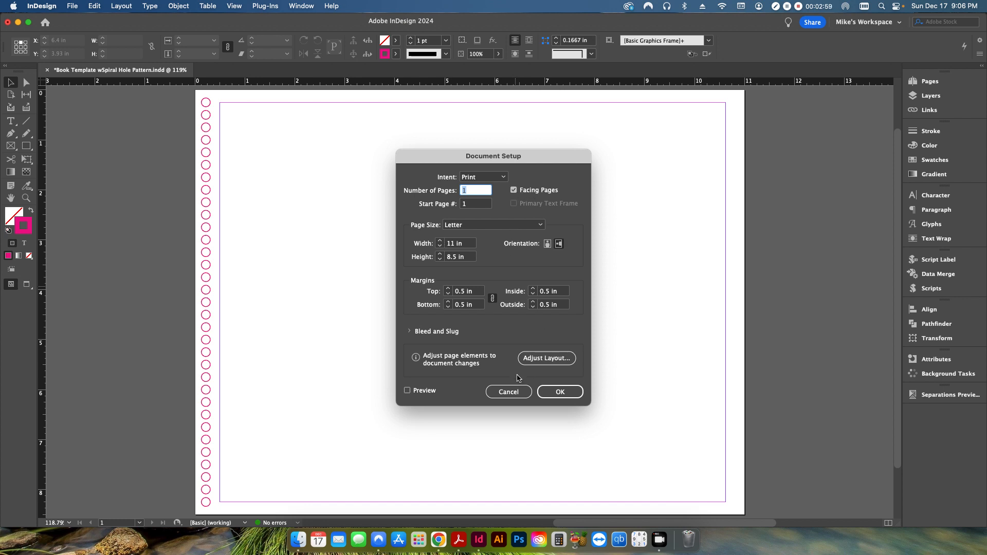
left_click(560, 392)
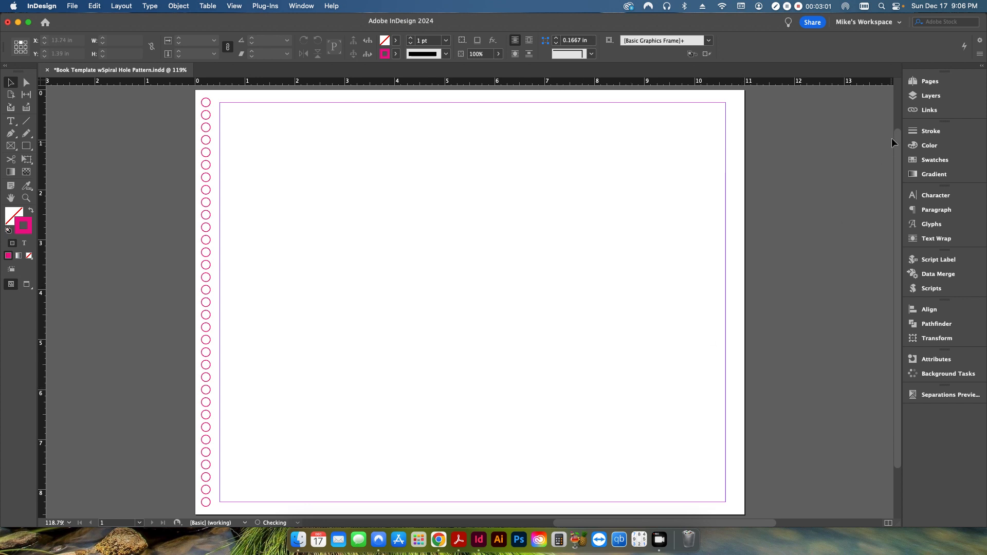
Inspect the A-Parent spiral hole pattern in the Pages panel, then go back to page 1
left_click(930, 81)
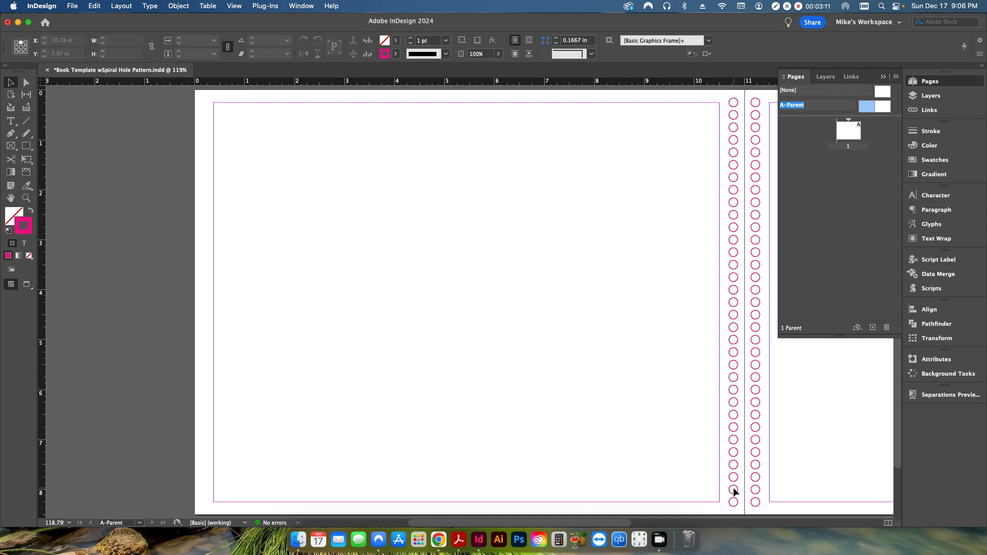
mouse_move(608, 355)
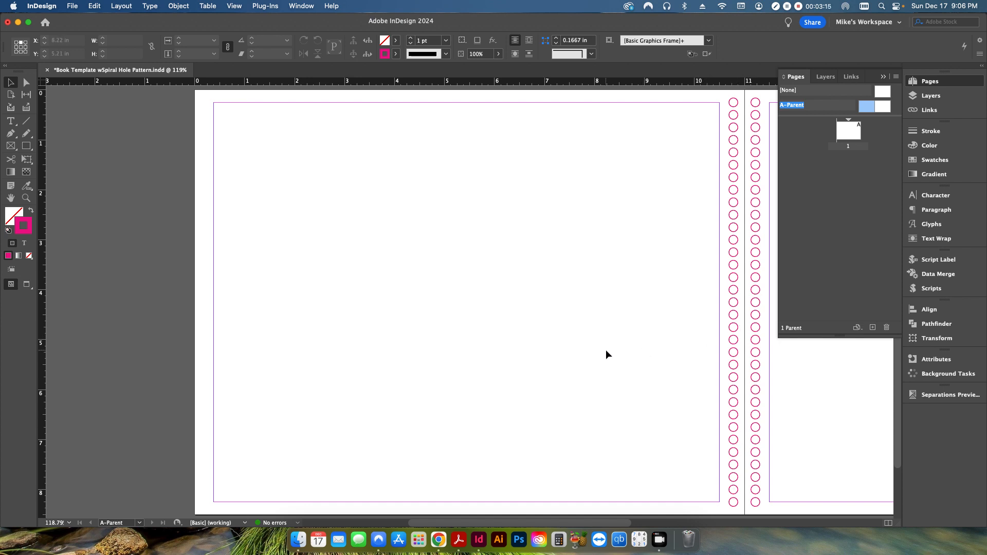
mouse_move(298, 539)
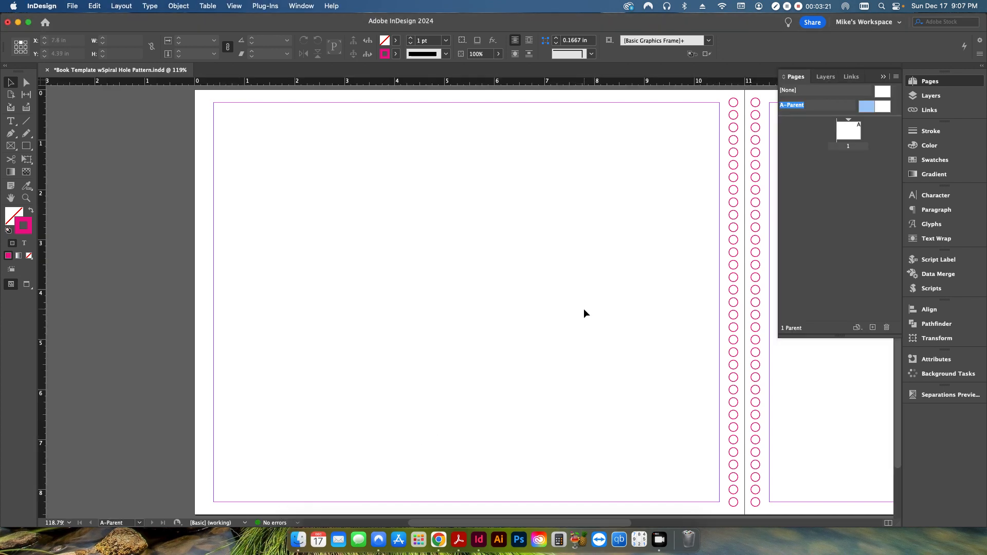
mouse_move(661, 449)
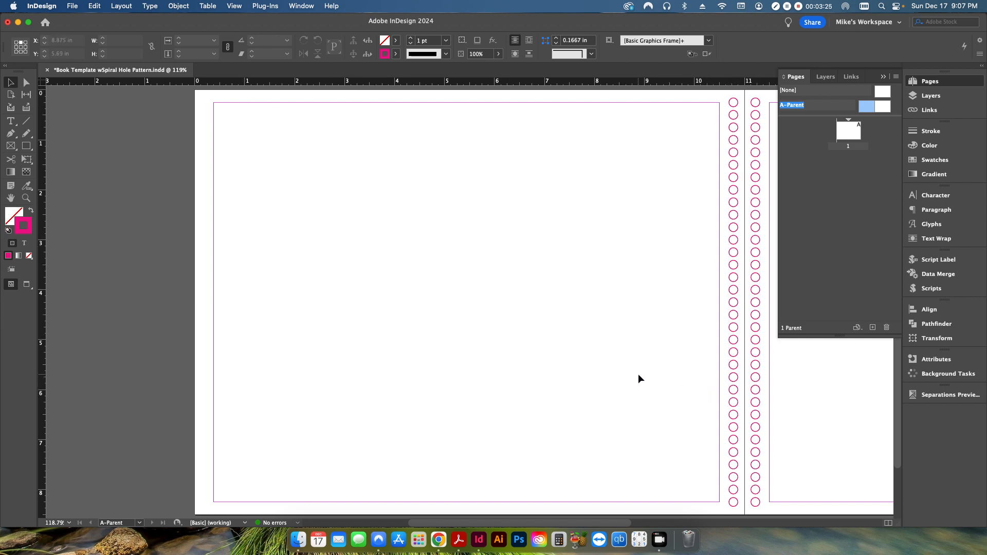
left_click(848, 130)
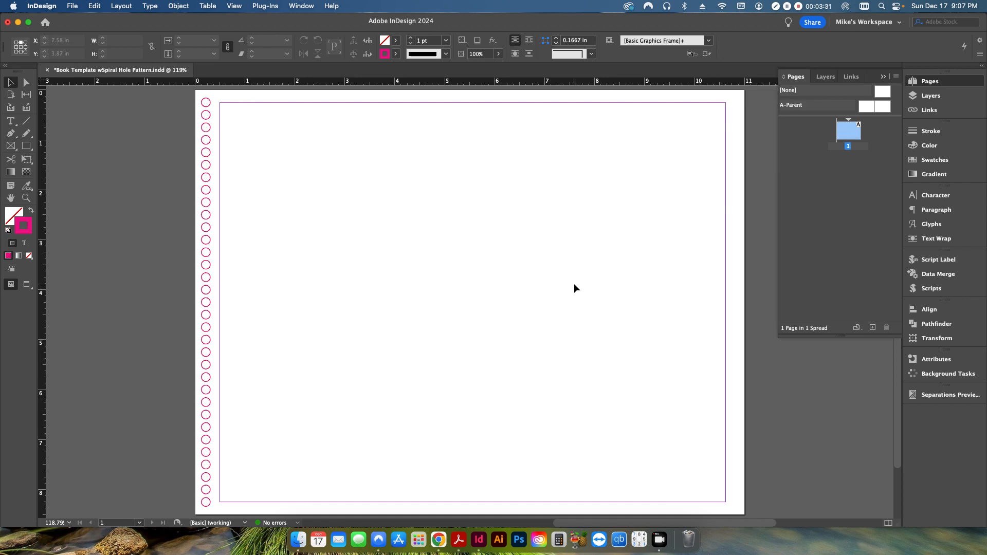
Run PlaceMultipagePDF.jsx from the Scripts panel to get the Choose a PDF File dialog
left_click(931, 288)
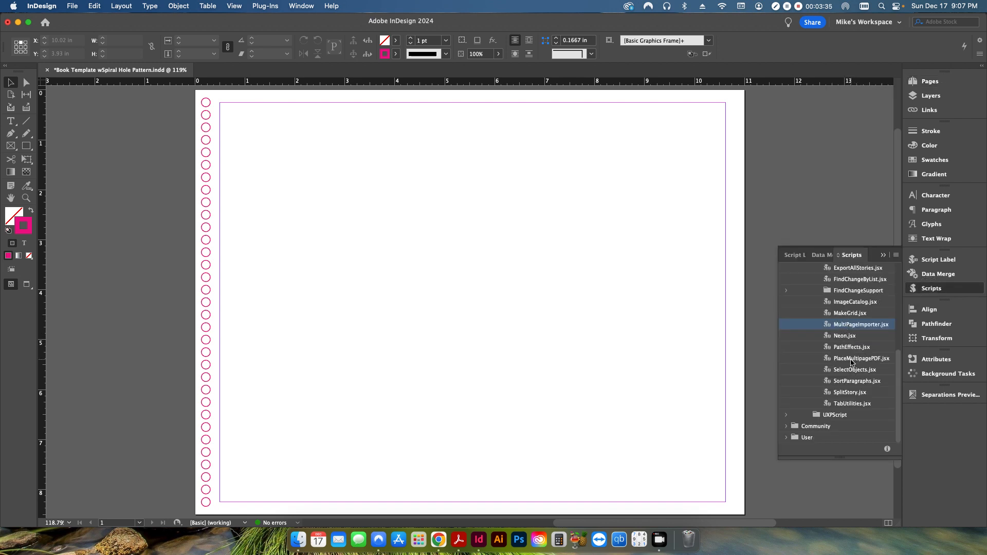
left_click(862, 358)
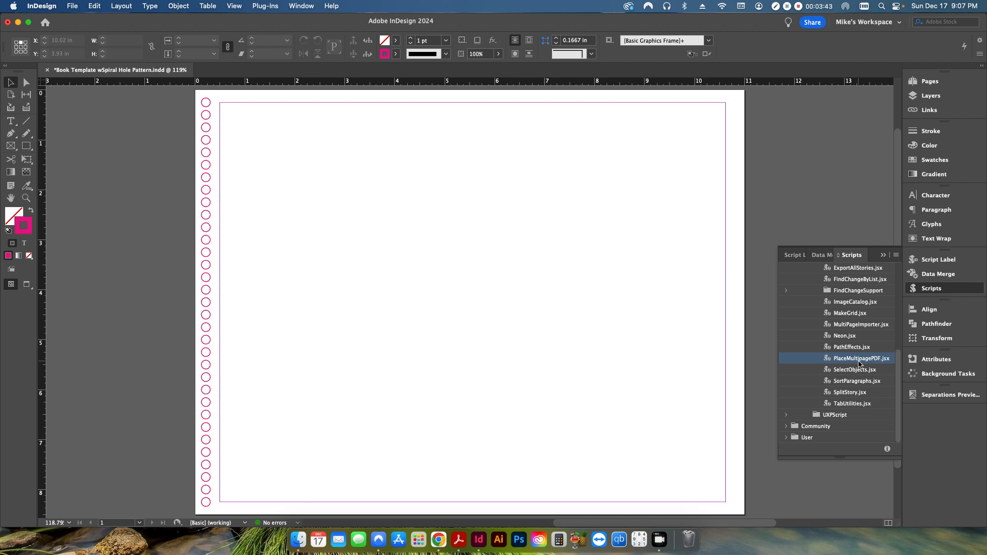
double_click(857, 358)
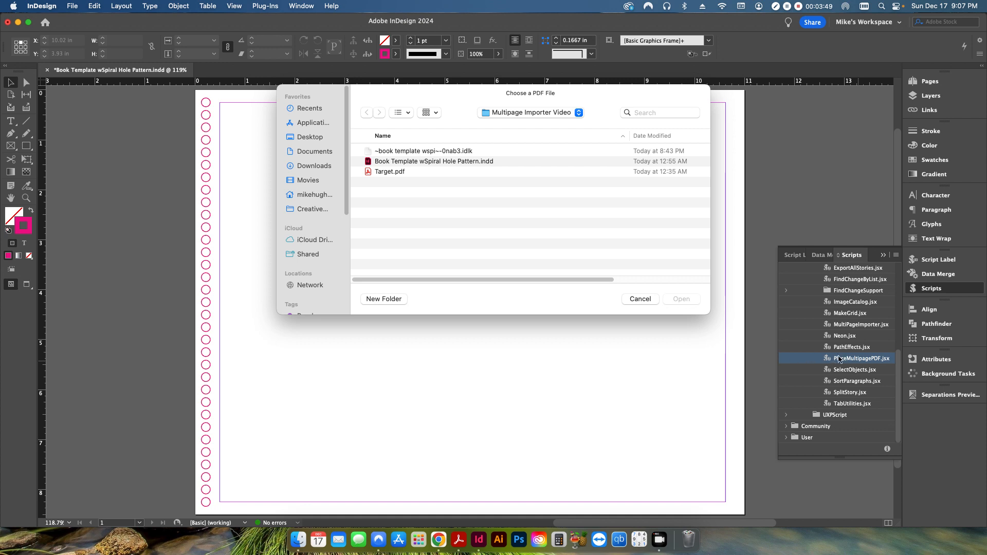
mouse_move(647, 284)
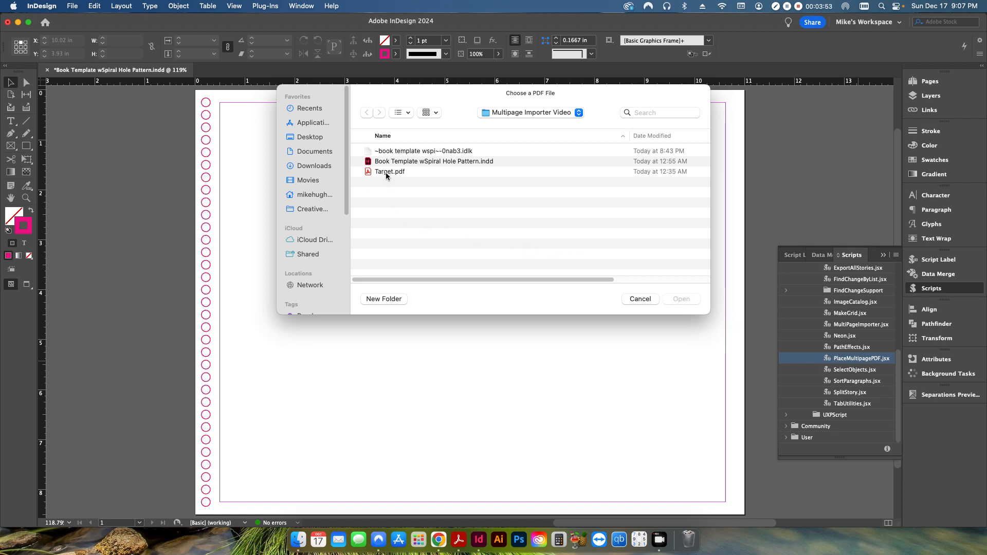
Place Target.pdf into the Book Template wSpiral Hole Pattern document, starting on page 1
left_click(390, 172)
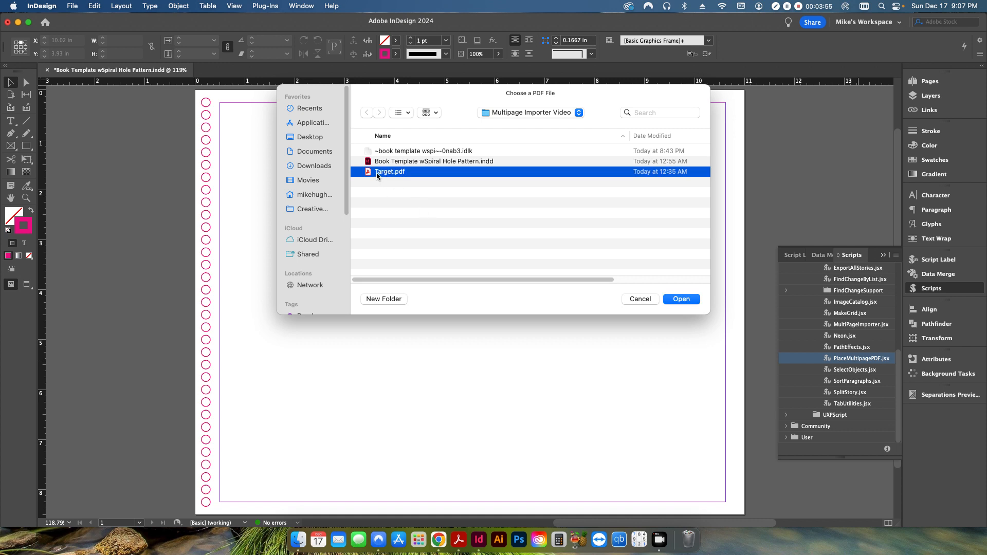
left_click(681, 300)
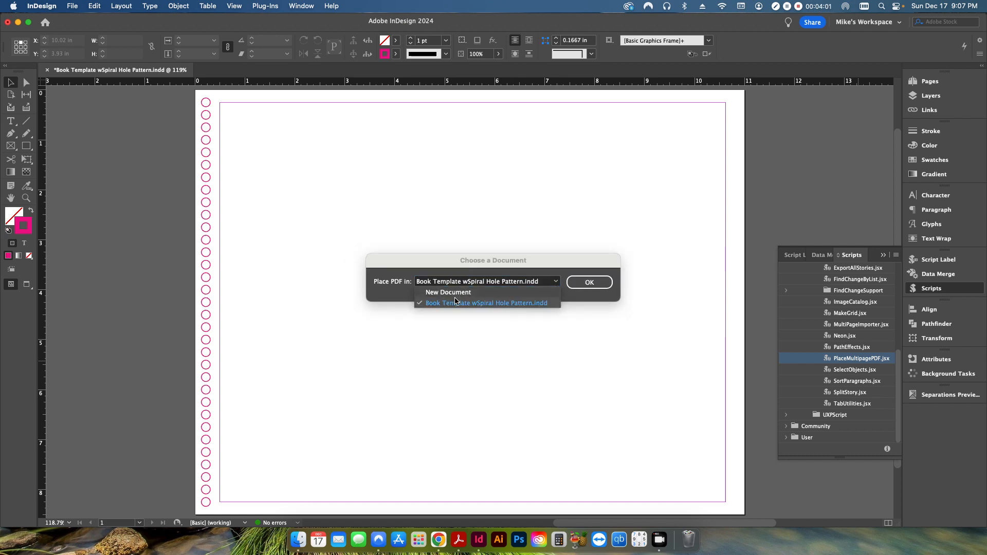
left_click(485, 303)
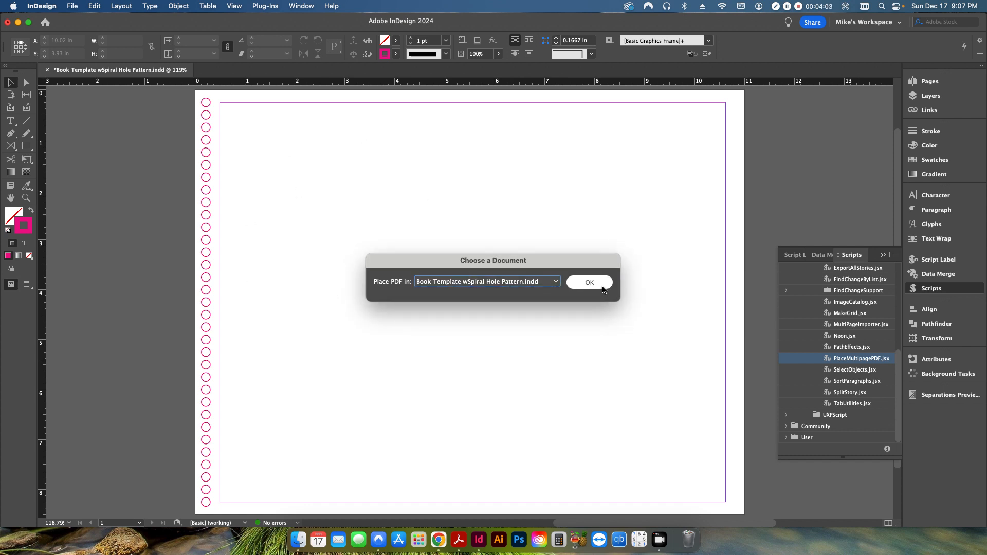
left_click(589, 282)
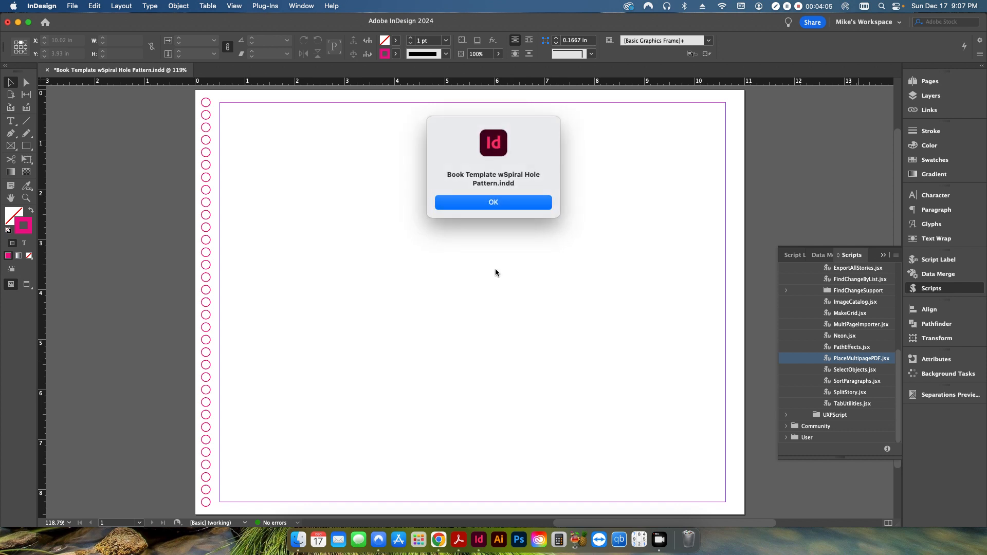
left_click(493, 202)
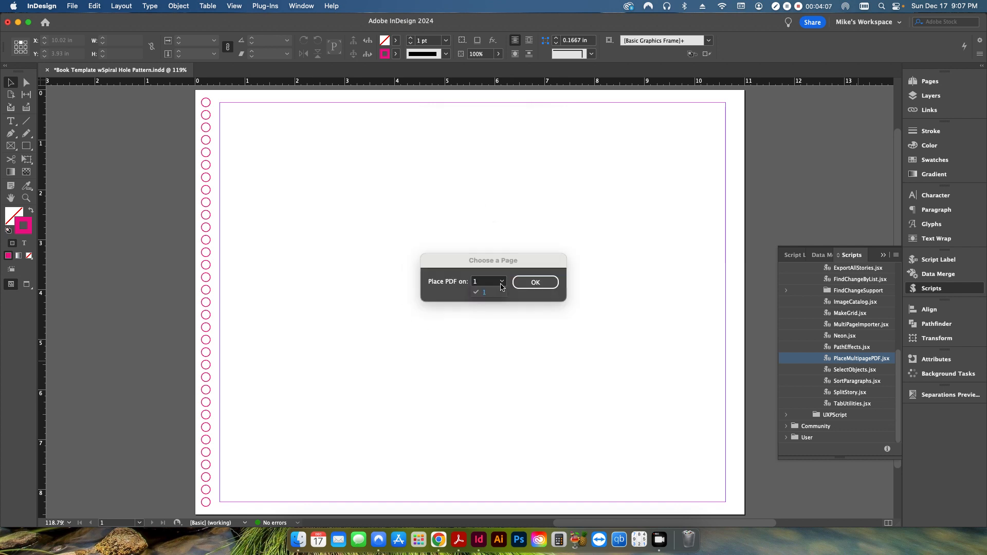
left_click(535, 283)
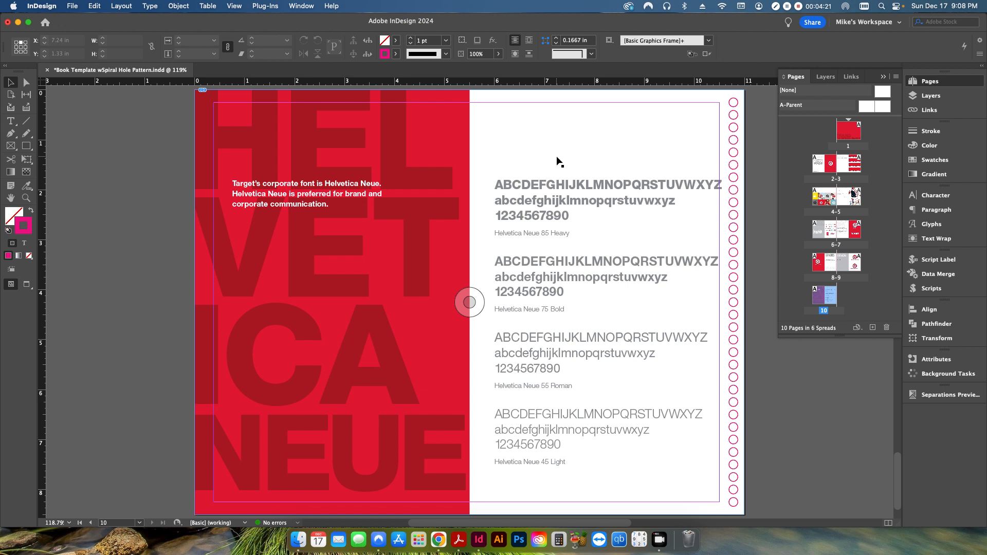
mouse_move(412, 321)
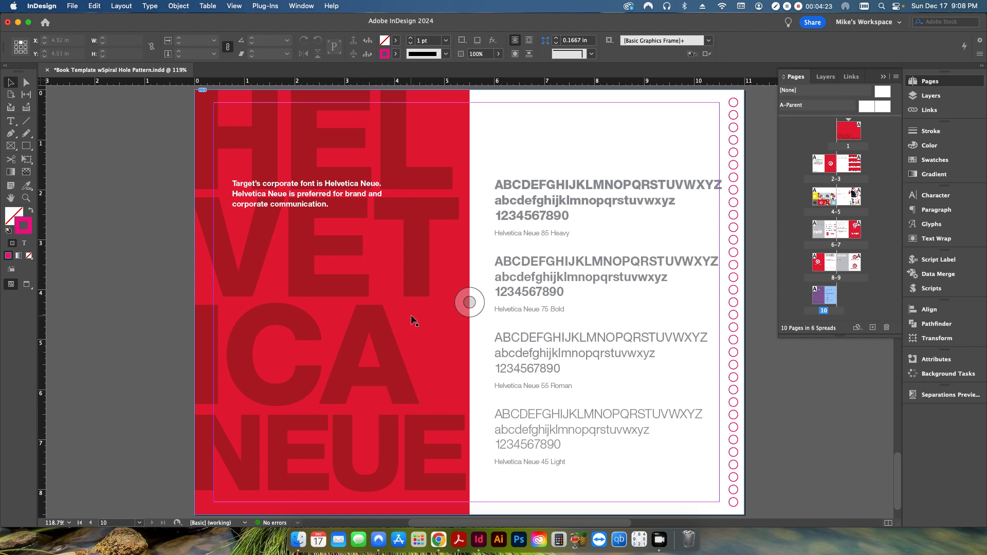
mouse_move(318, 192)
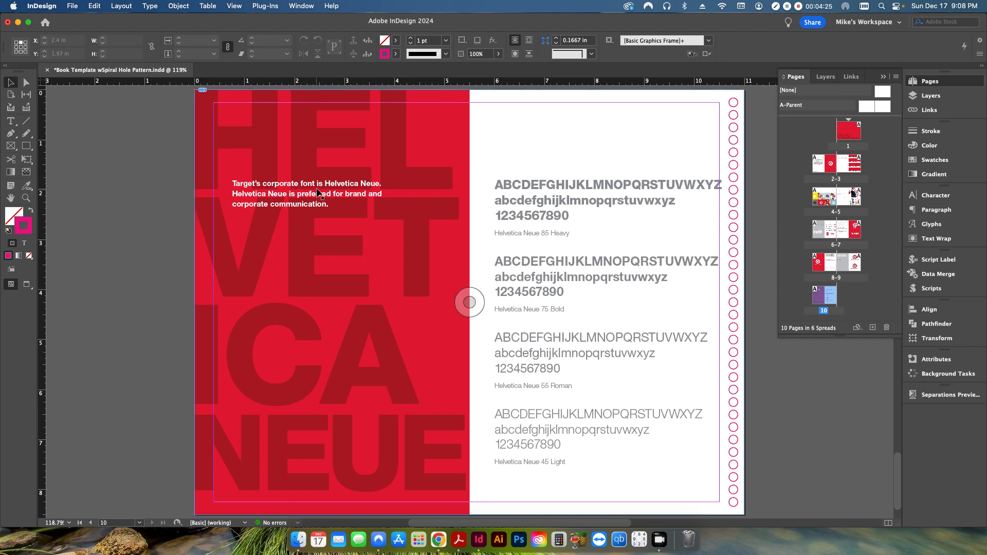
mouse_move(491, 158)
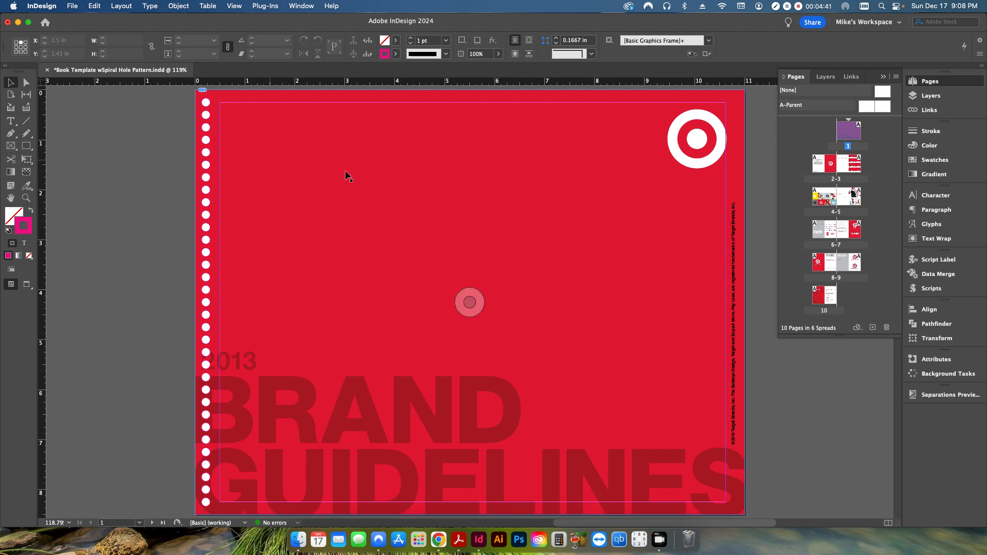
Hide the Pages panel and select the placed Brand Guidelines cover on page 1
left_click(931, 288)
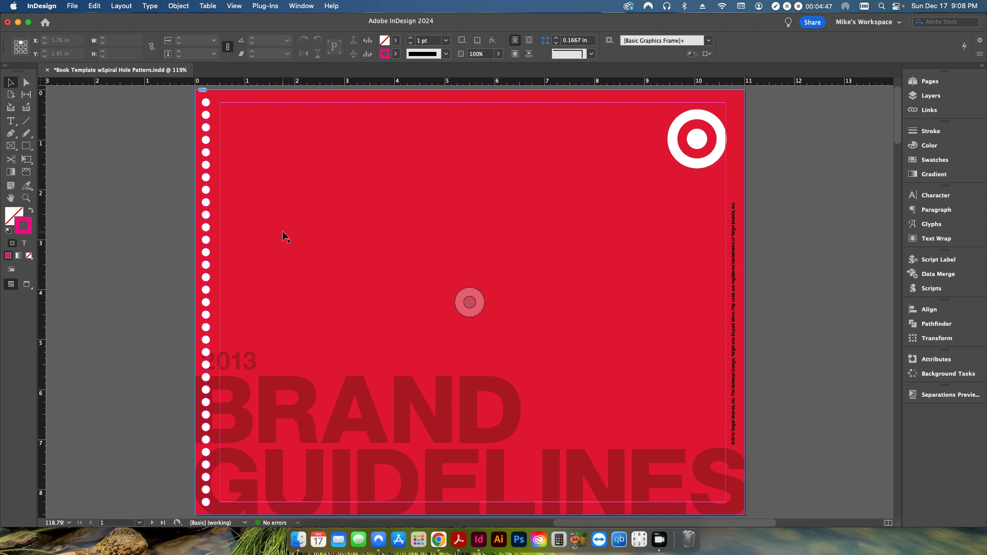
left_click(469, 302)
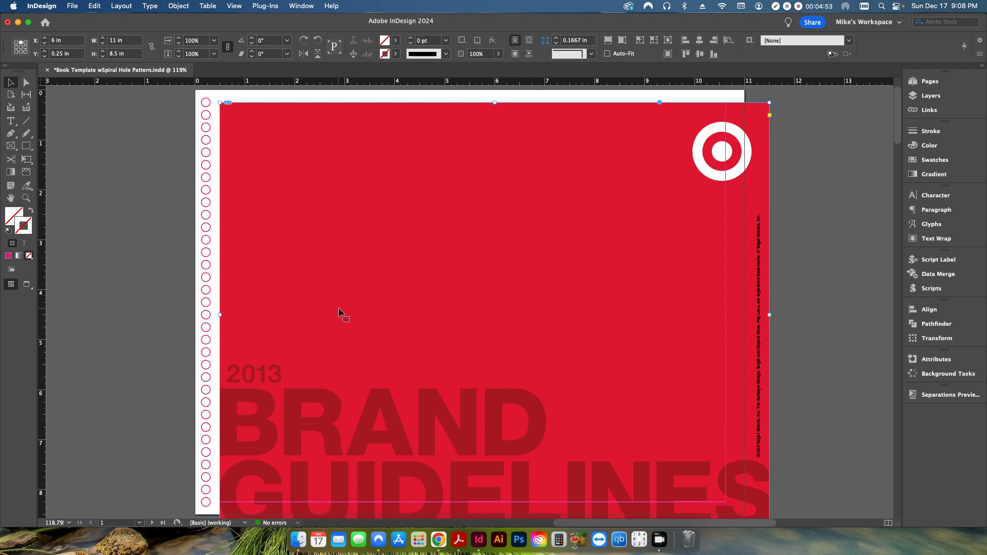
mouse_move(323, 318)
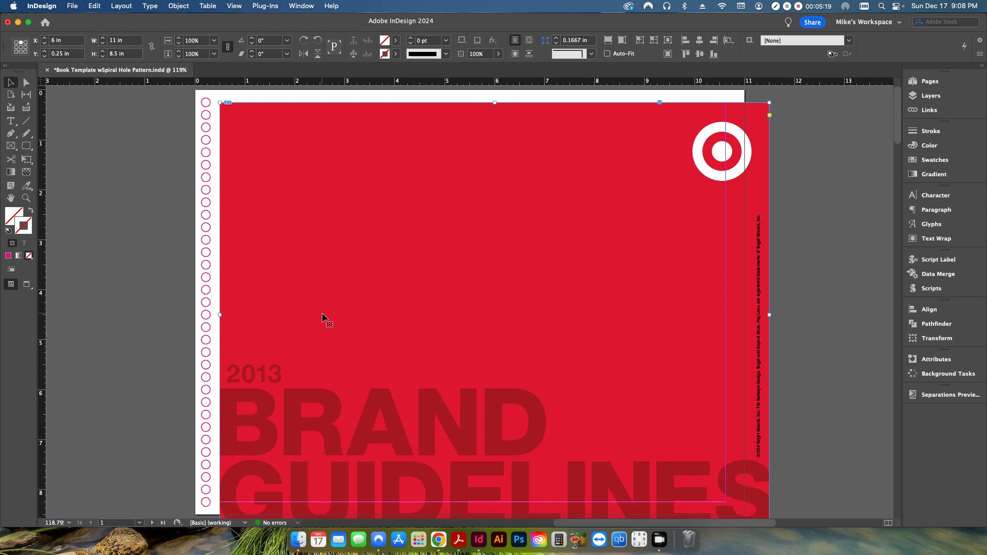
mouse_move(794, 198)
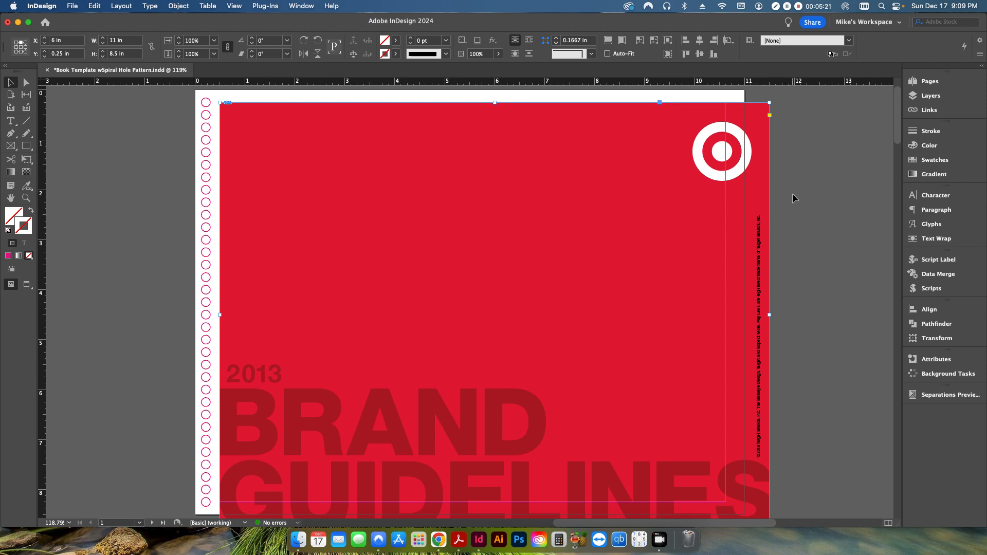
Set Document Setup to 1 page, confirming deletion of the pages holding Target artwork
left_click(73, 6)
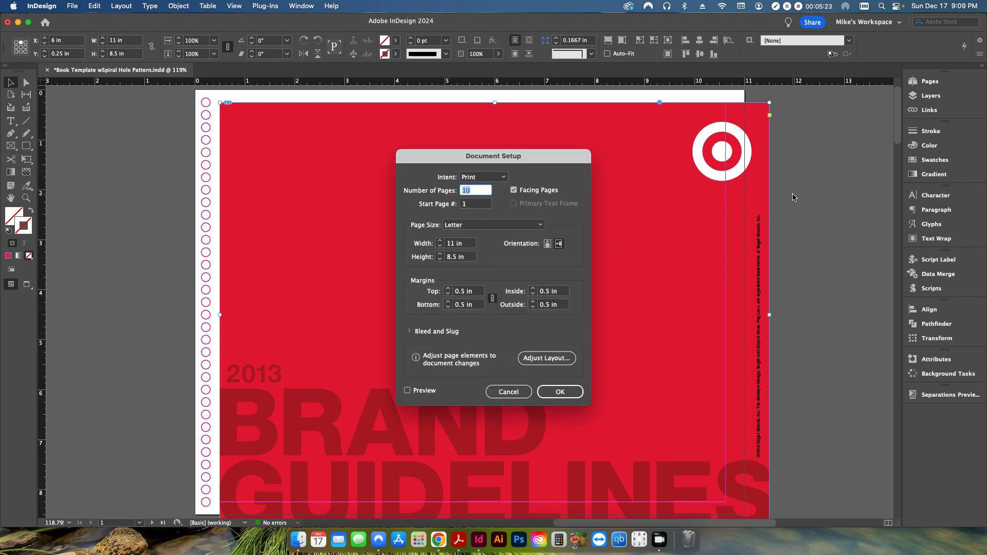
type("1")
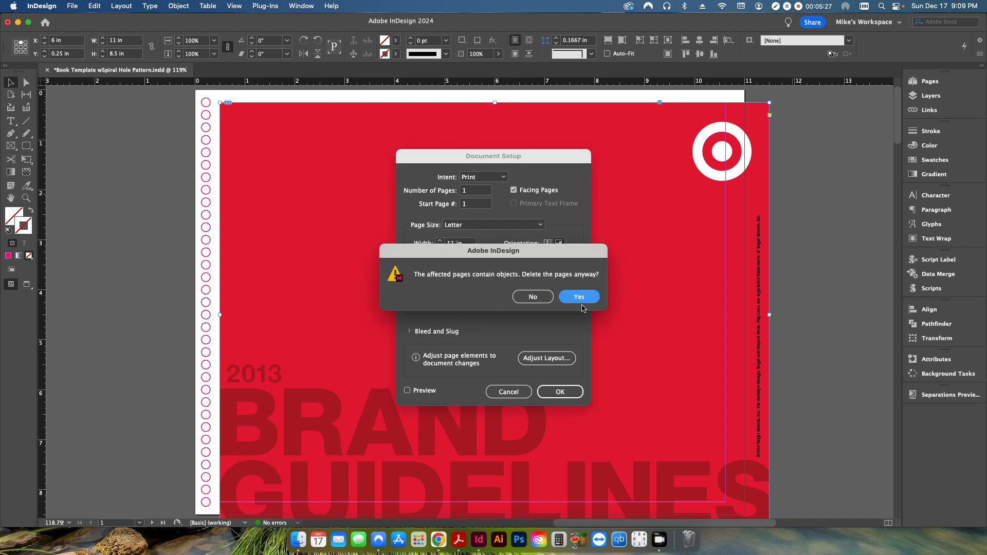
left_click(579, 296)
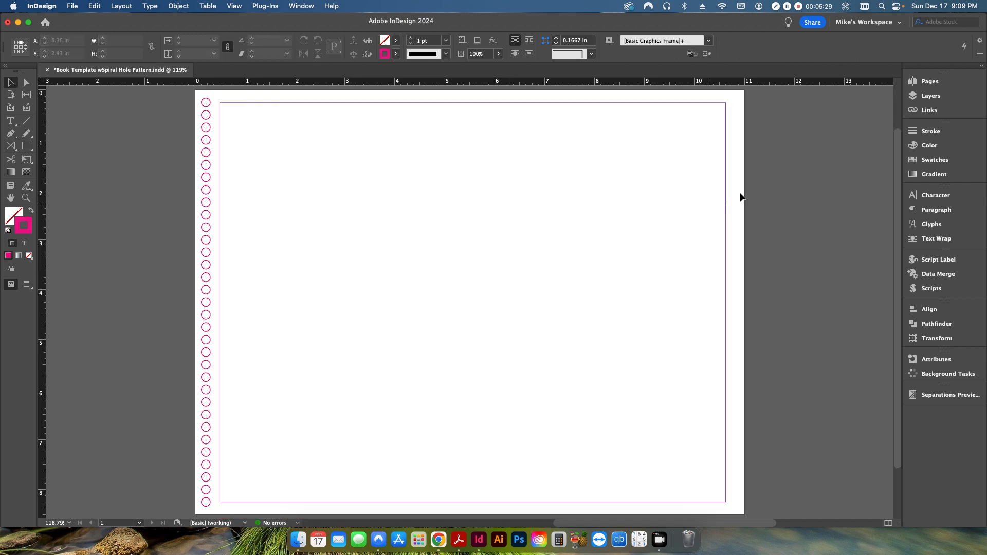
left_click(931, 81)
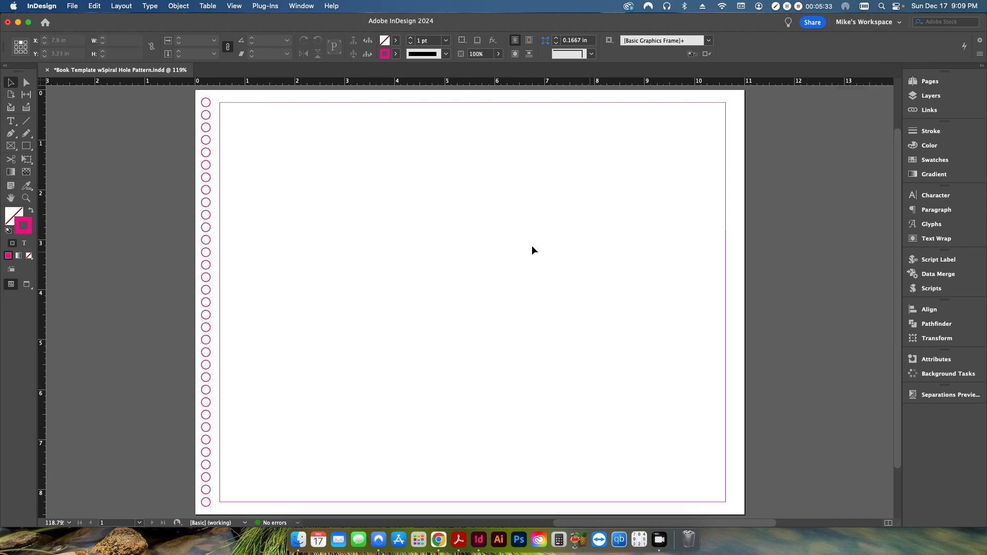
mouse_move(509, 224)
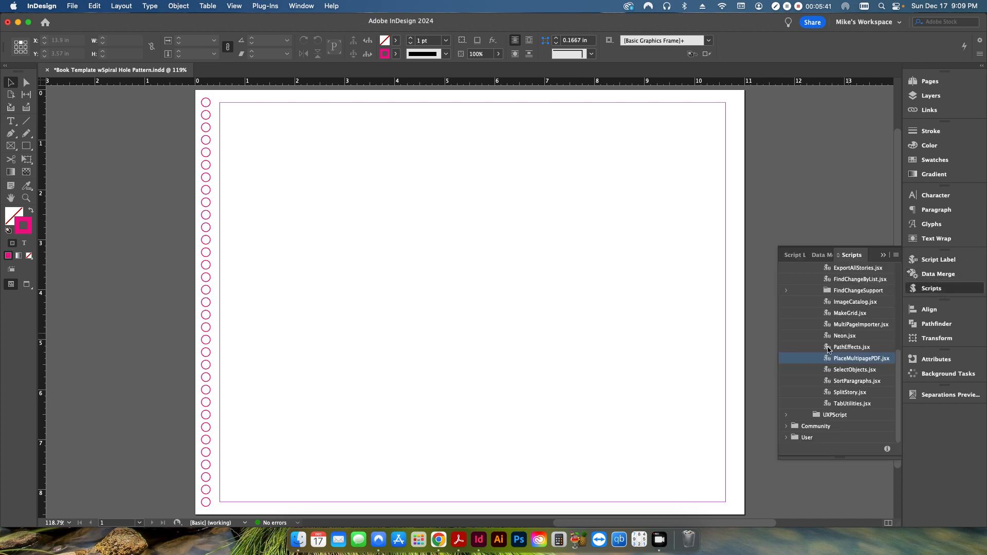
Run MultiPageImporter.jsx from the Scripts panel and choose Target.pdf as the source
left_click(861, 325)
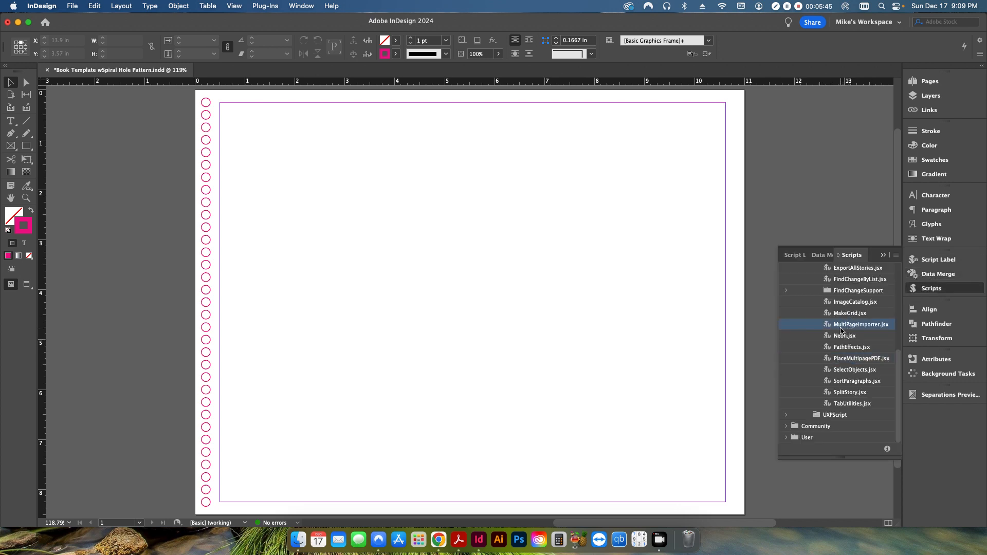
mouse_move(439, 539)
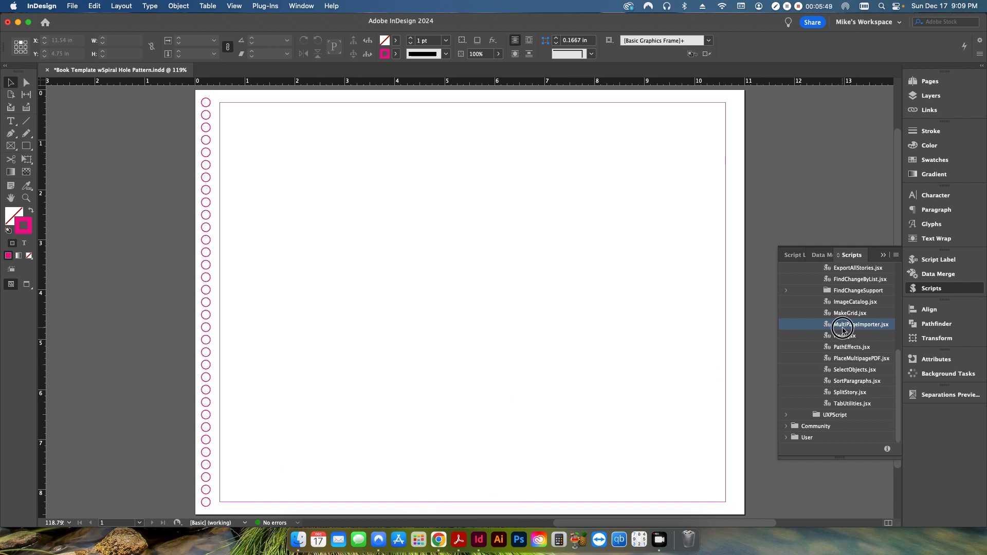
double_click(845, 324)
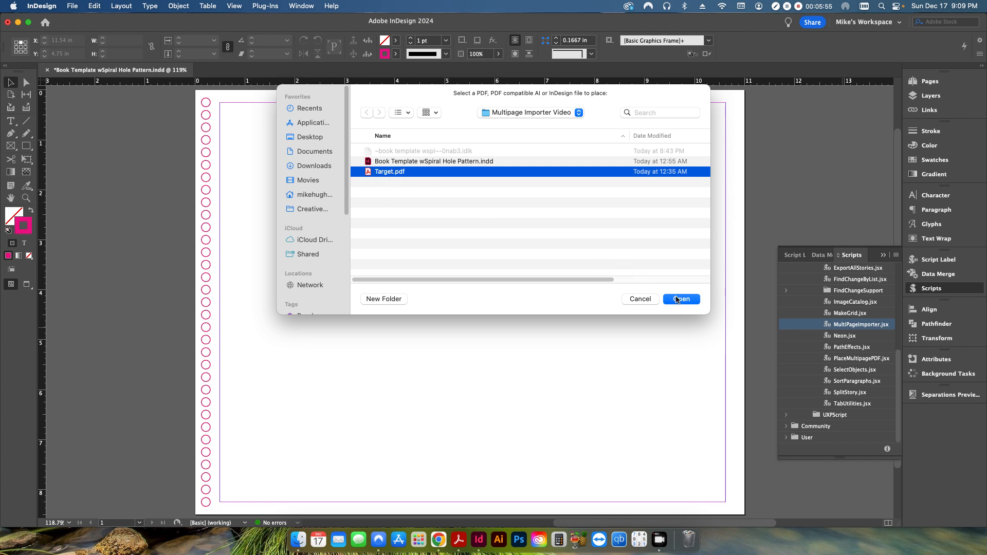
left_click(681, 299)
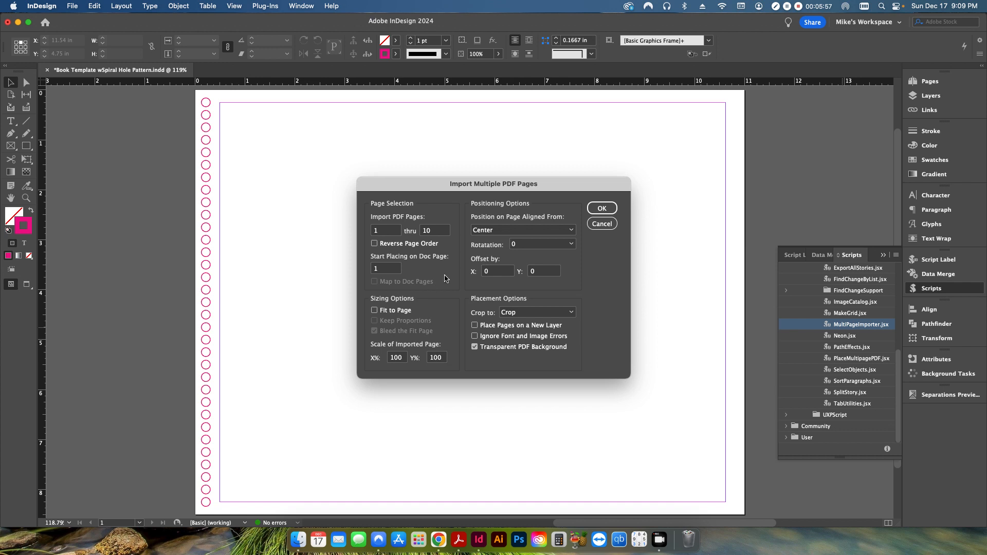
mouse_move(442, 288)
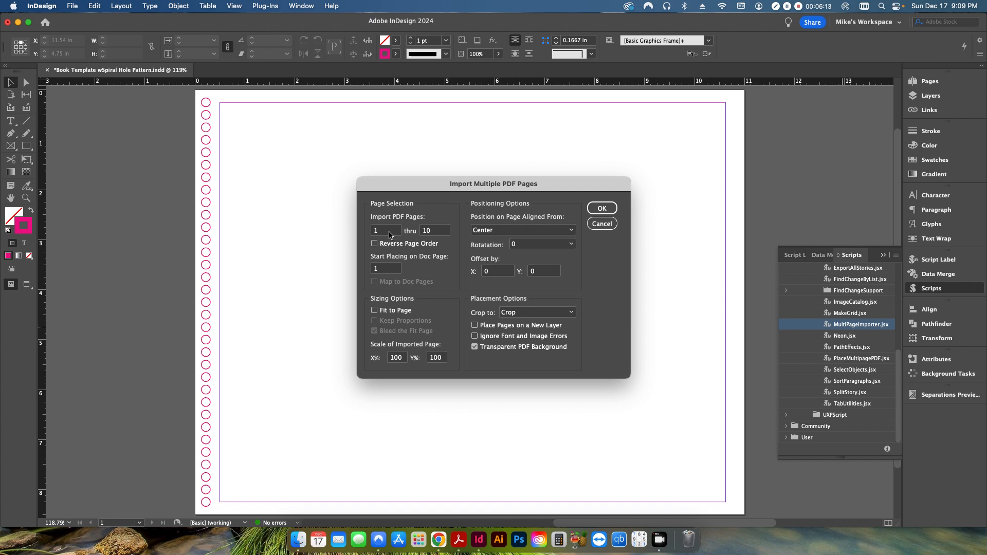
mouse_move(394, 236)
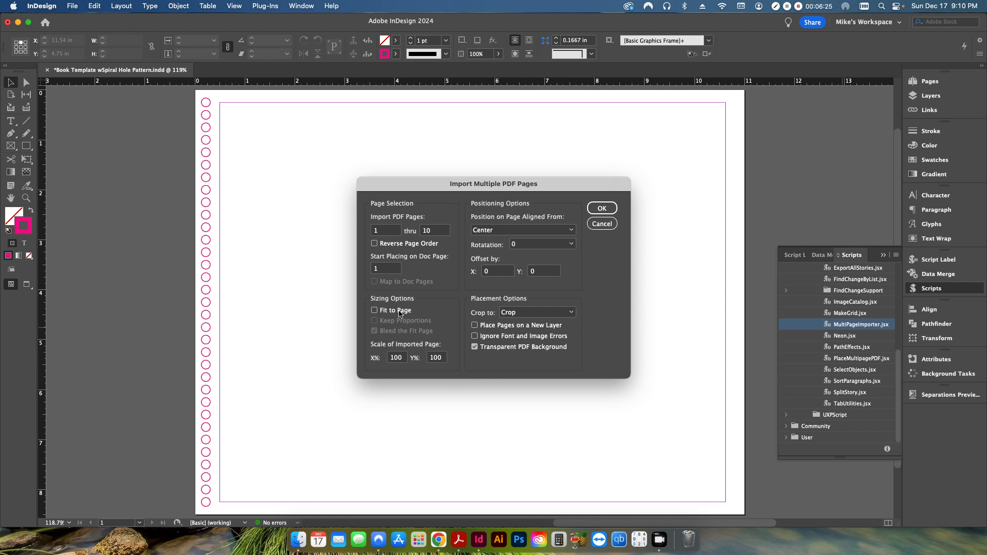
mouse_move(469, 186)
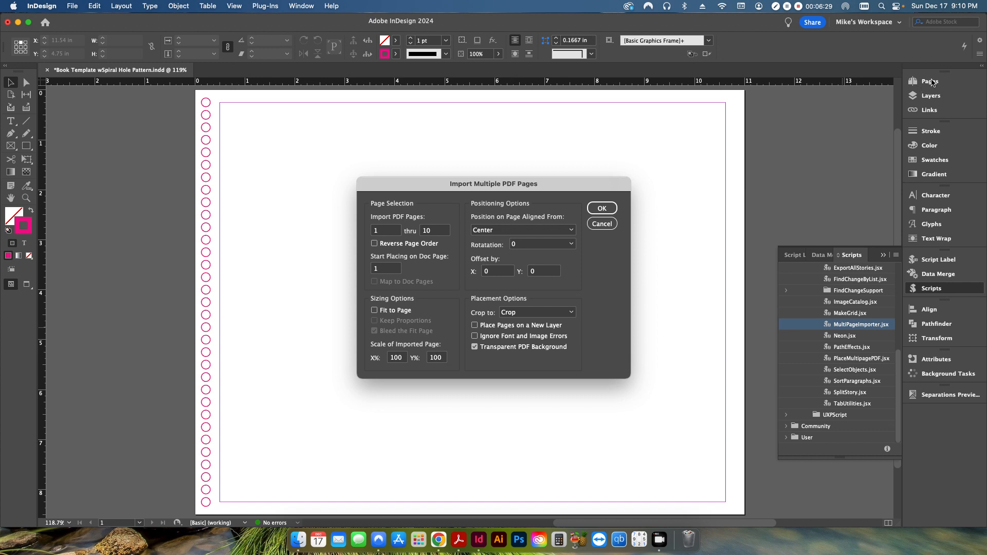
mouse_move(415, 278)
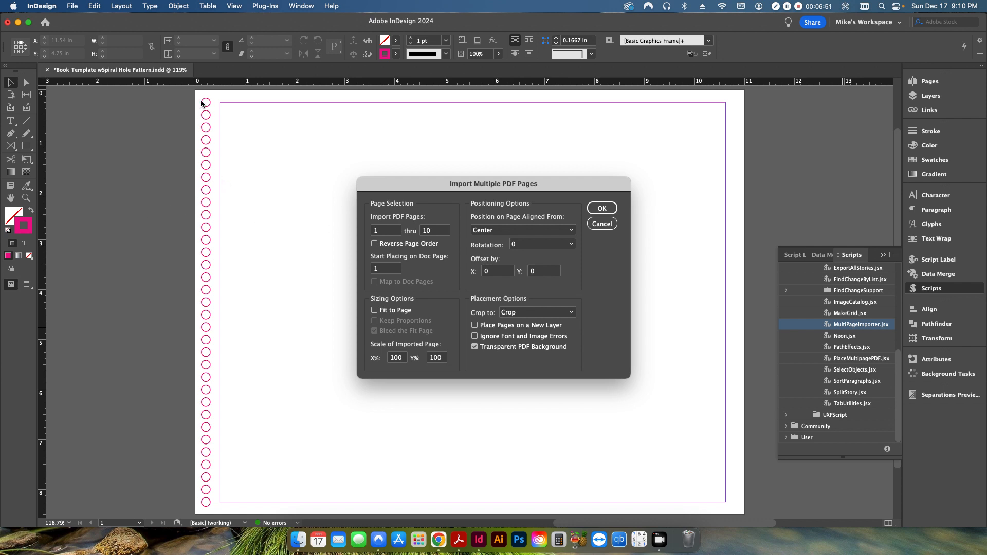
mouse_move(718, 155)
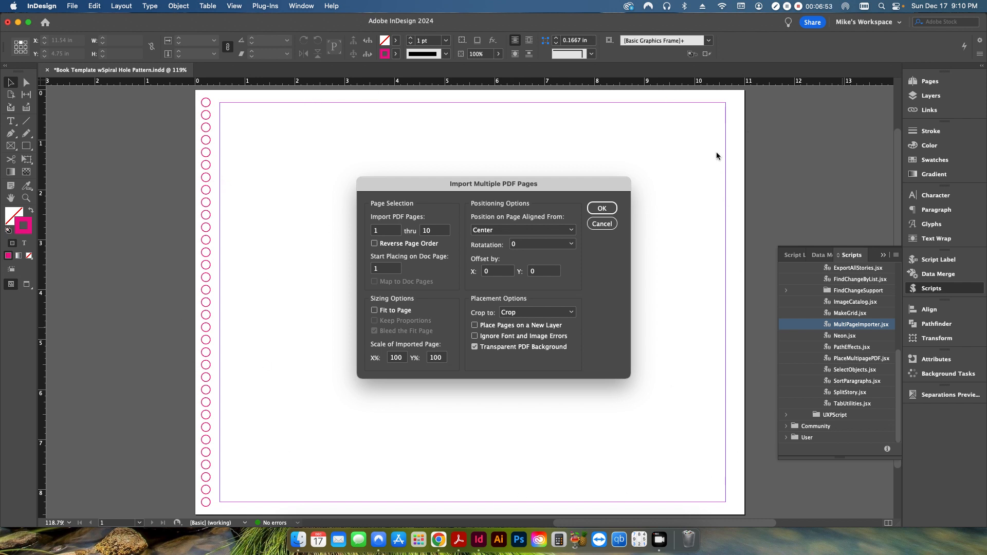
mouse_move(465, 416)
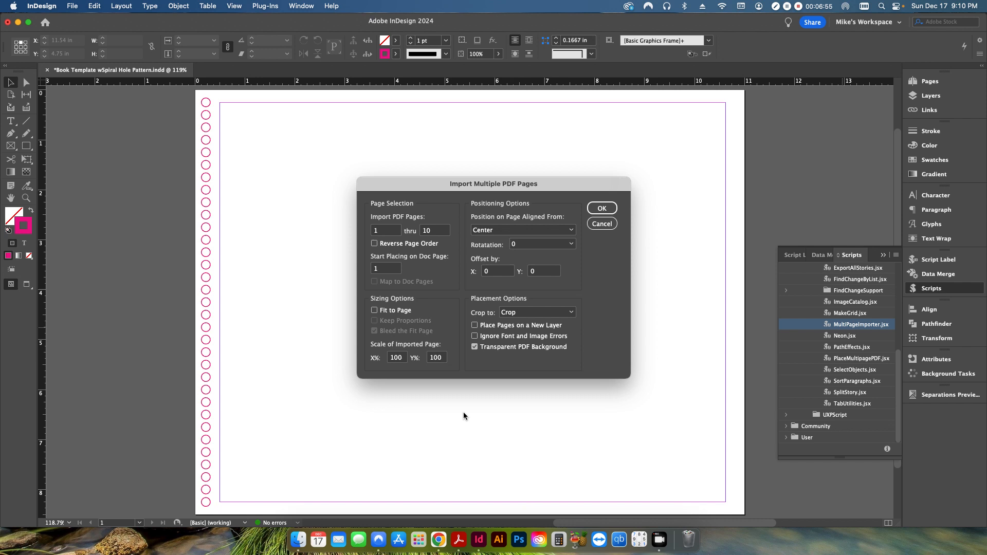
mouse_move(426, 340)
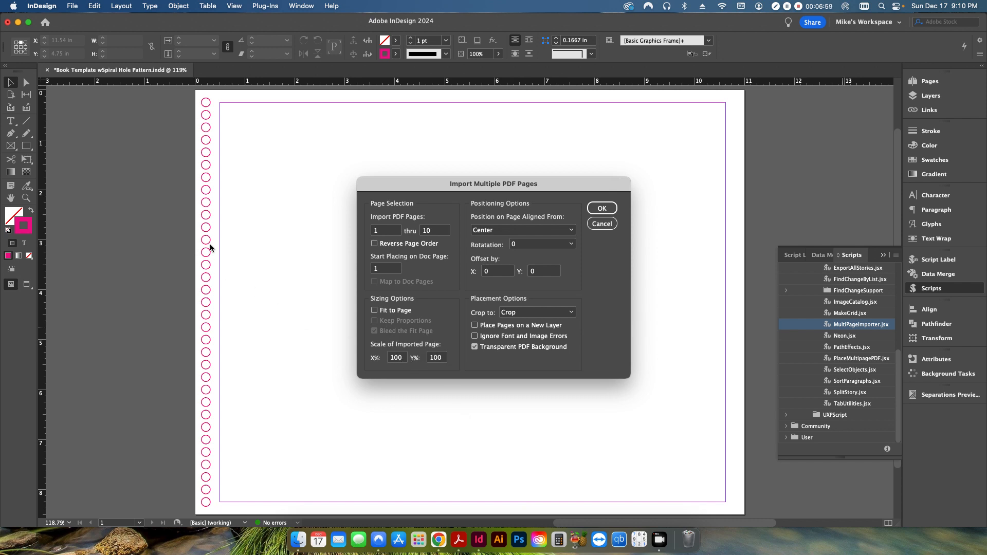
Cancel the import dialog and draw a 10.125 x 8 in frame across the margins
left_click(602, 208)
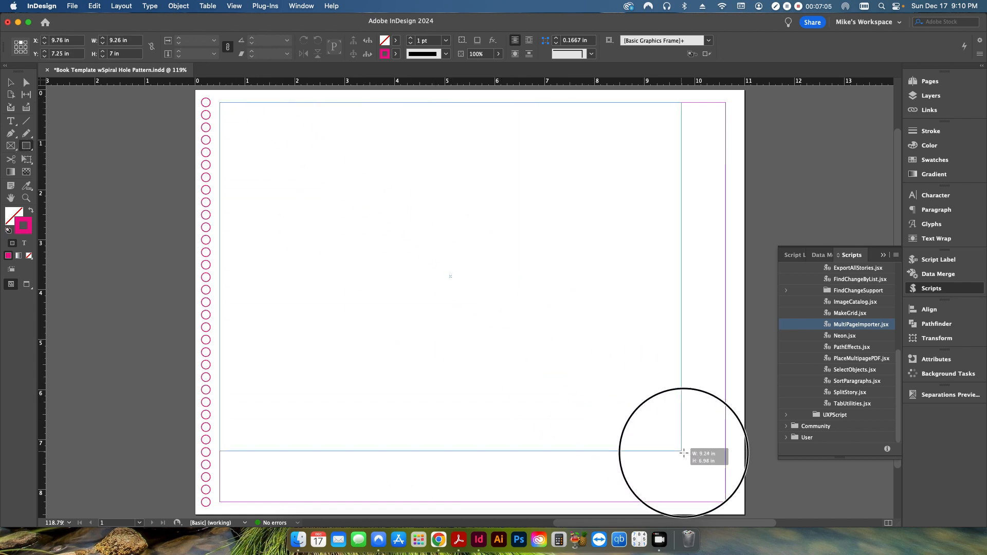
left_click_drag(684, 452, 727, 502)
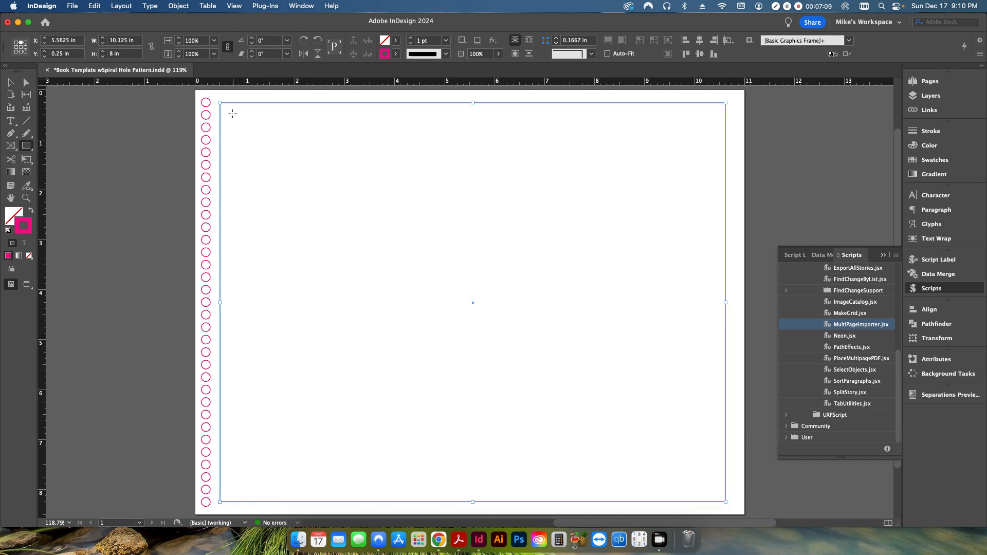
mouse_move(362, 225)
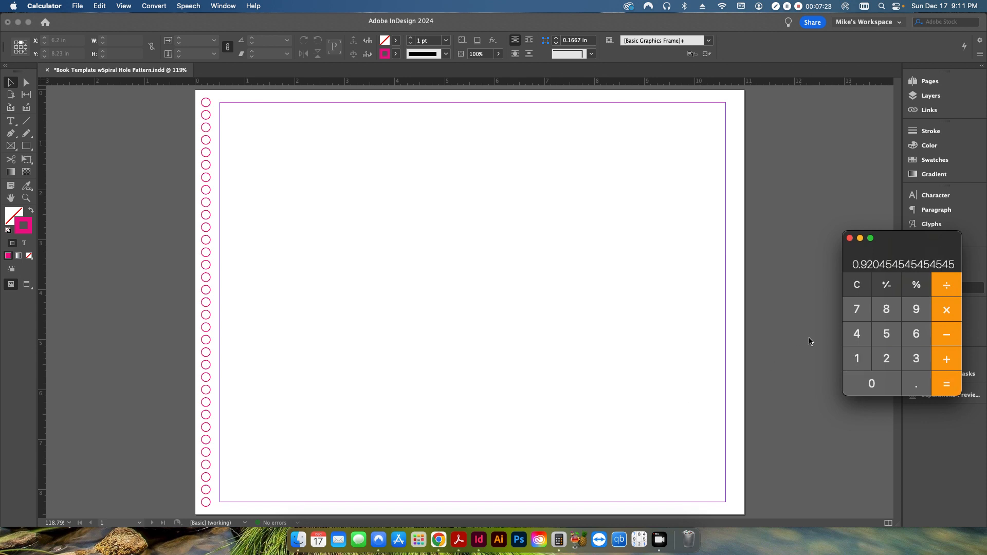
mouse_move(595, 279)
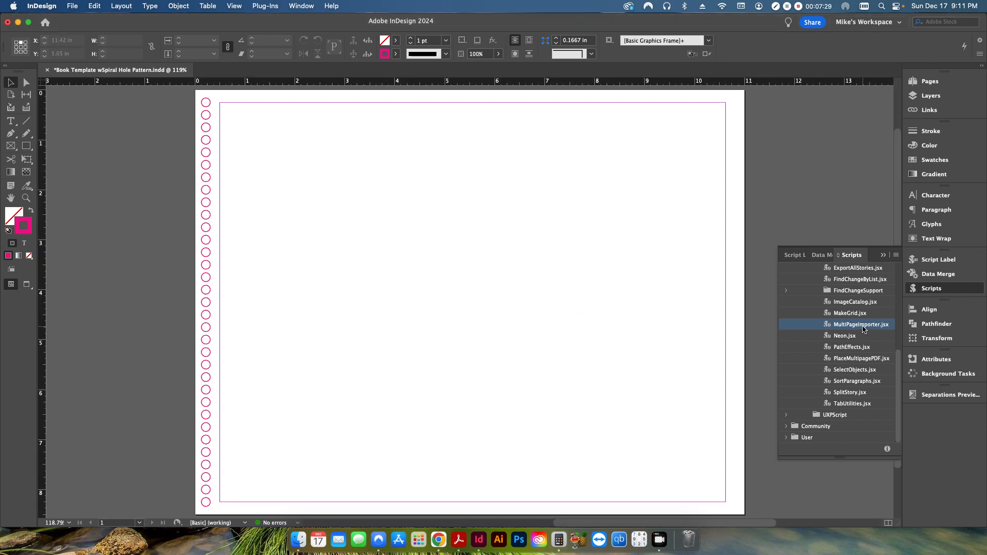
Reopen the multi-page PDF importer and enter a 92% import scale
double_click(861, 325)
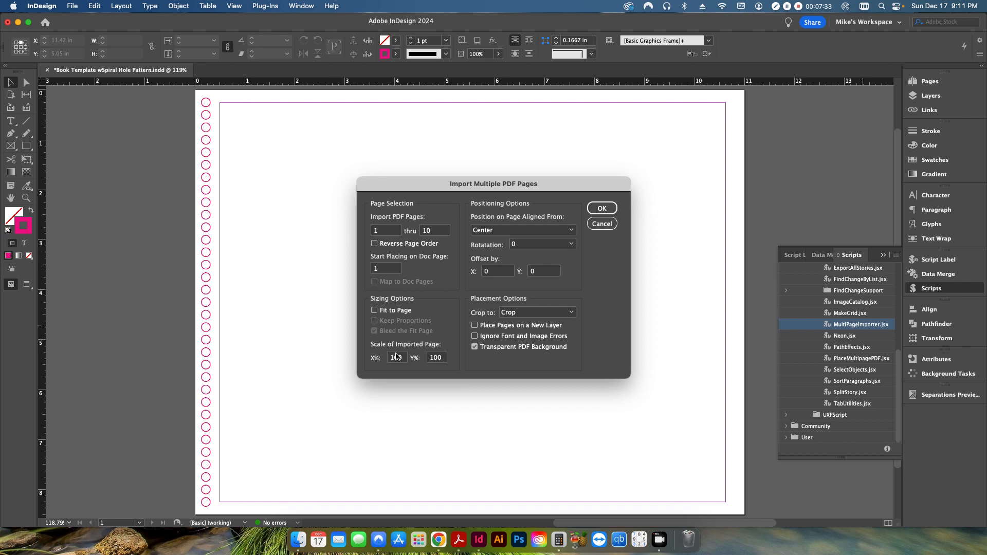
type("92")
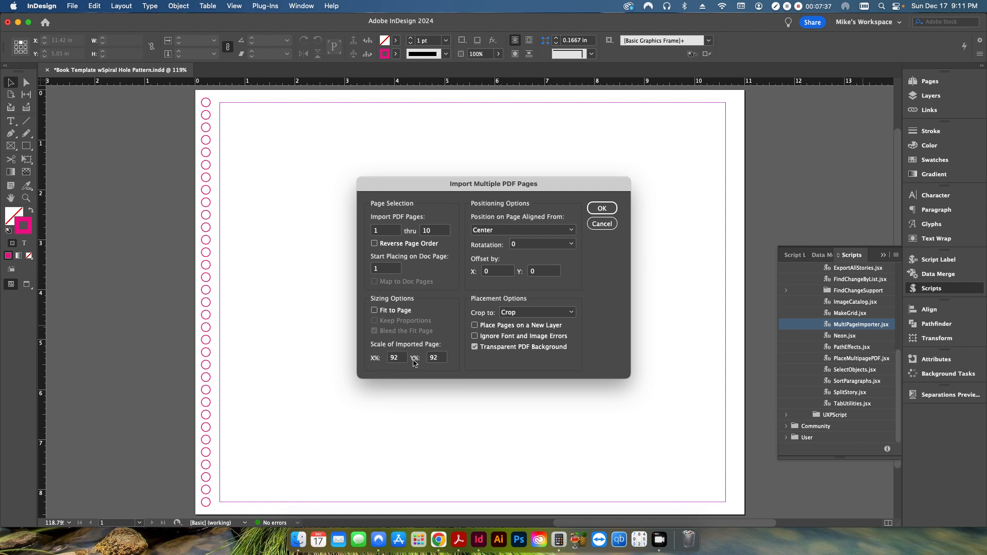
mouse_move(325, 204)
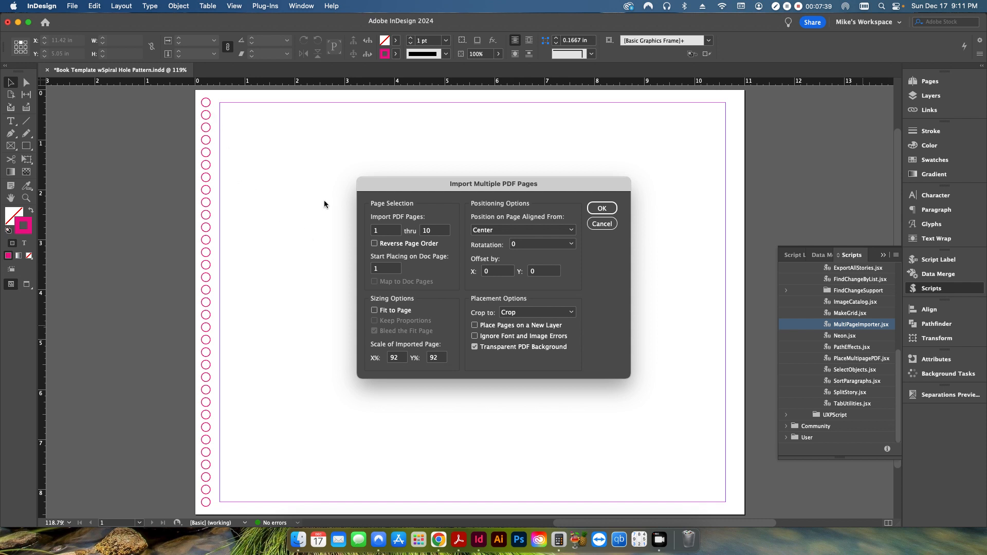
mouse_move(614, 242)
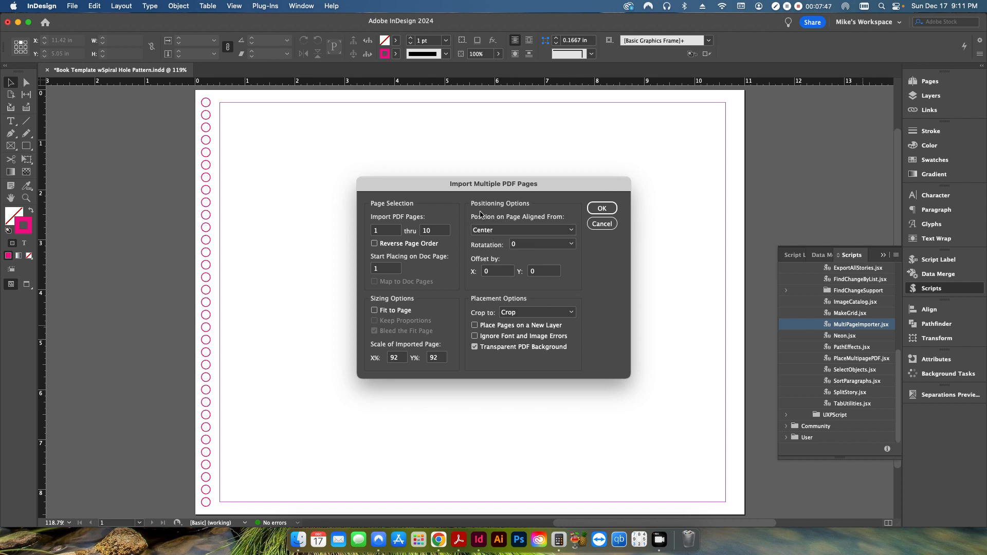
mouse_move(488, 213)
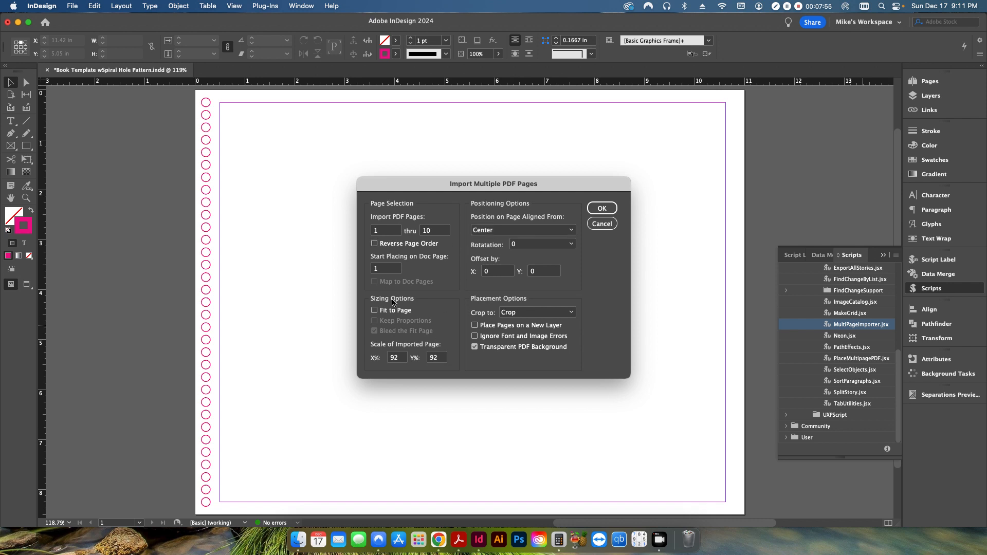
mouse_move(410, 381)
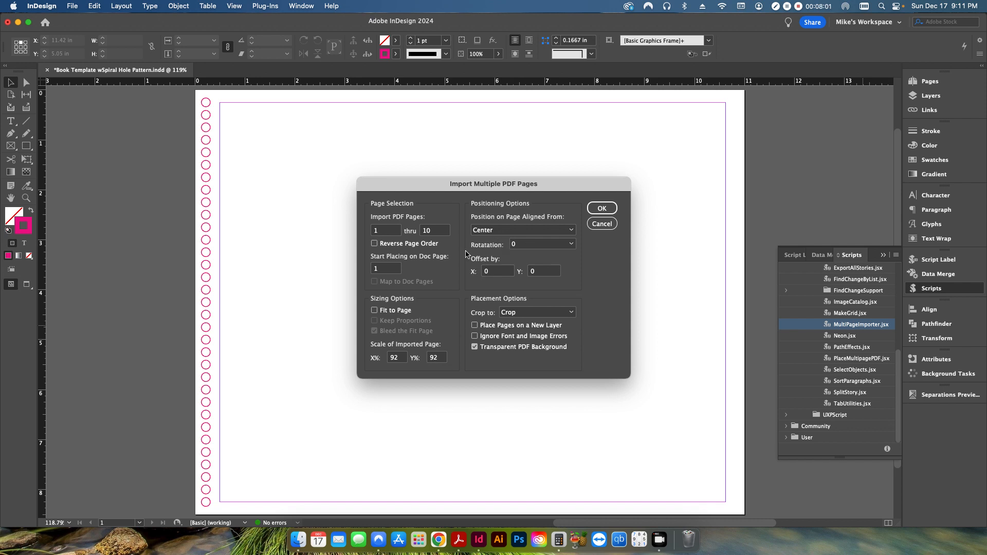
mouse_move(323, 255)
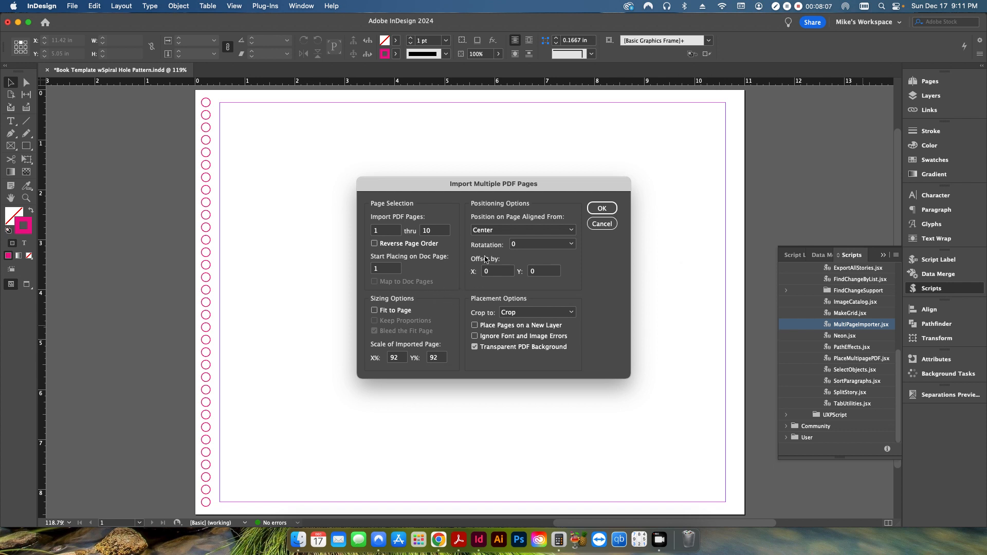
mouse_move(216, 216)
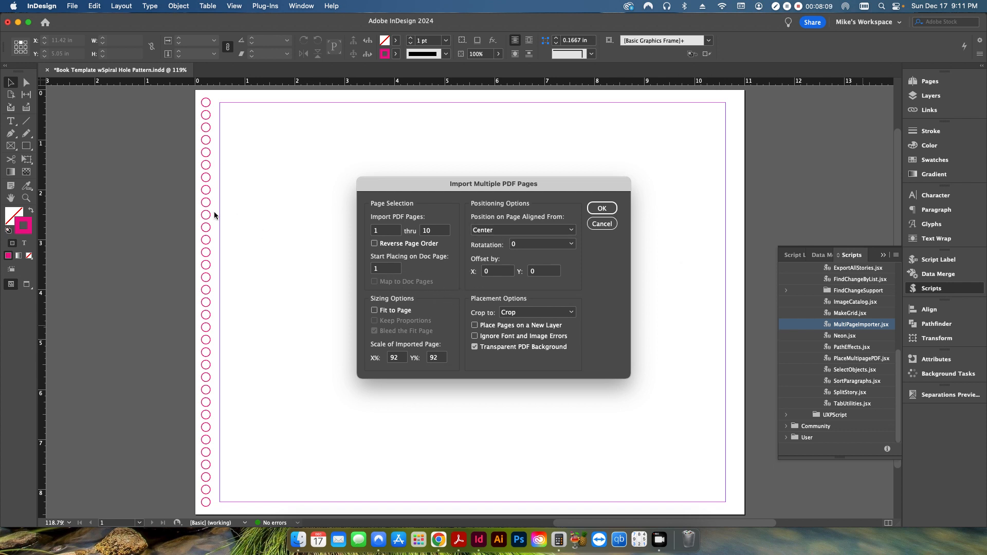
mouse_move(198, 276)
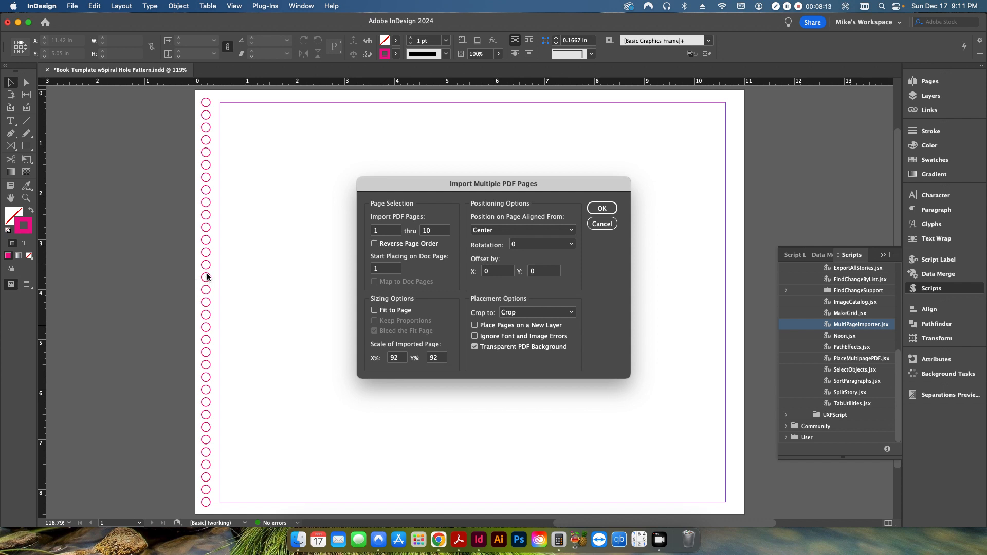
mouse_move(207, 477)
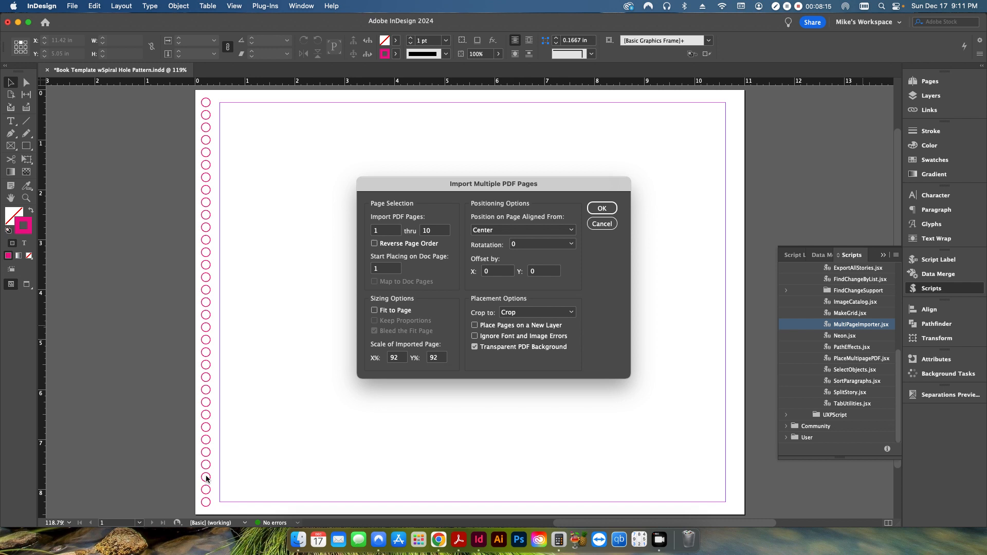
mouse_move(216, 179)
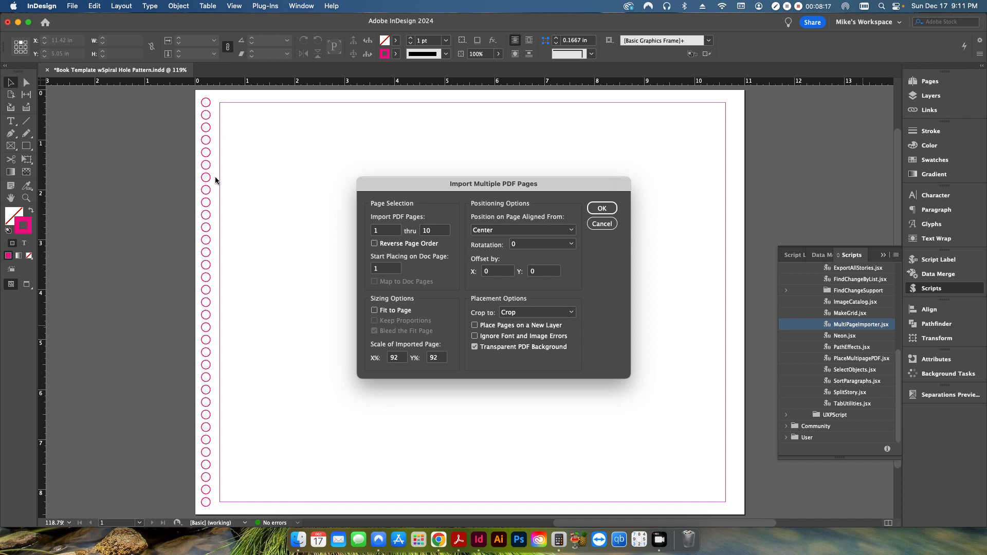
mouse_move(205, 178)
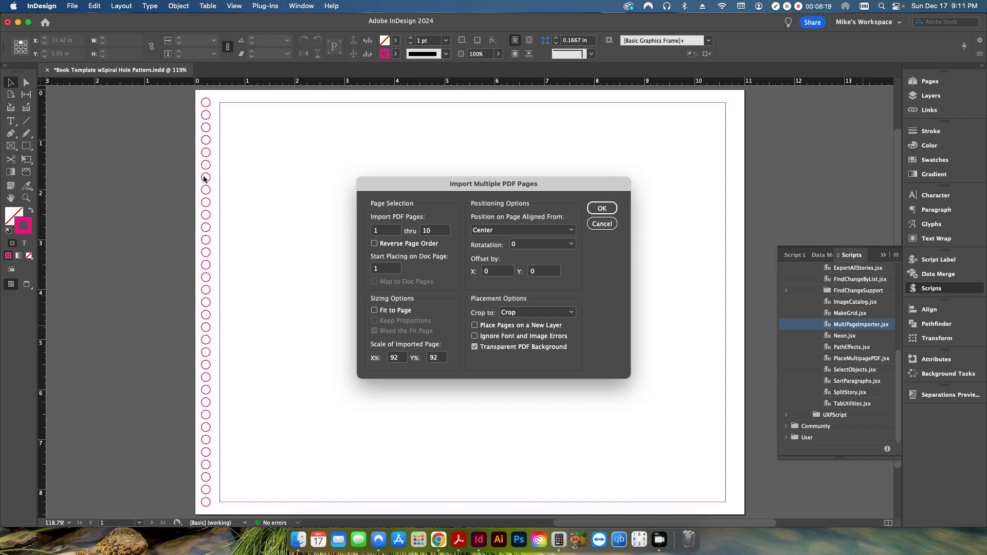
Set Position on Page alignment to 'Center, relative to spine'
left_click(523, 230)
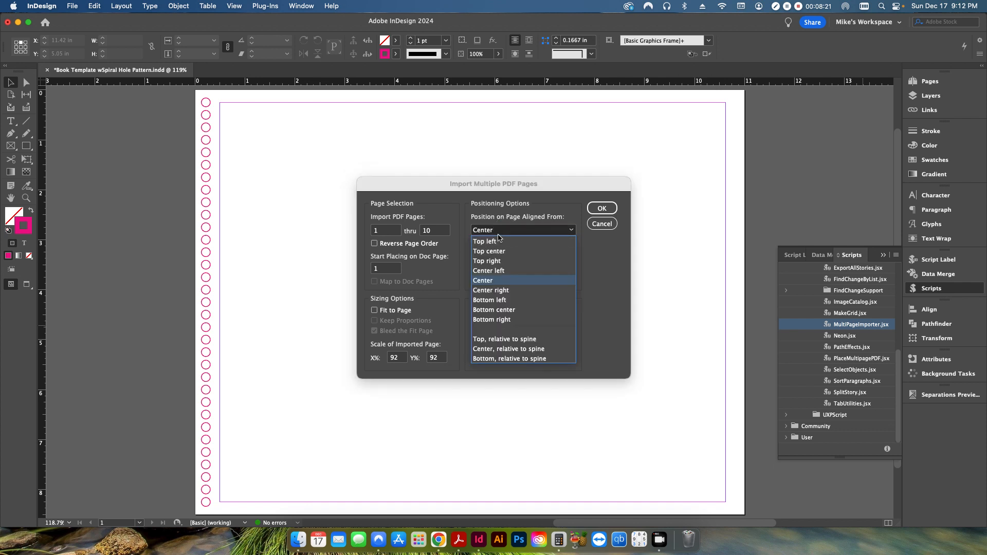
mouse_move(500, 271)
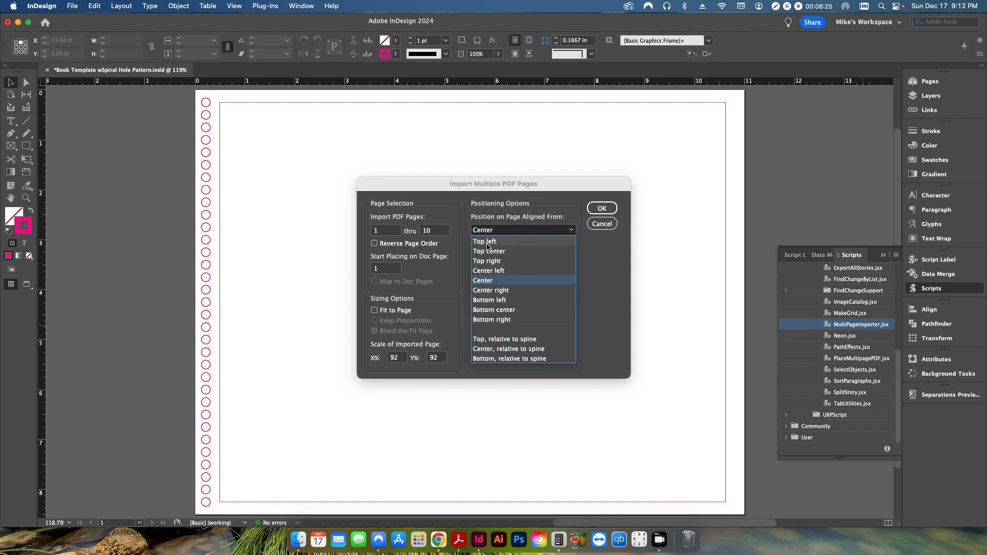
mouse_move(504, 247)
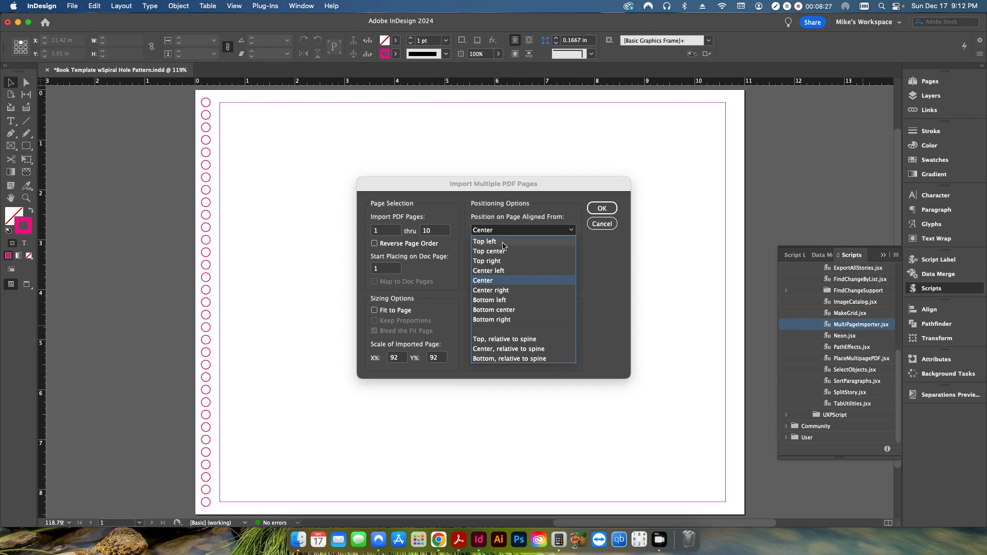
mouse_move(527, 324)
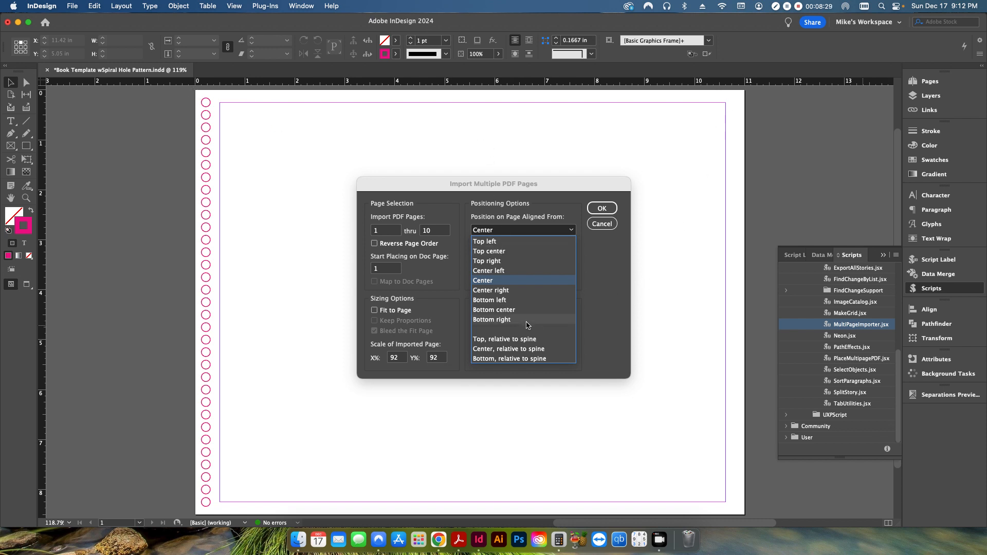
mouse_move(512, 350)
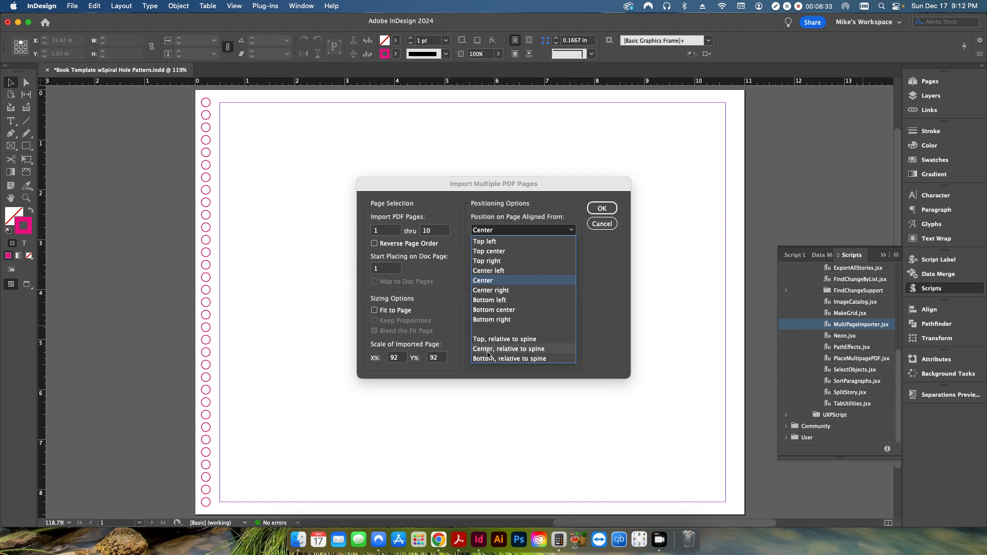
left_click(508, 349)
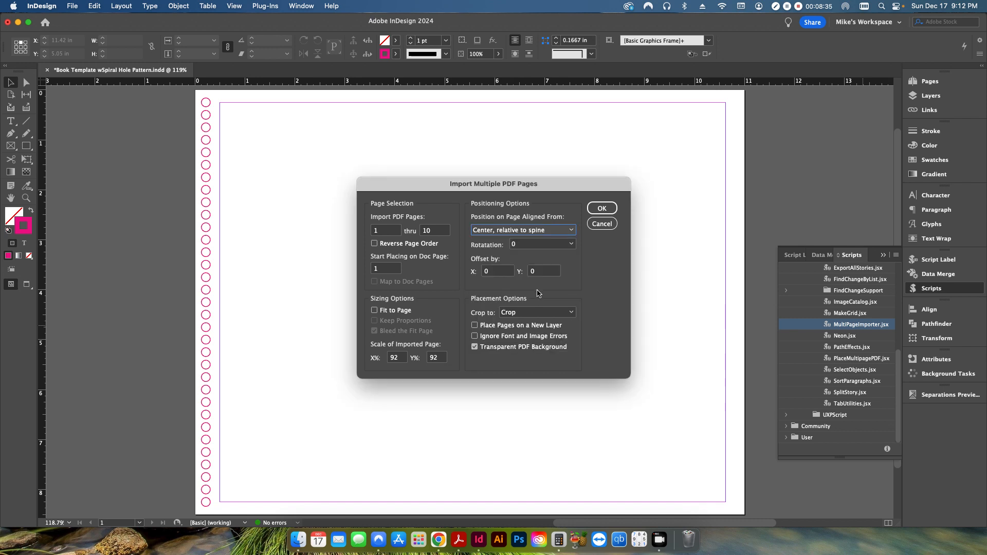
mouse_move(213, 262)
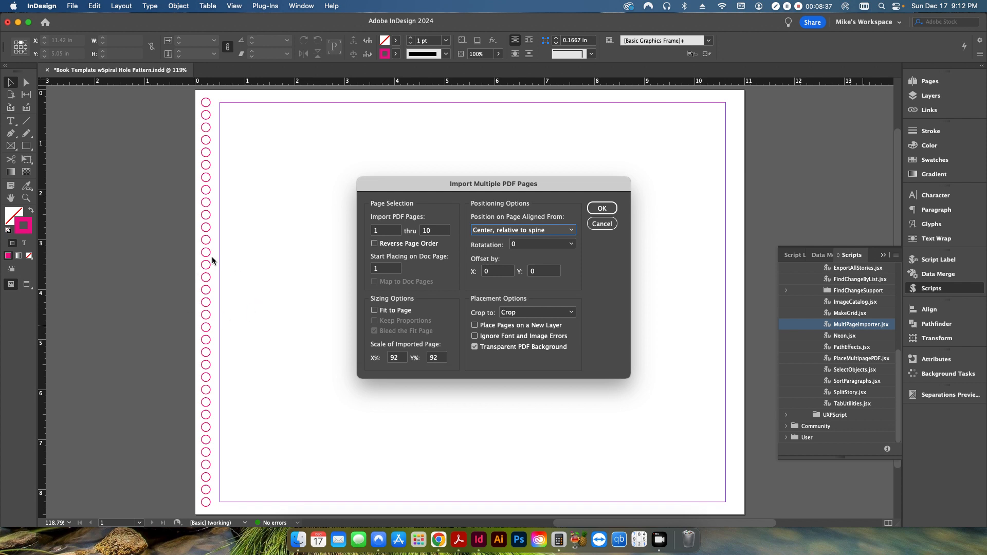
mouse_move(155, 290)
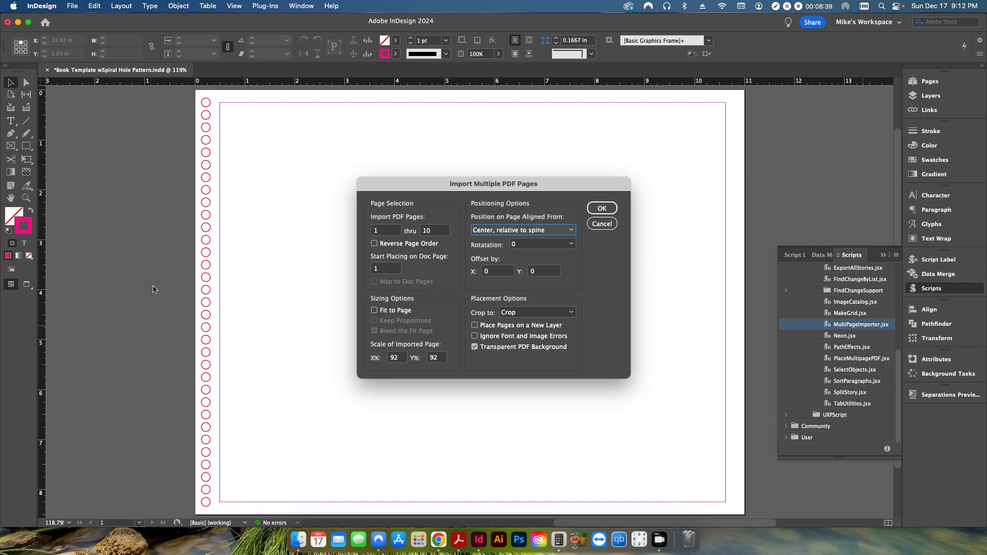
mouse_move(569, 263)
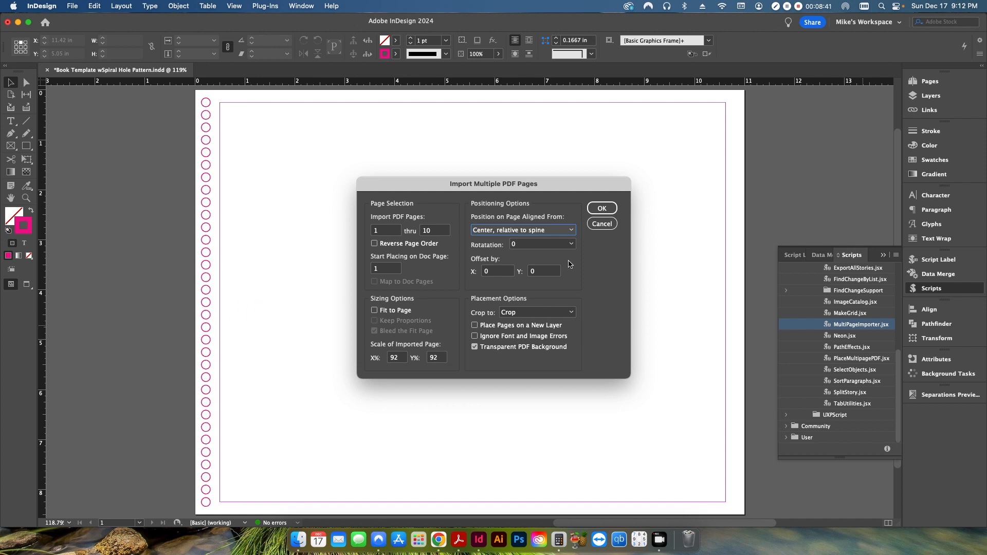
mouse_move(664, 286)
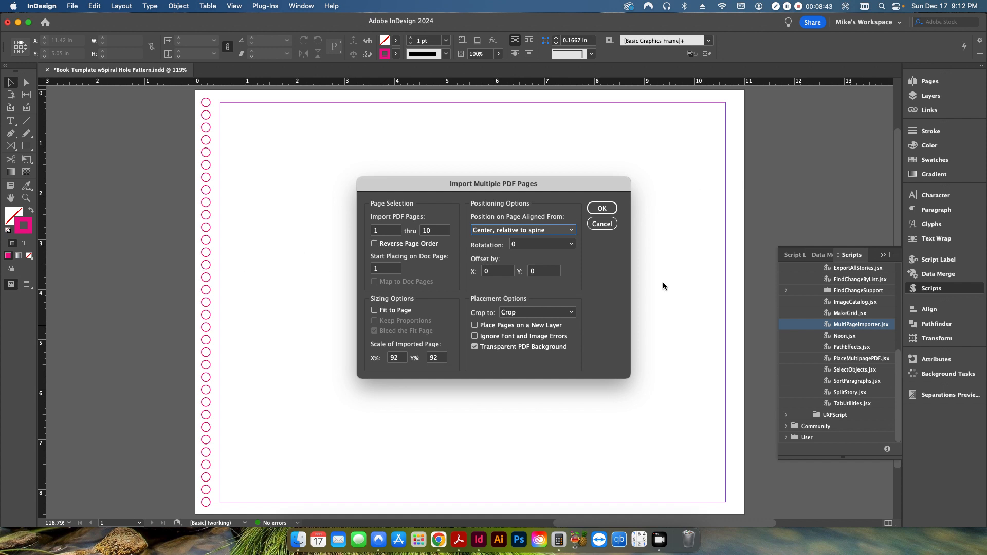
mouse_move(724, 288)
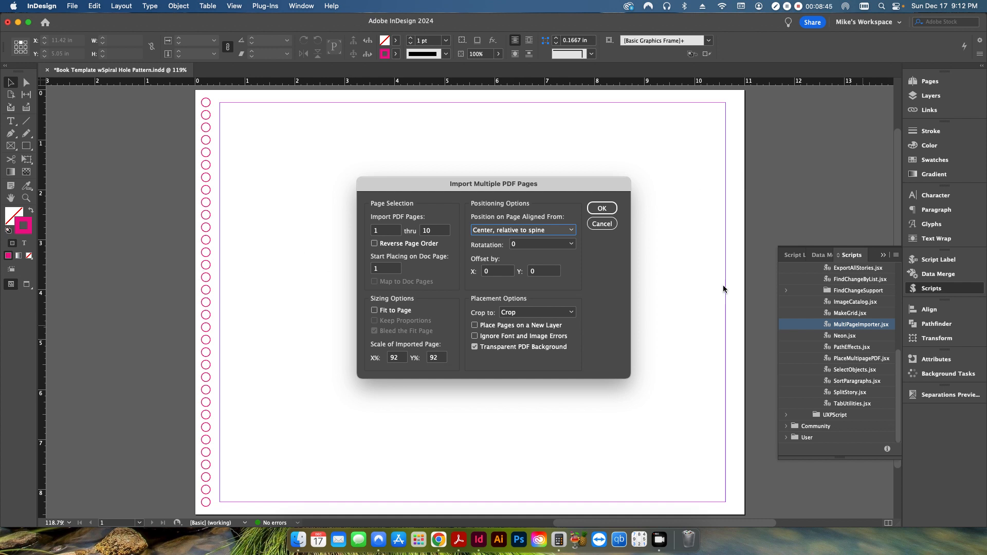
mouse_move(687, 271)
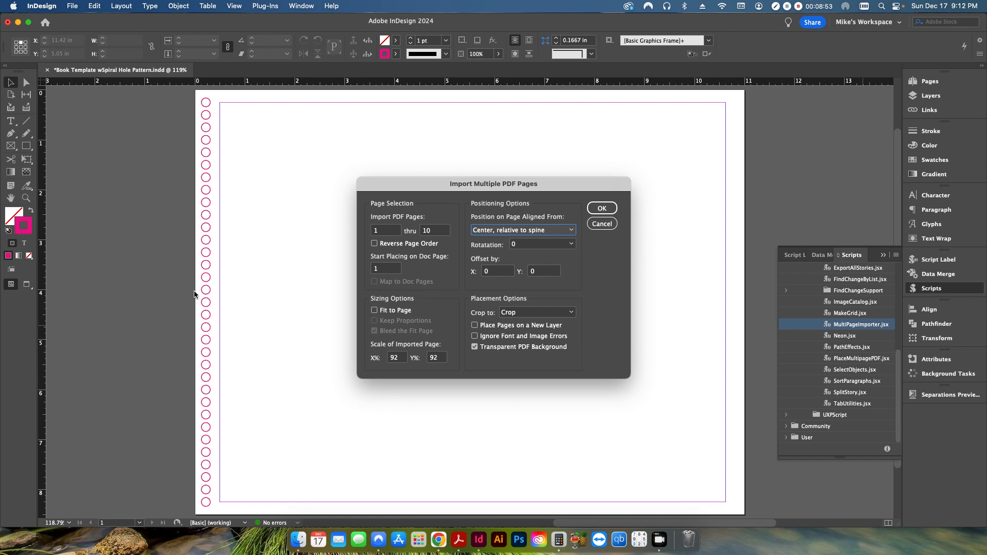
mouse_move(195, 290)
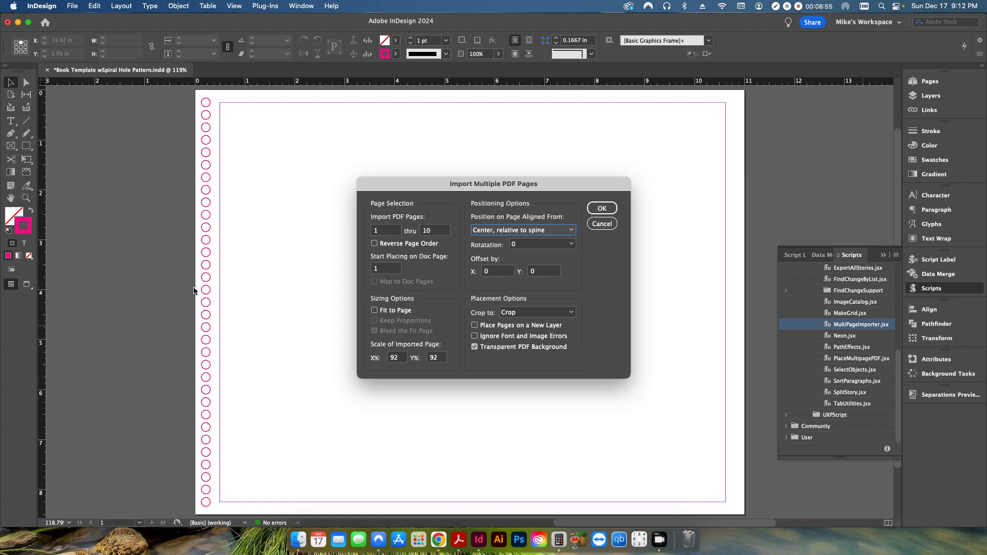
mouse_move(194, 299)
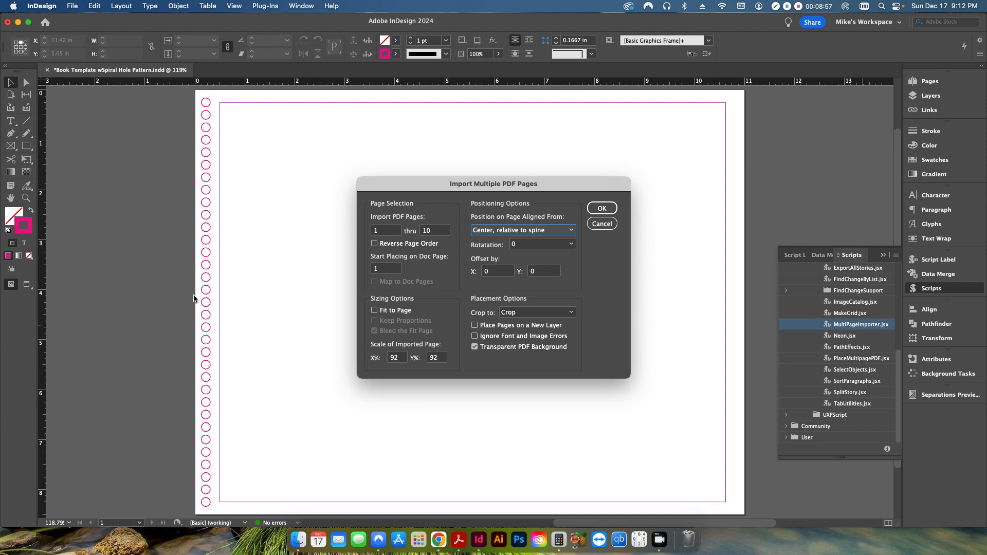
mouse_move(208, 116)
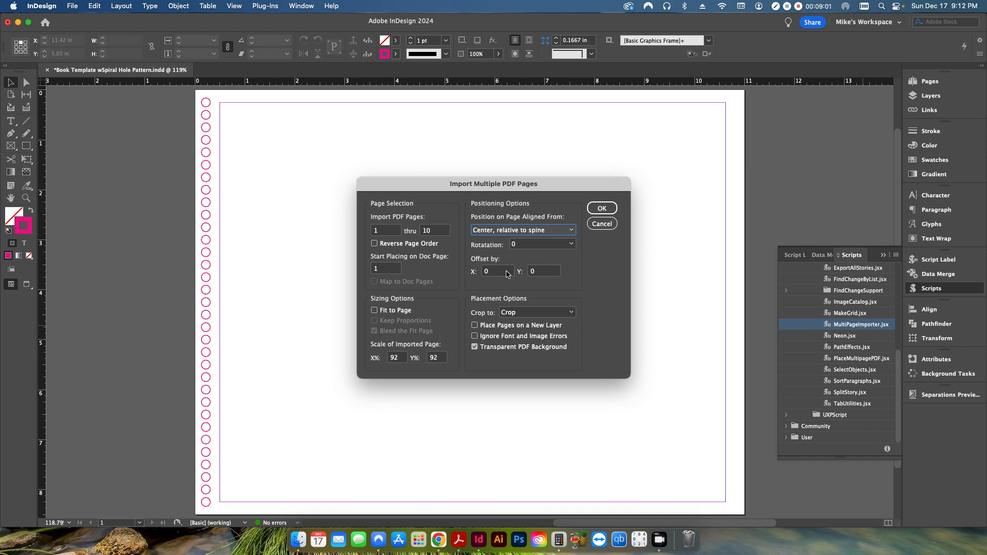
Enter .5 as the horizontal offset, leaving the vertical offset at 0
left_click(497, 271)
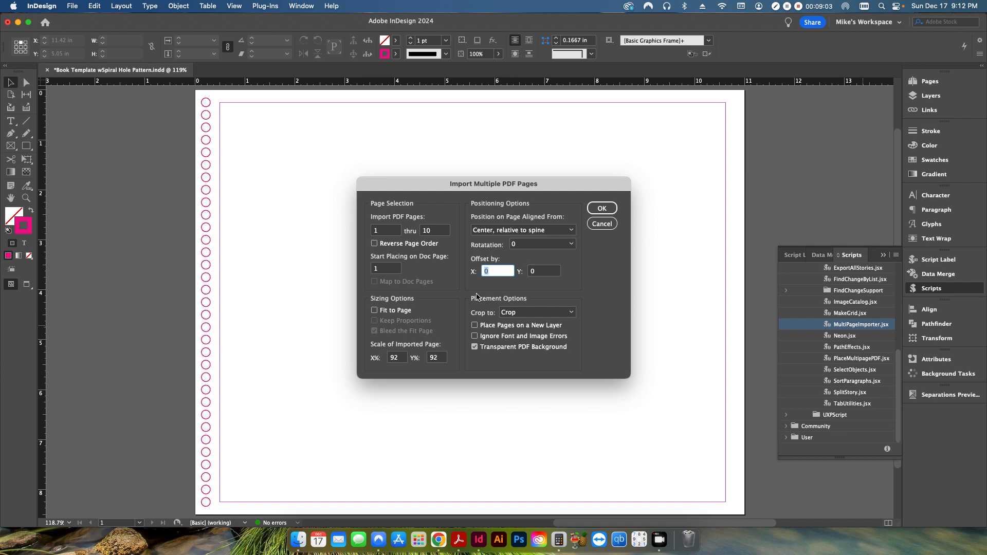
mouse_move(221, 88)
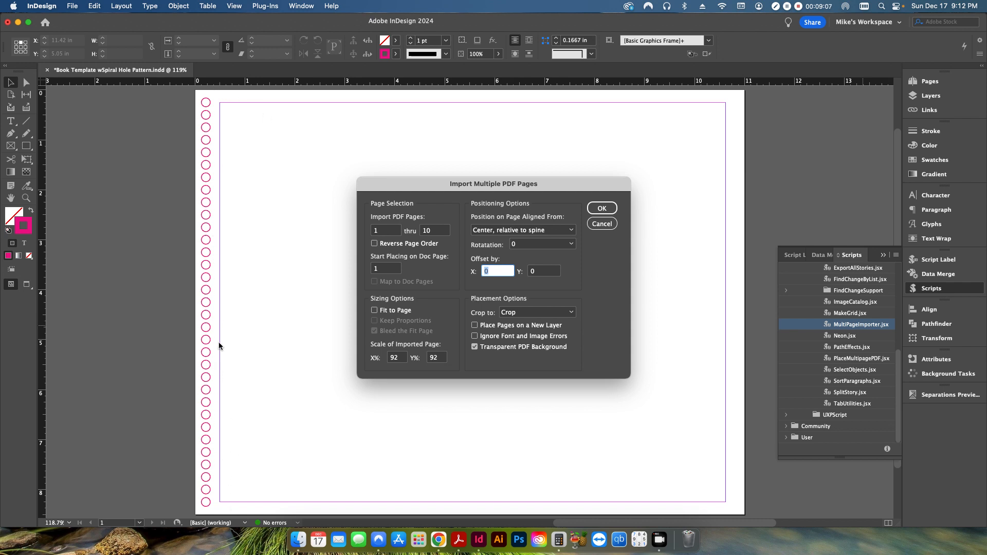
mouse_move(221, 115)
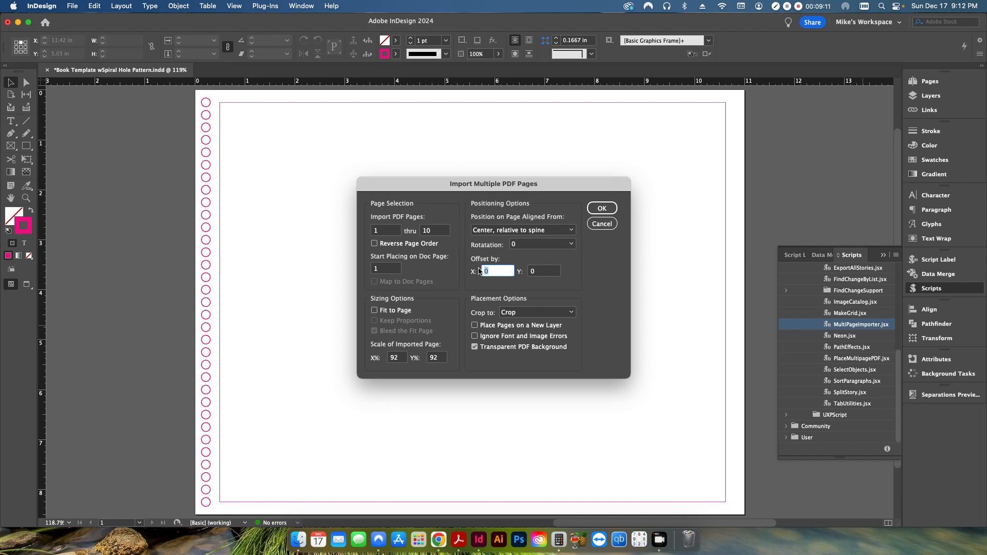
type(".5")
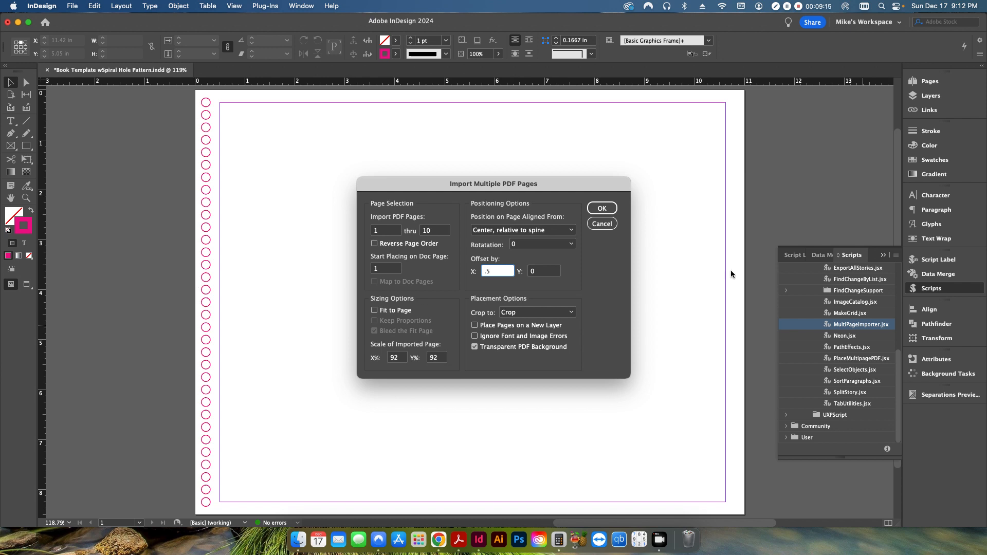
mouse_move(192, 320)
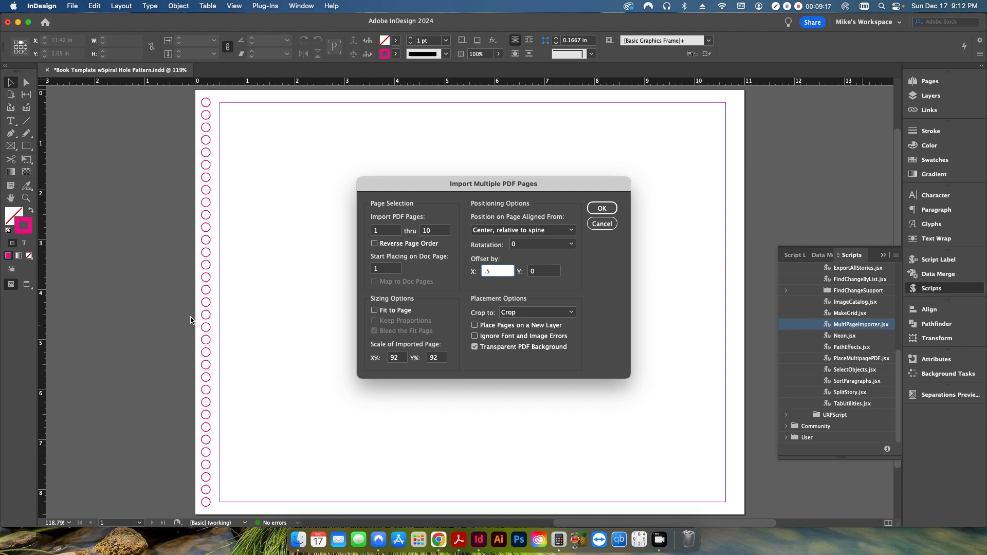
left_click(497, 271)
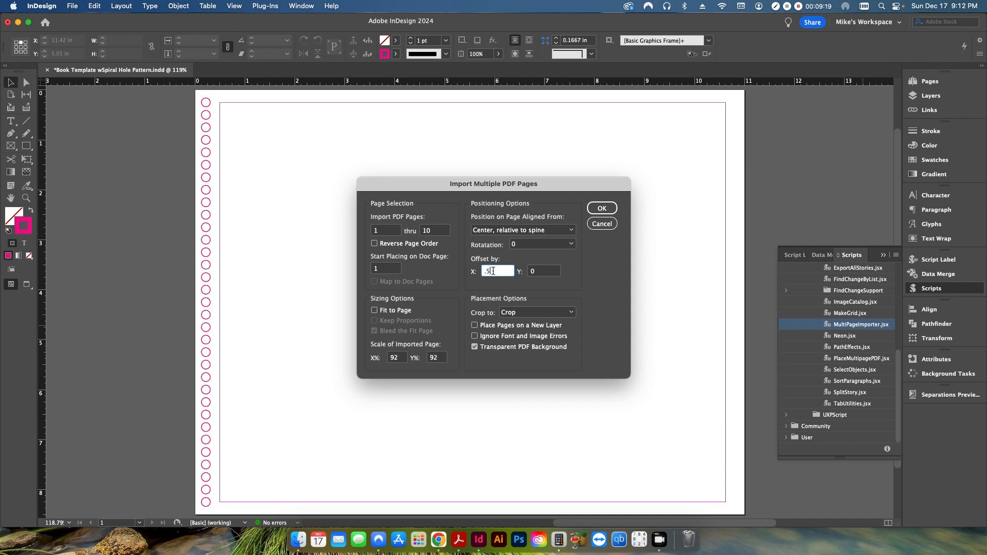
mouse_move(227, 301)
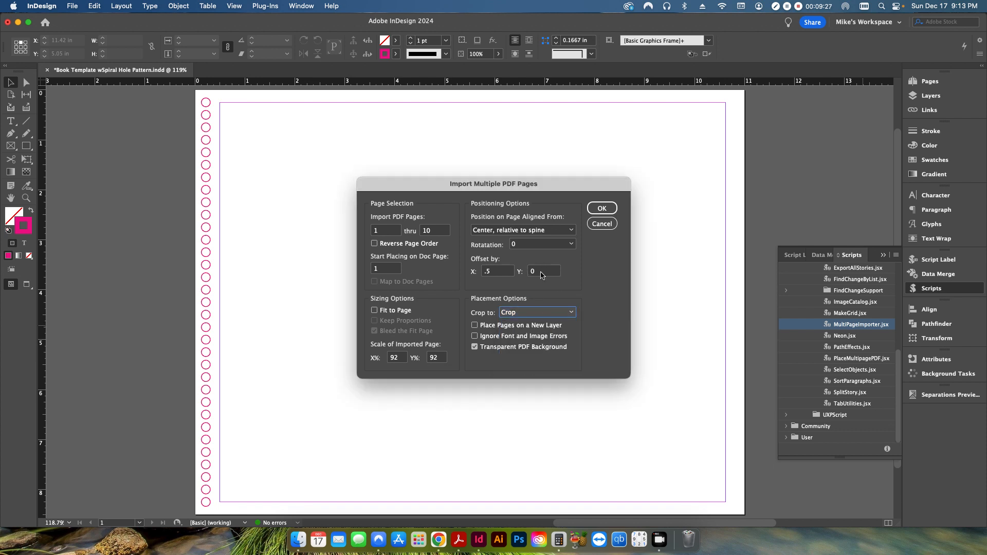
mouse_move(252, 302)
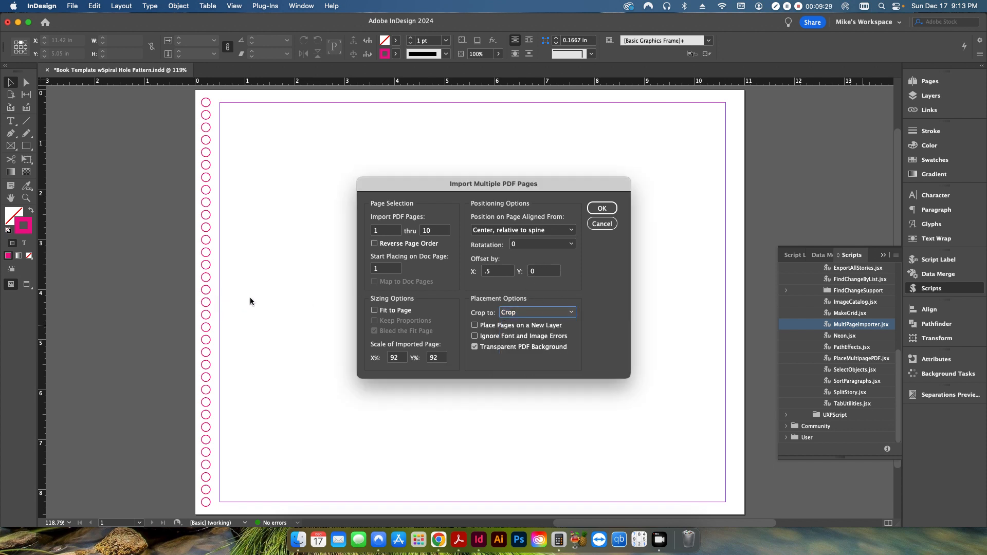
mouse_move(230, 224)
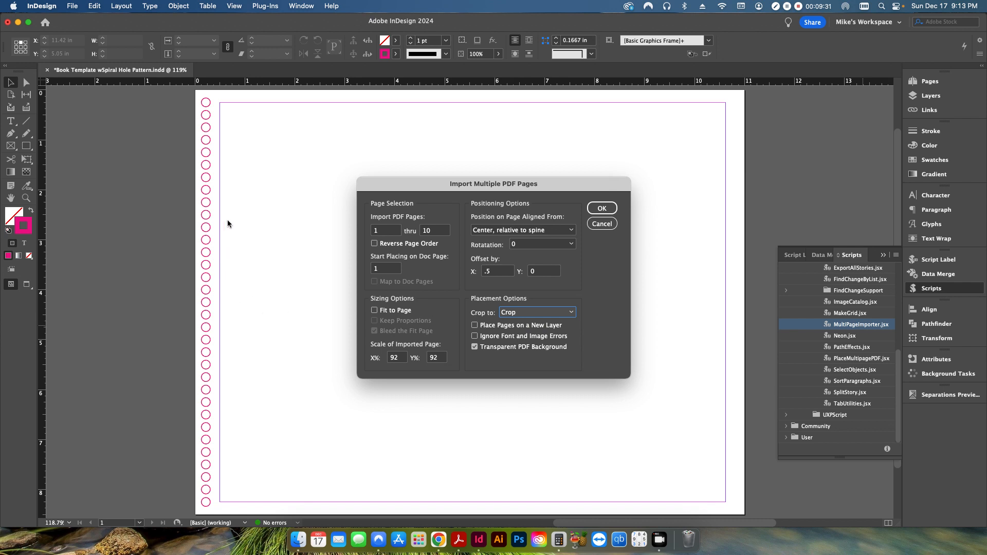
mouse_move(237, 207)
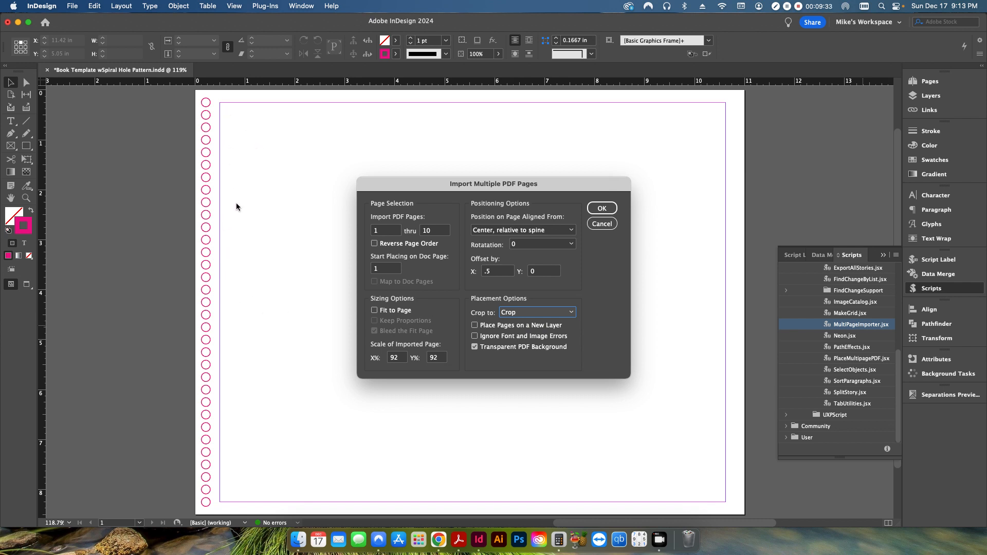
mouse_move(223, 286)
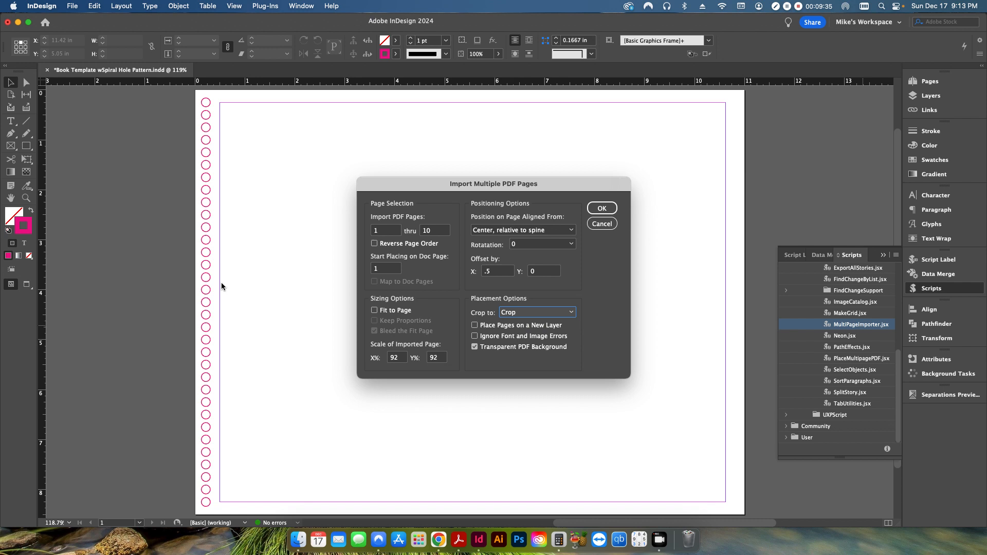
mouse_move(563, 282)
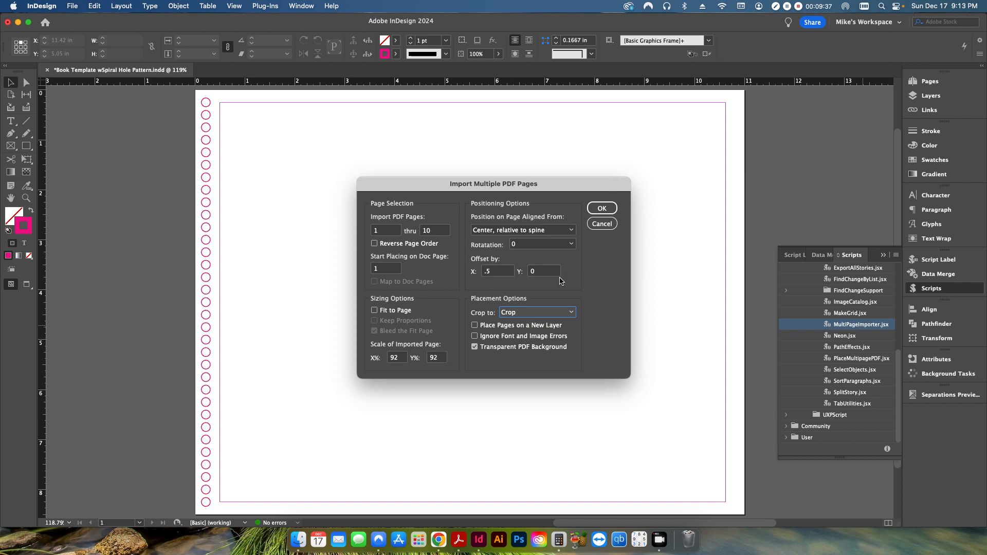
Crop to Media, enable Ignore Font and Image Errors, and keep Transparent PDF Background on
left_click(538, 312)
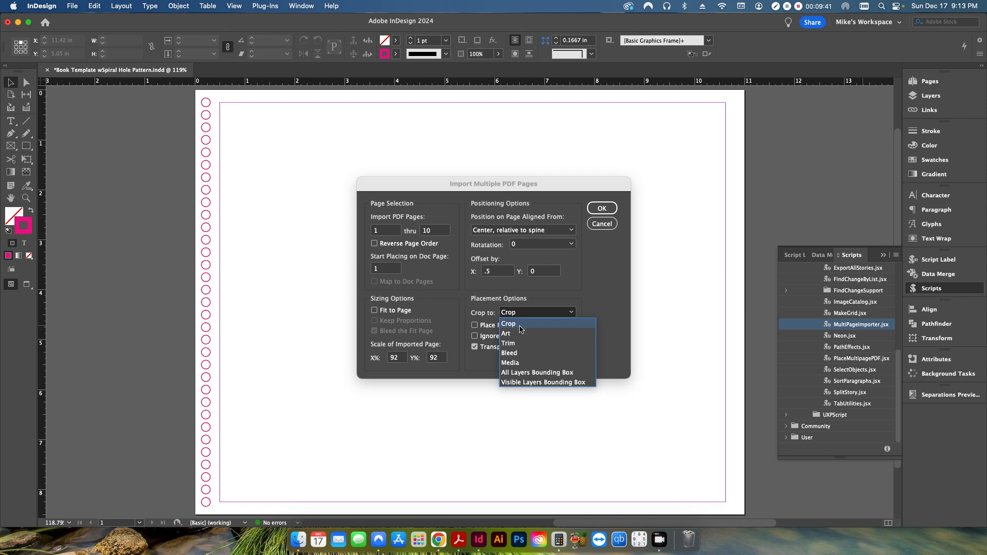
mouse_move(525, 368)
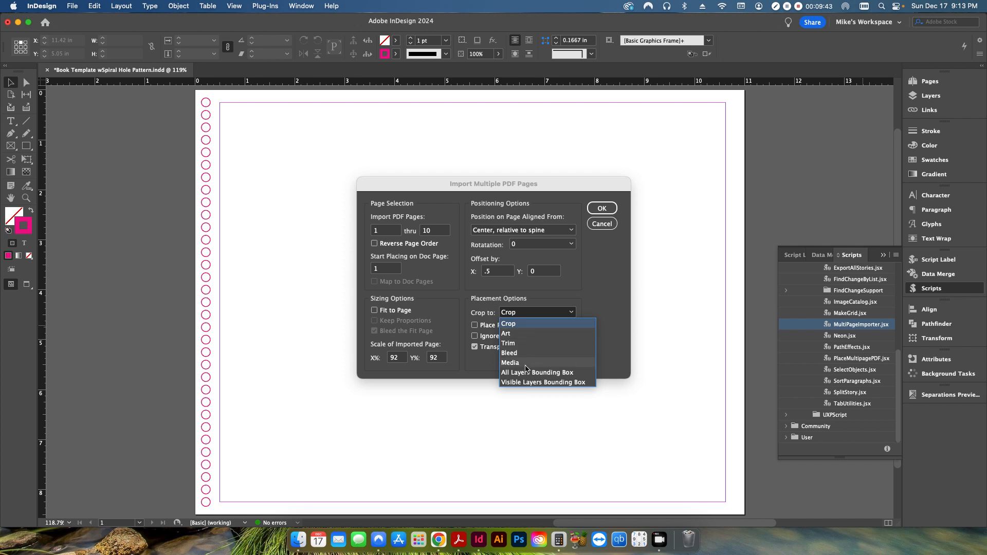
mouse_move(523, 347)
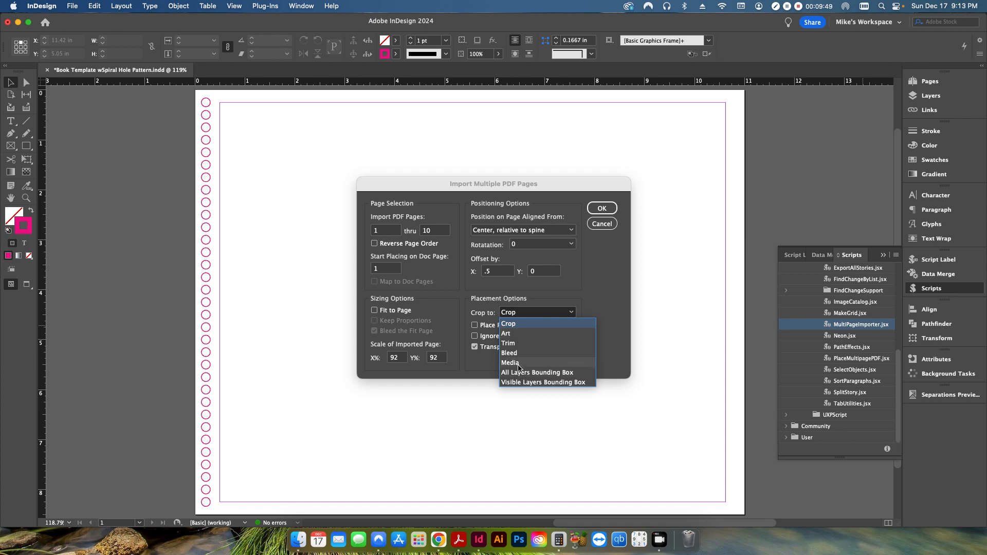
mouse_move(517, 361)
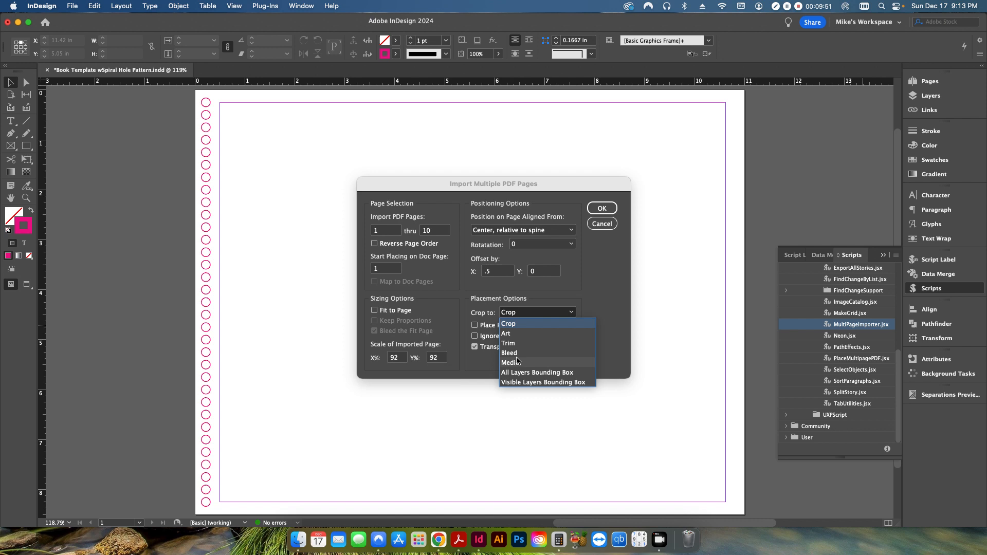
left_click(510, 362)
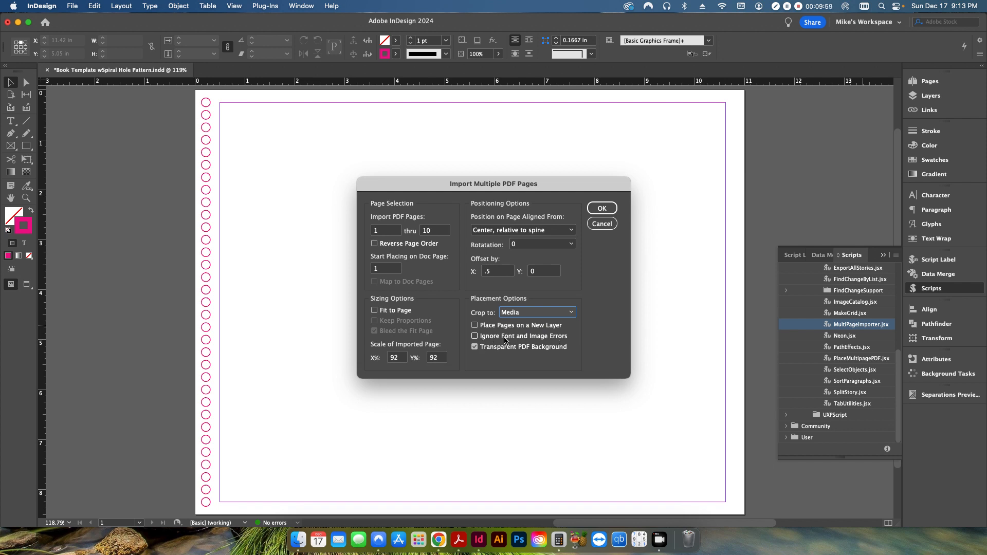
left_click(474, 336)
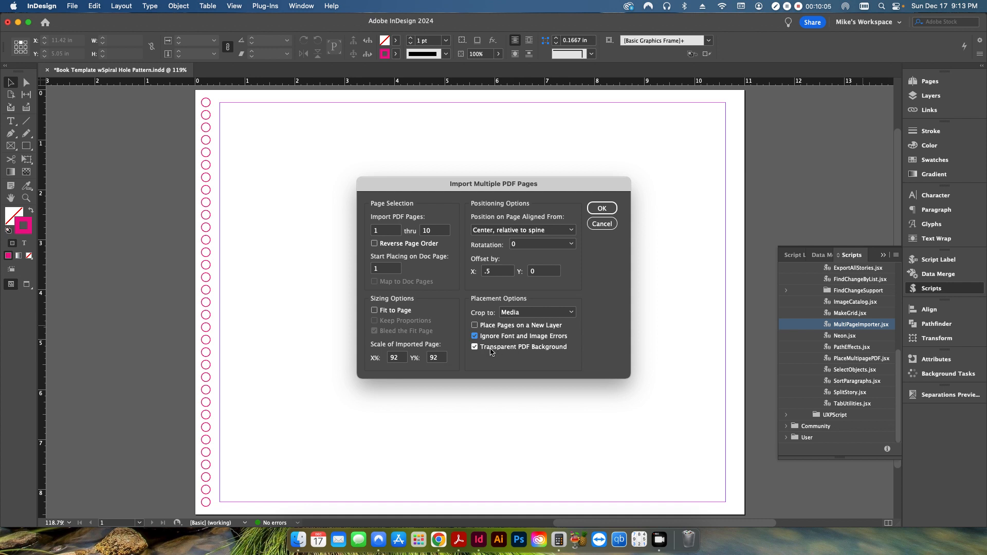
left_click(475, 346)
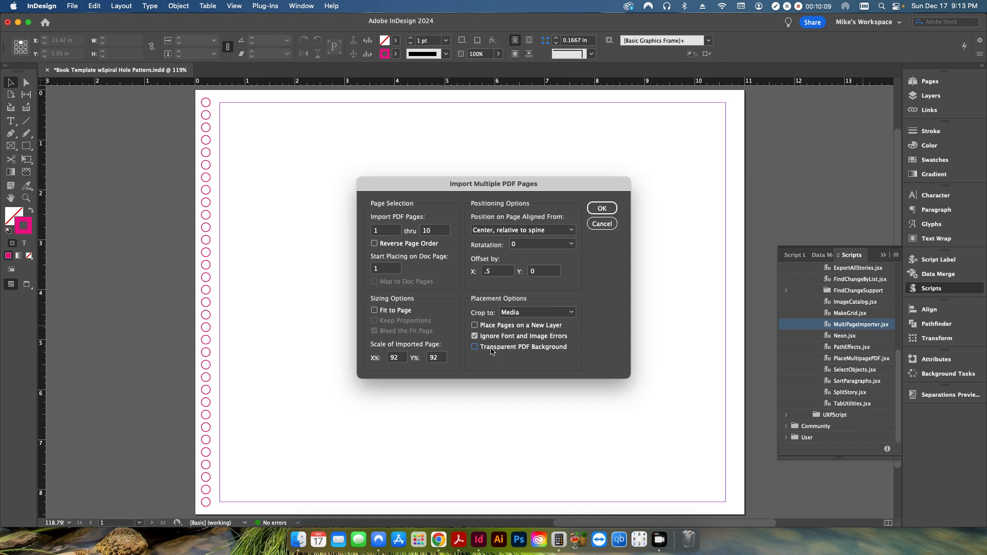
left_click(475, 346)
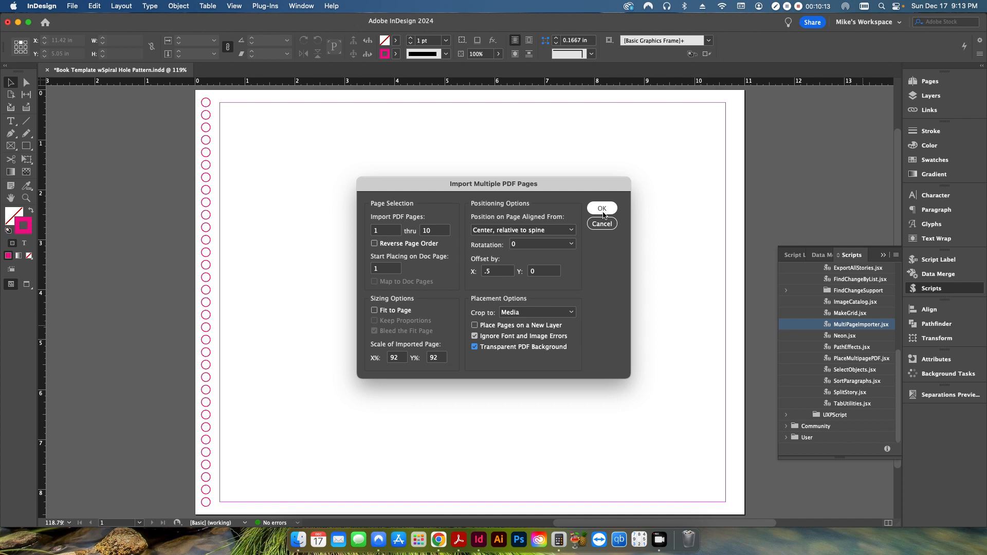
Confirm the dialog to import Target.pdf as 10 pages across 6 spreads
left_click(602, 208)
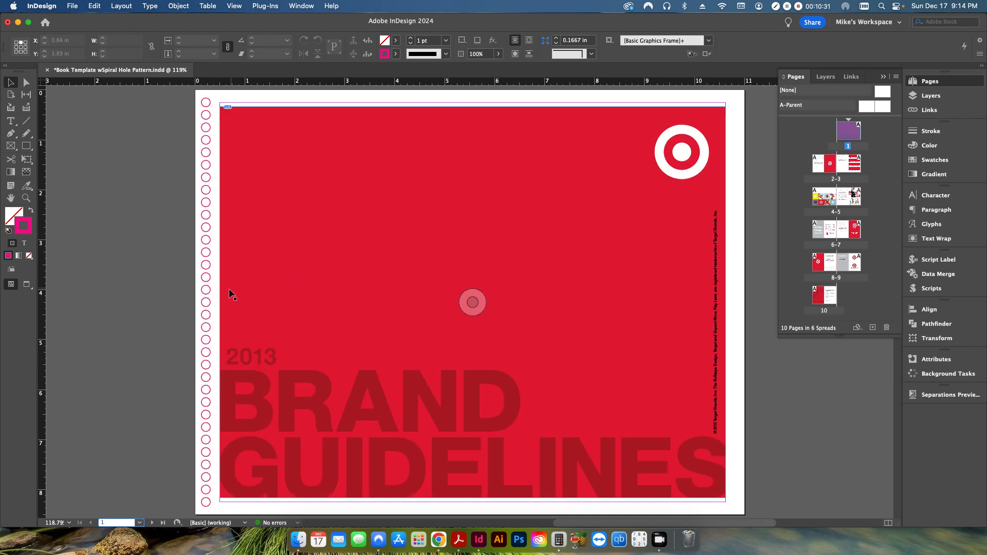
left_click(472, 302)
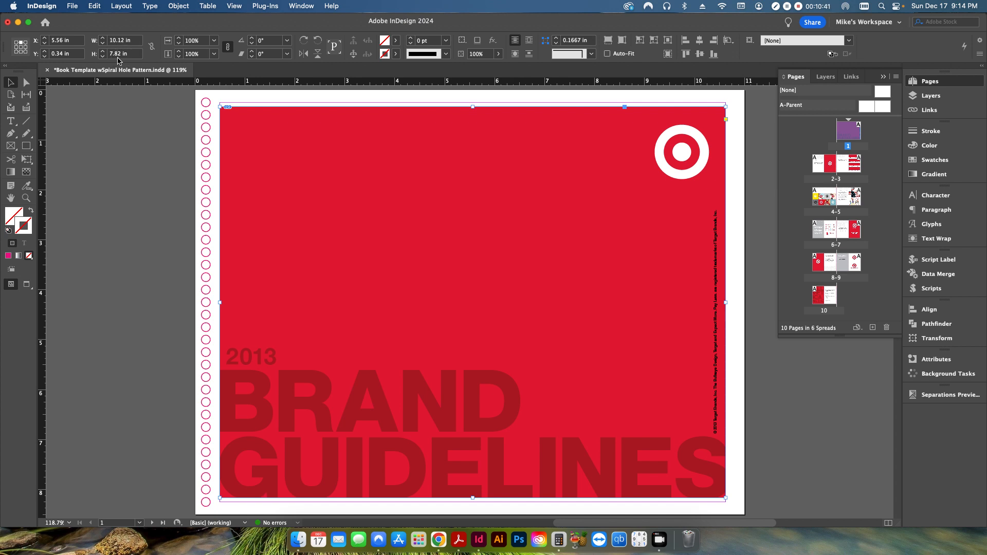
mouse_move(395, 187)
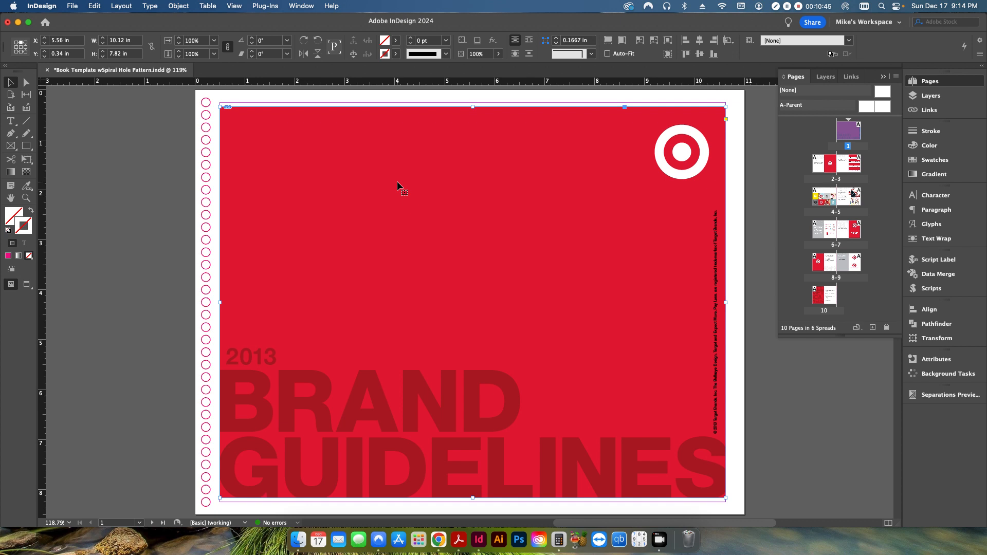
mouse_move(220, 307)
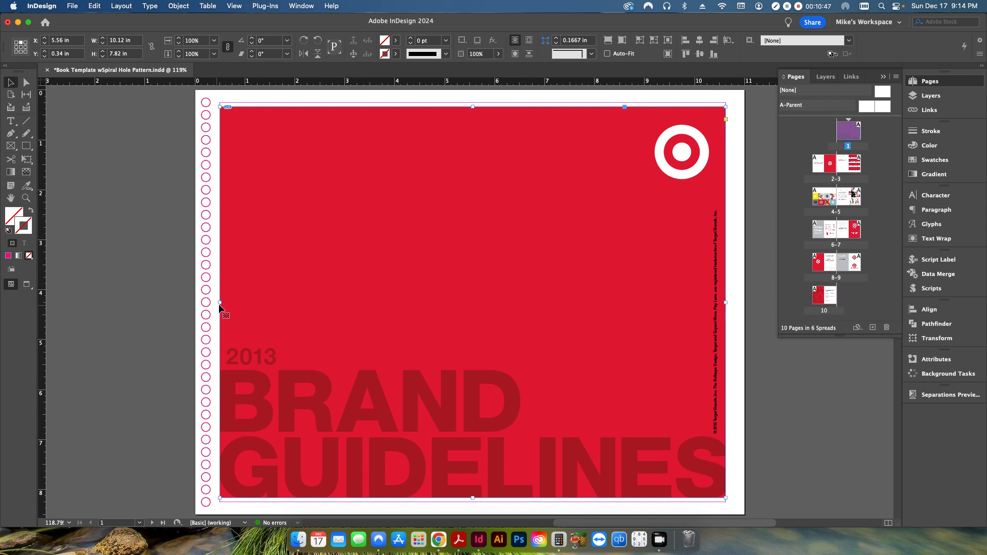
mouse_move(222, 291)
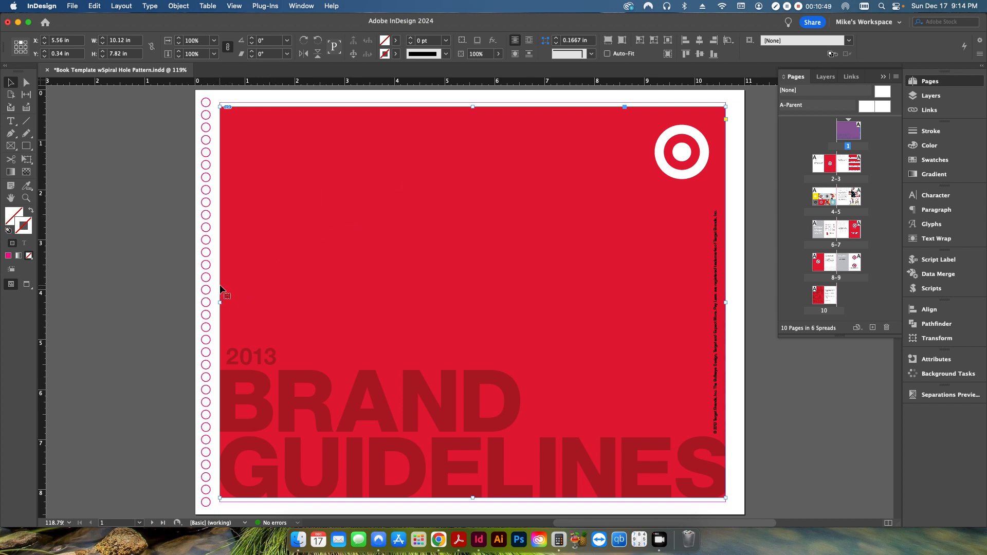
mouse_move(192, 310)
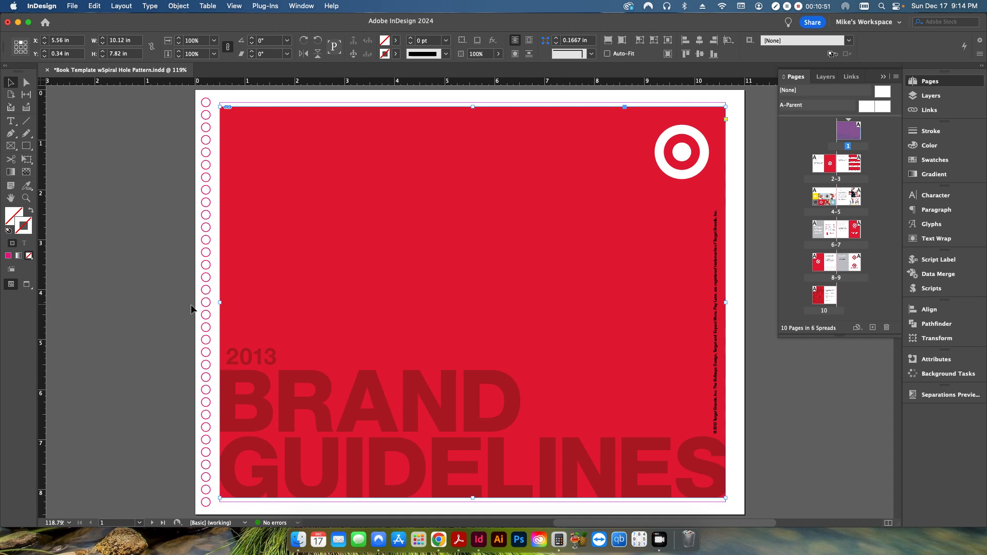
mouse_move(216, 135)
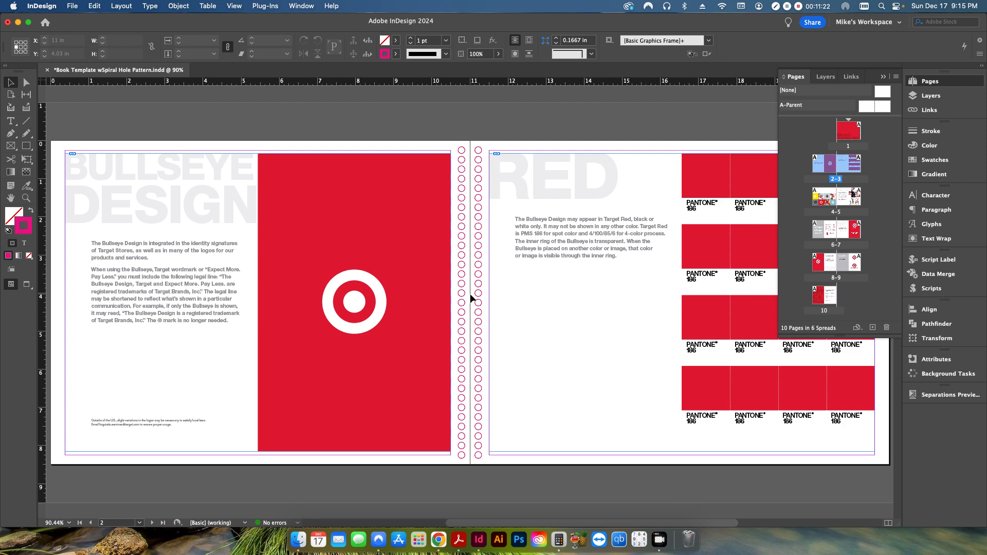
mouse_move(478, 355)
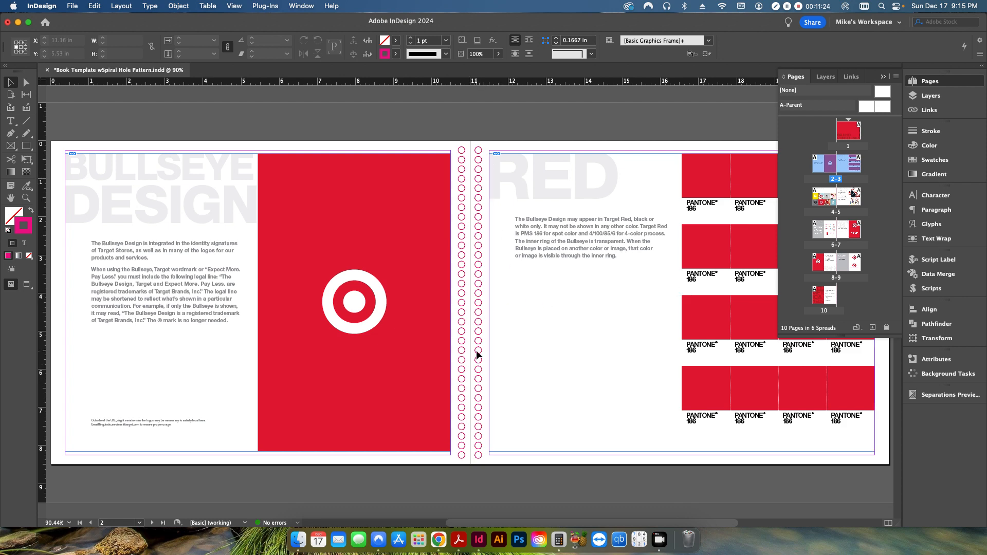
left_click(152, 523)
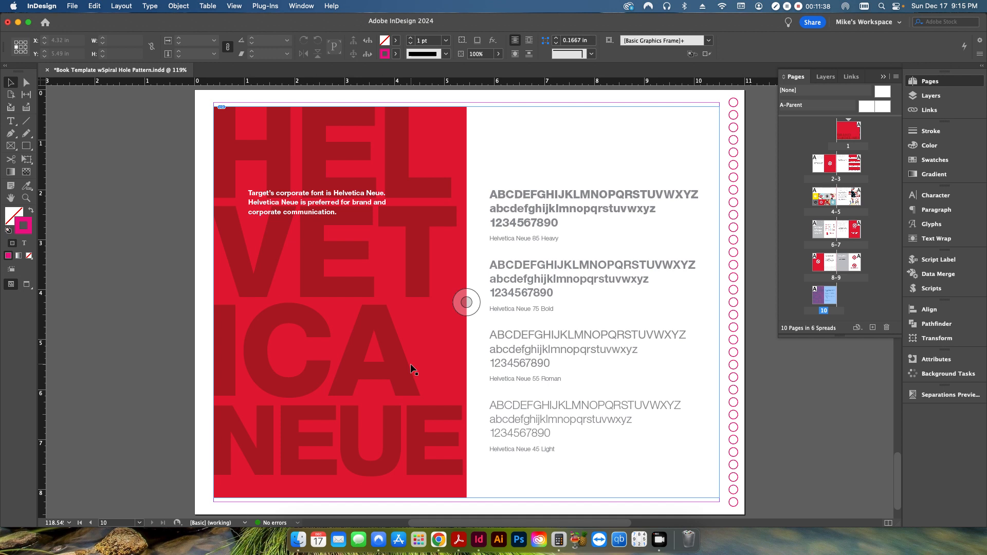
mouse_move(645, 345)
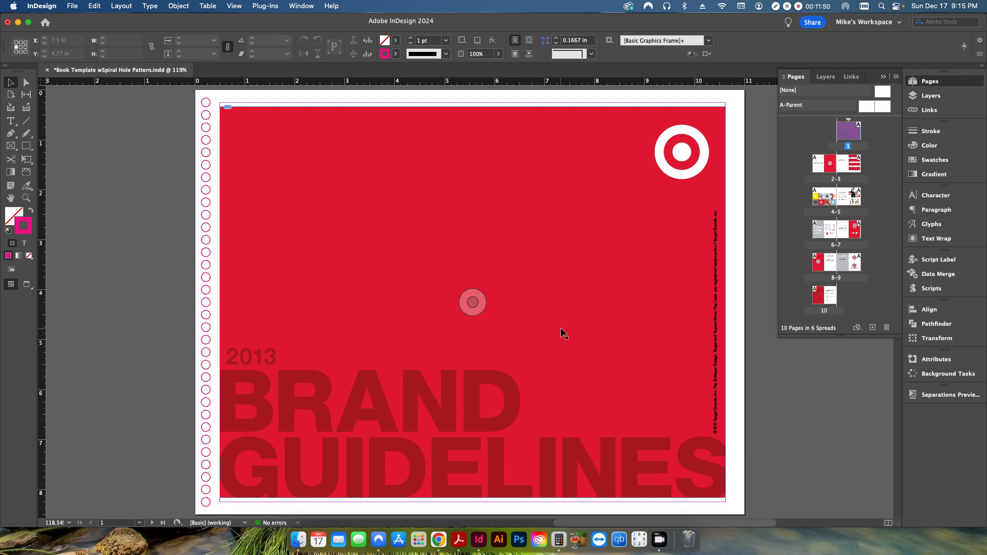
mouse_move(418, 243)
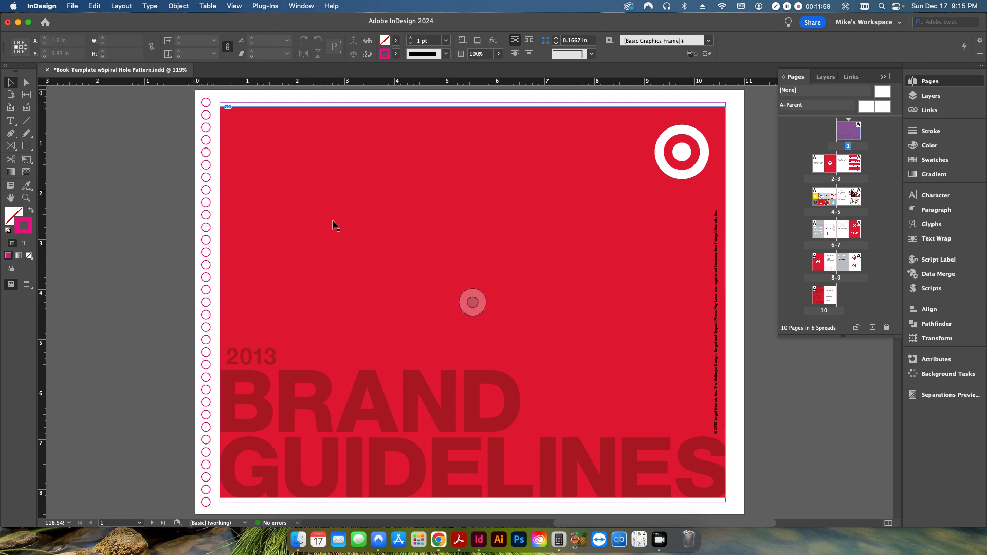
mouse_move(314, 382)
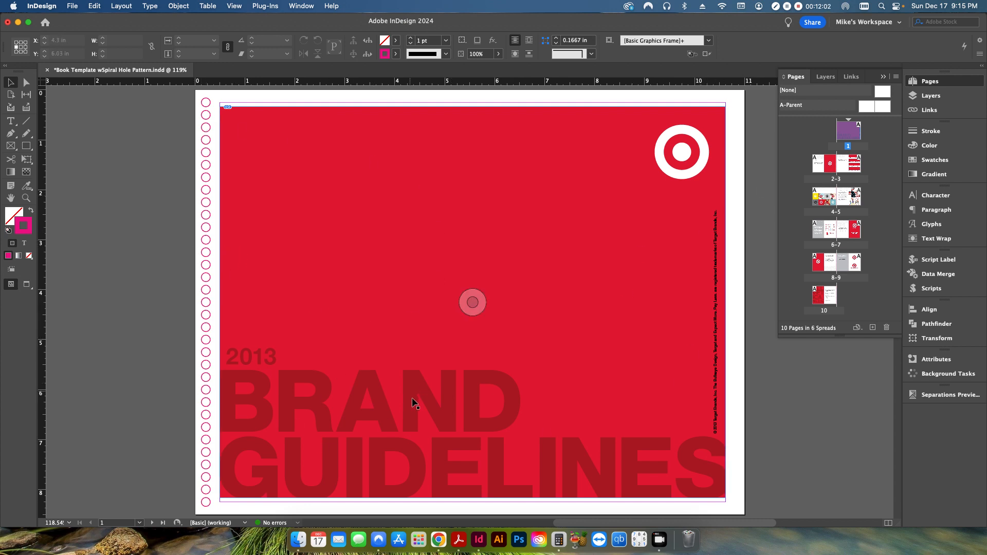
mouse_move(587, 347)
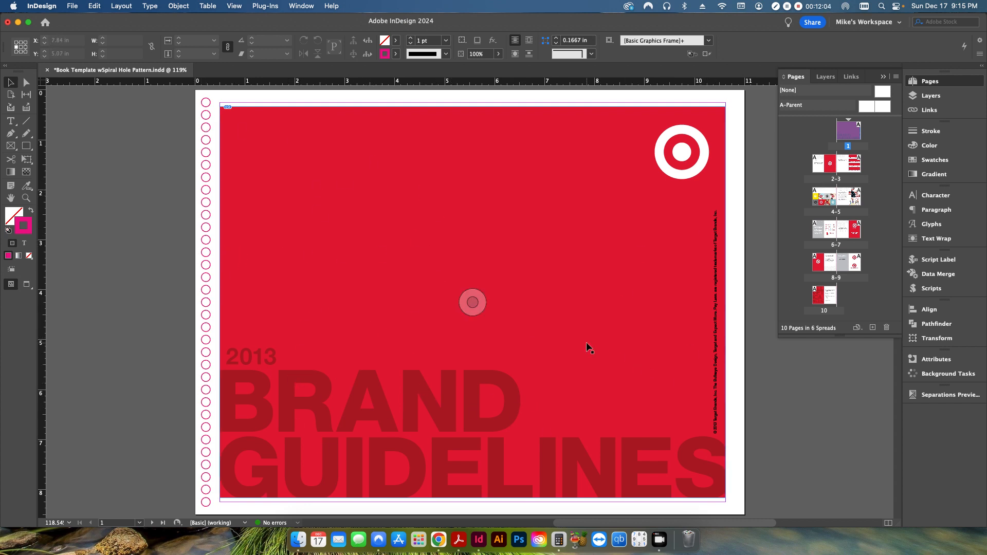